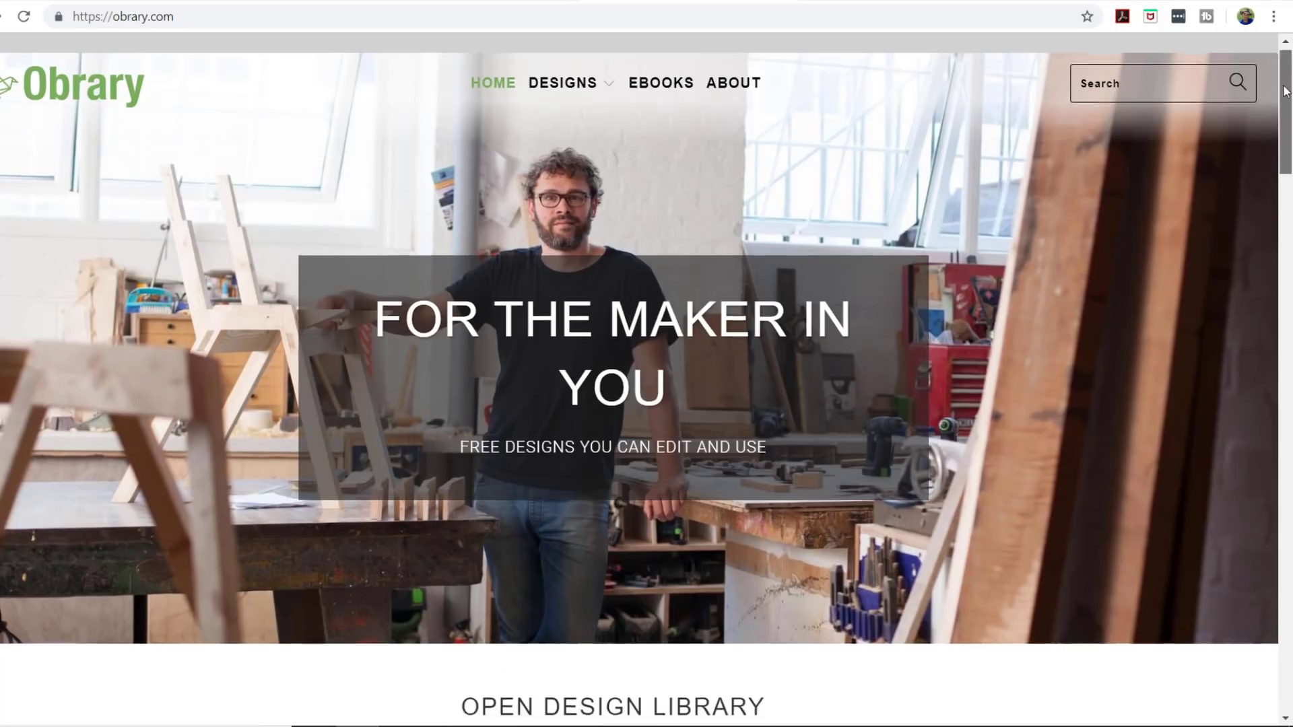
Scroll down to Popular Designs and open the Living Hinge Swatches design page
scroll(down, 3)
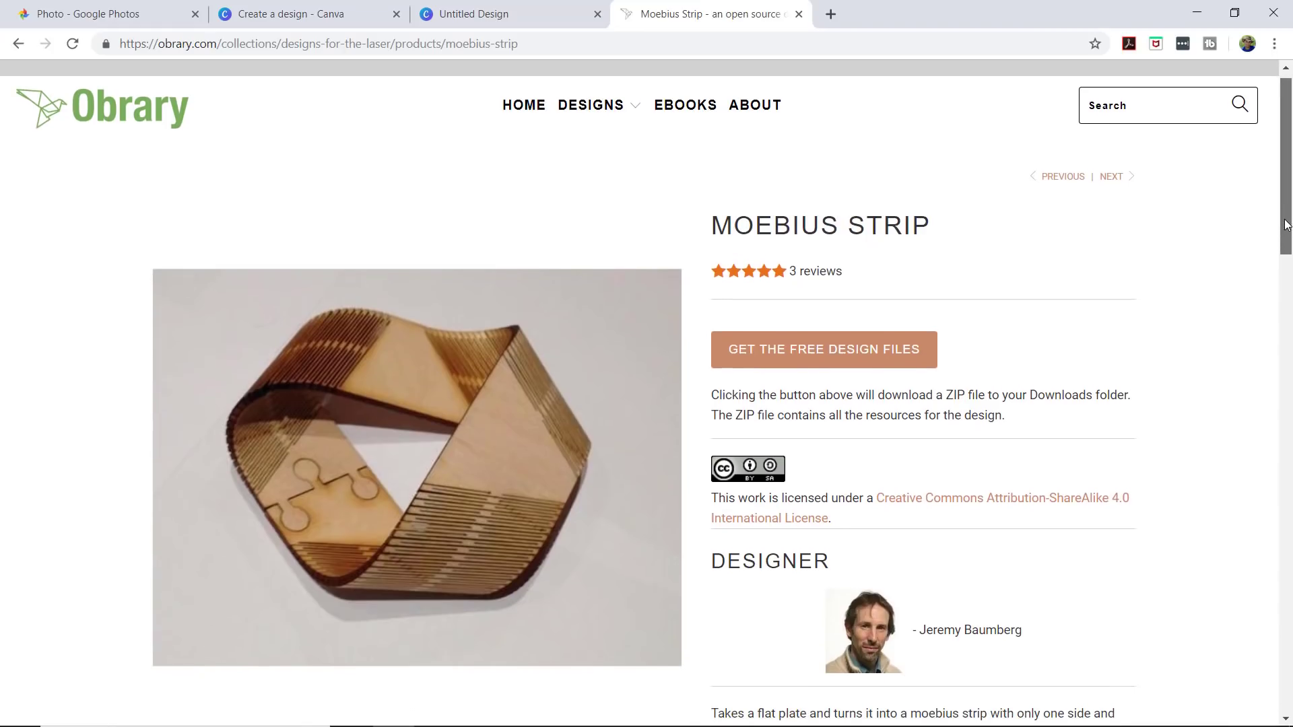
scroll(down, 3)
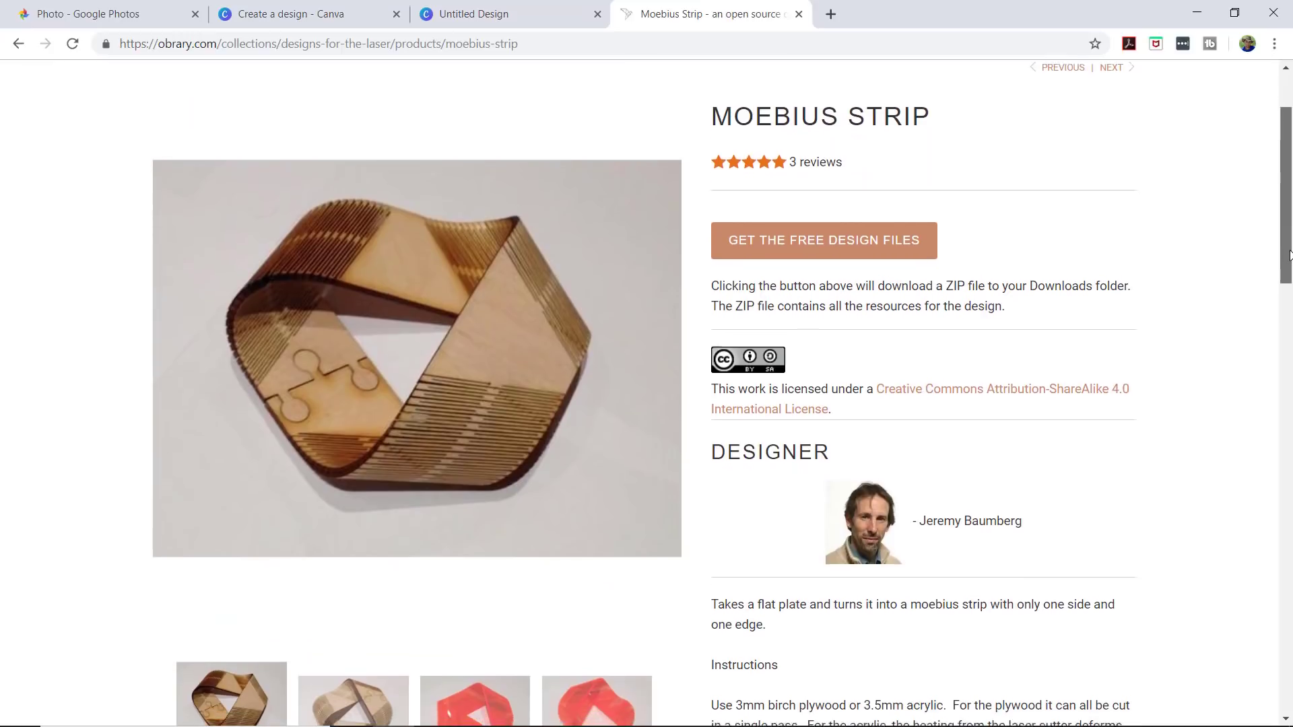
scroll(down, 3)
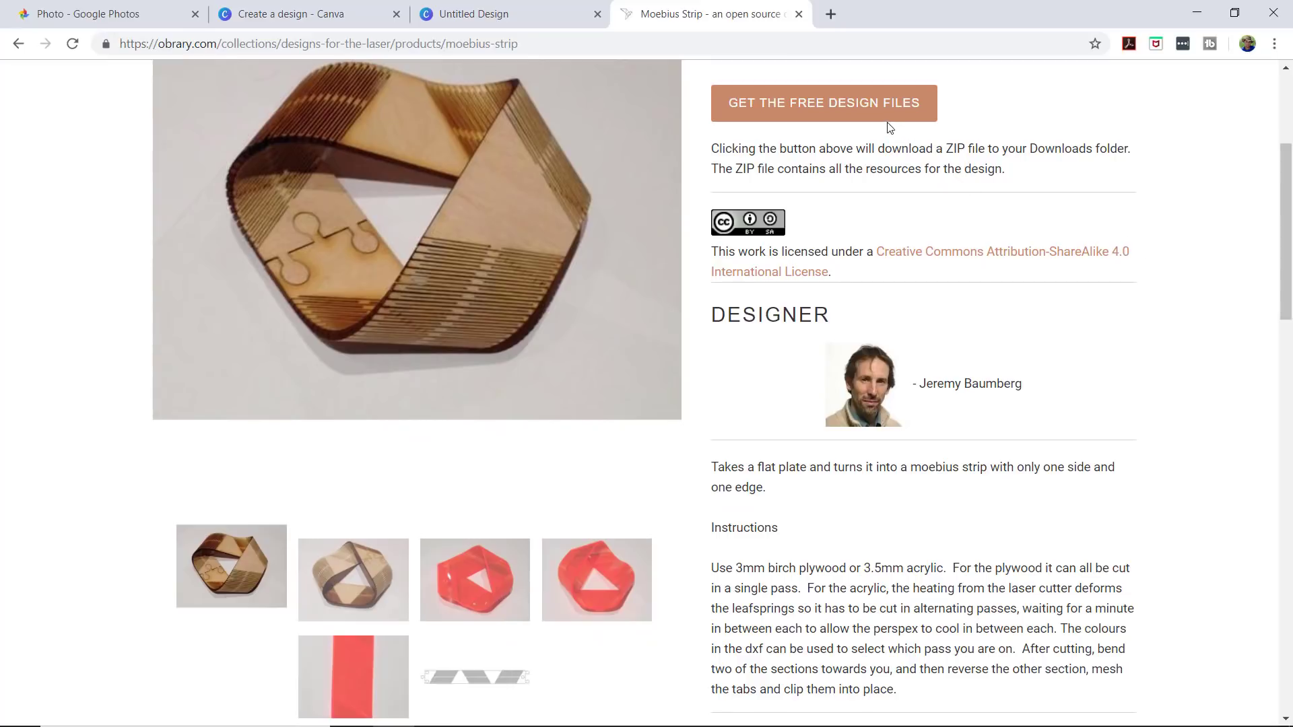
mouse_move(886, 119)
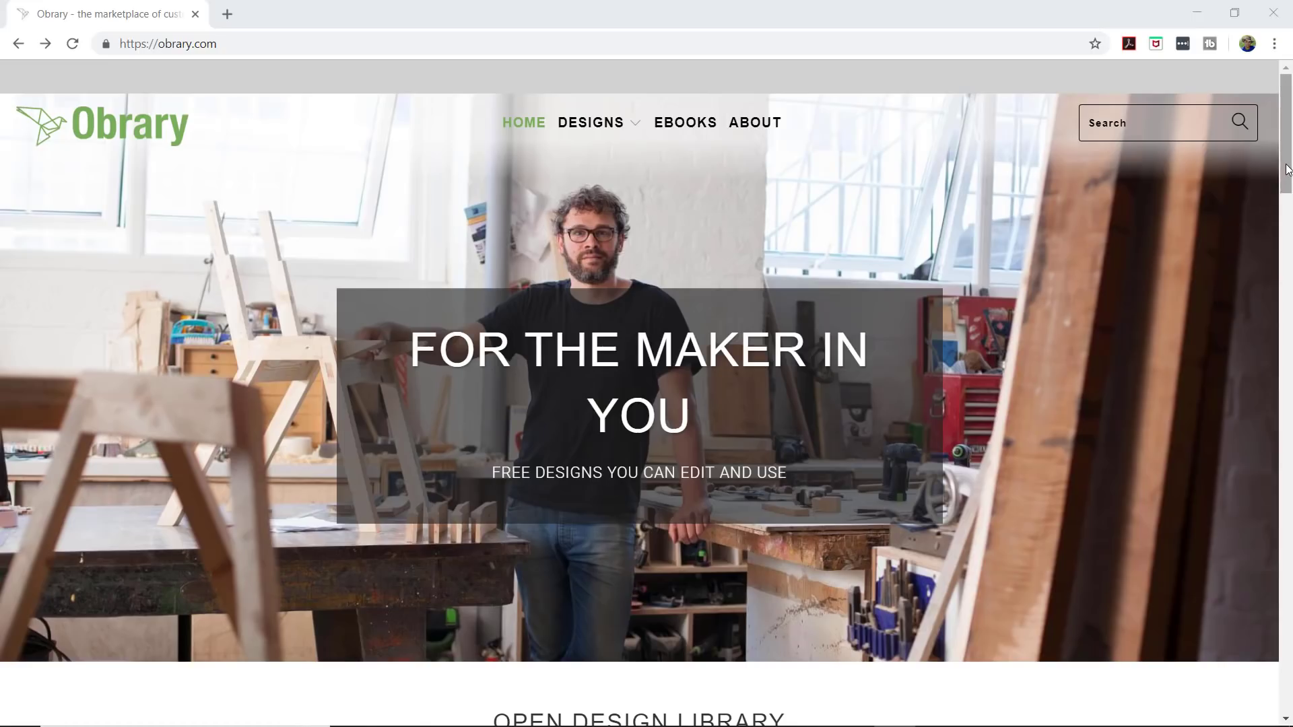
scroll(down, 3)
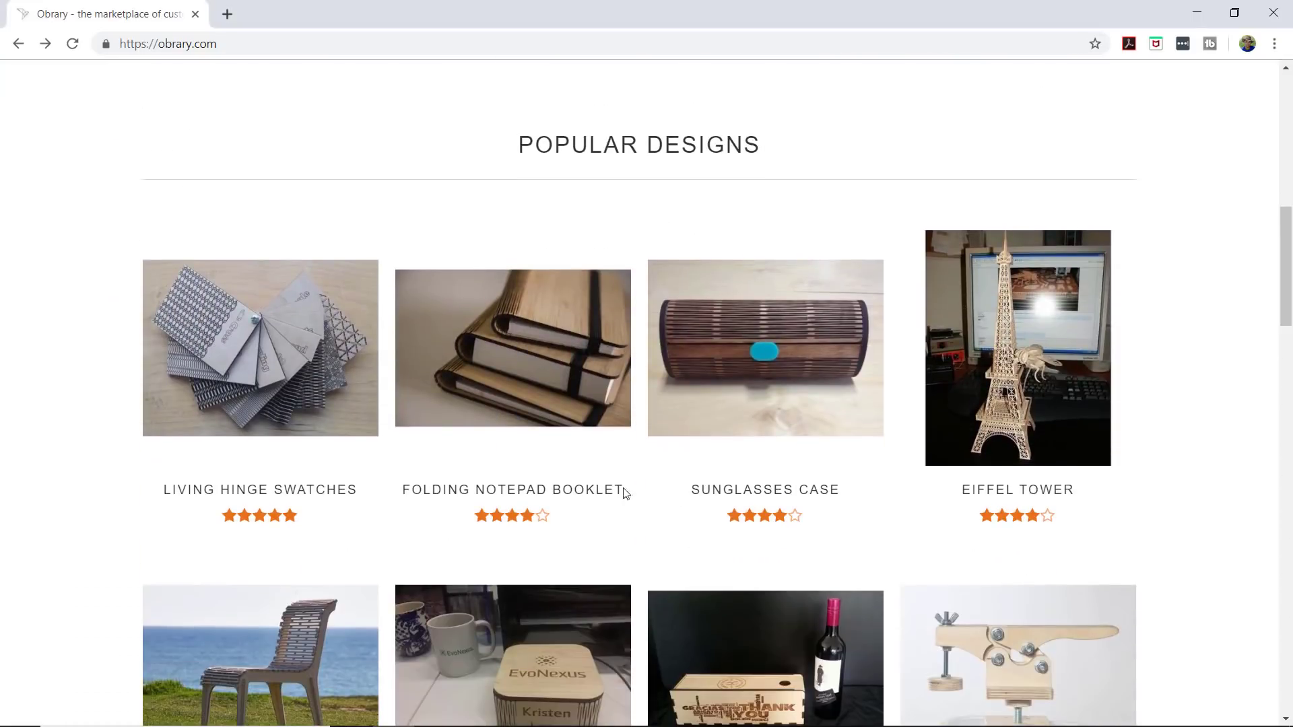
click(260, 347)
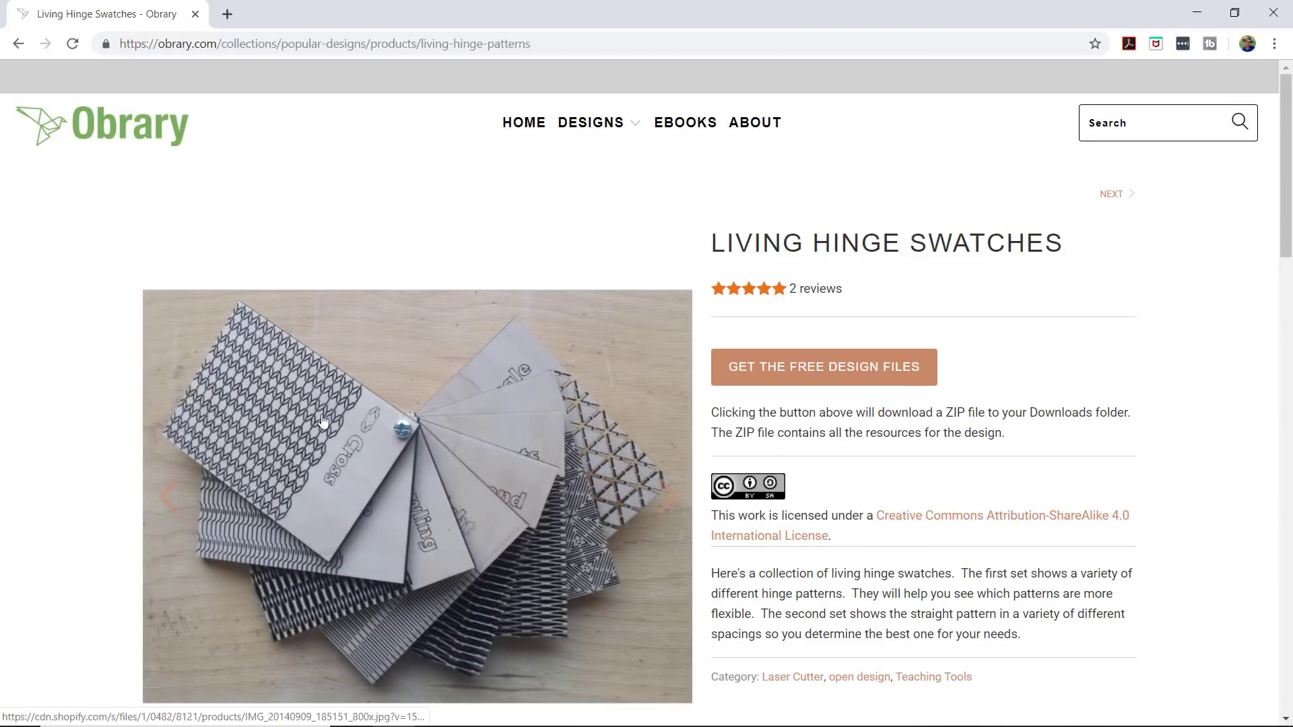
Step through the swatch photos: Bowling Pin, Brackets and the next hinge pattern
scroll(down, 3)
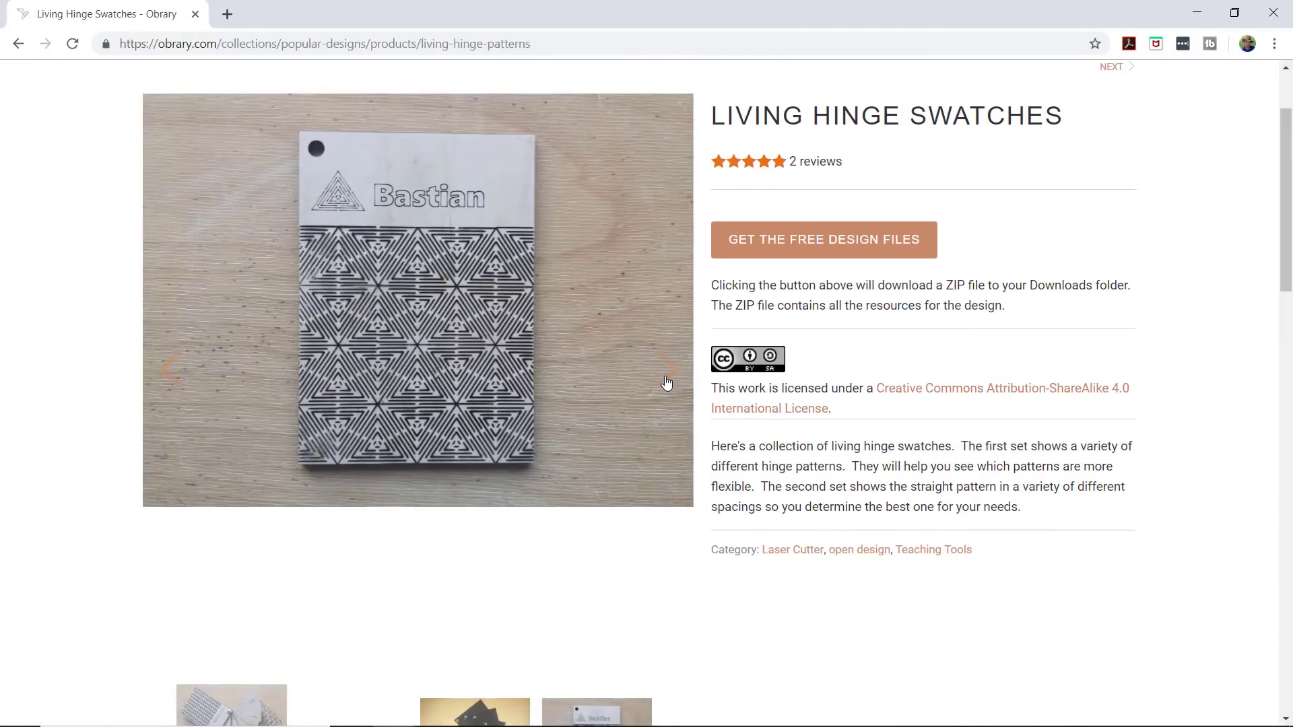
click(667, 366)
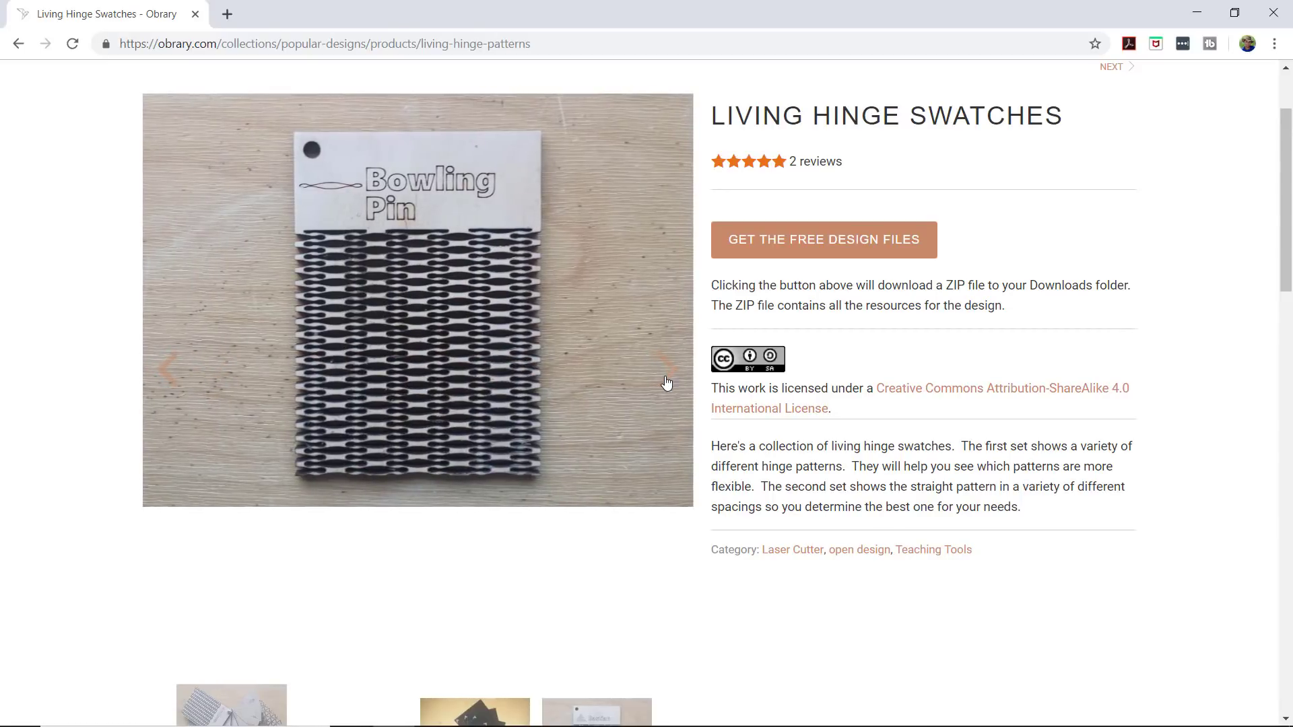
click(666, 368)
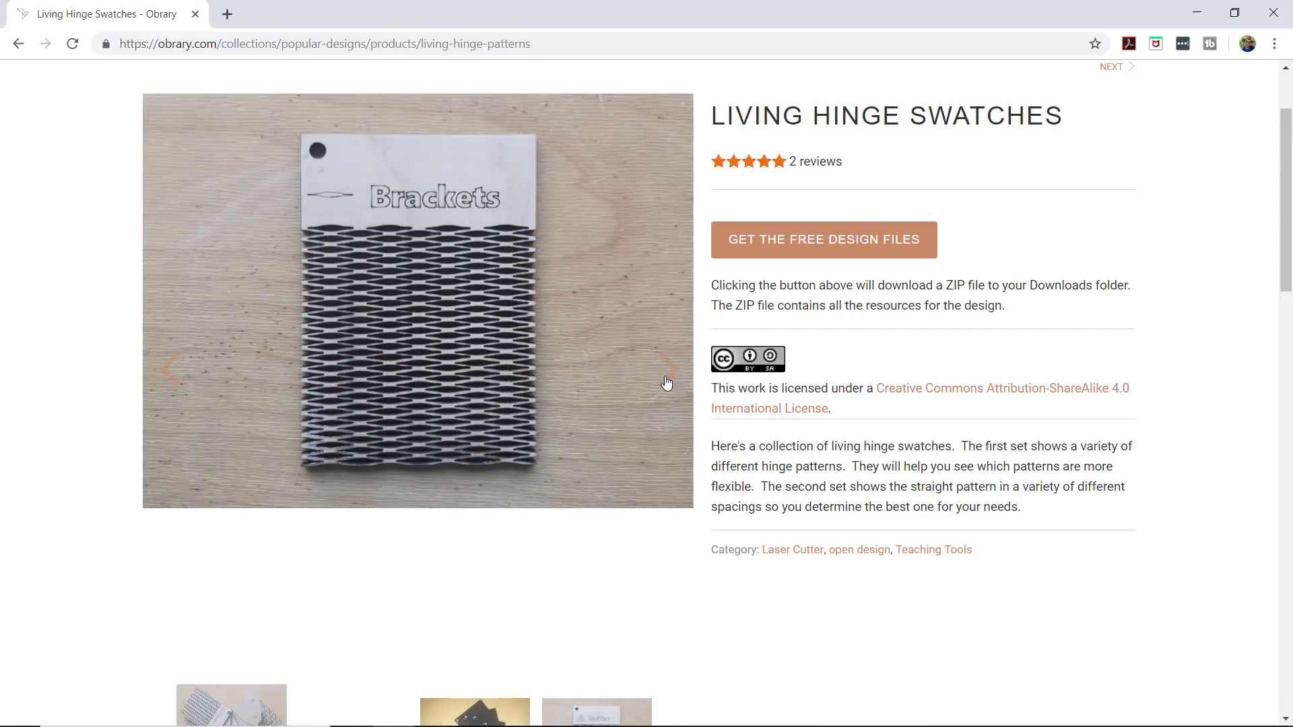
click(667, 367)
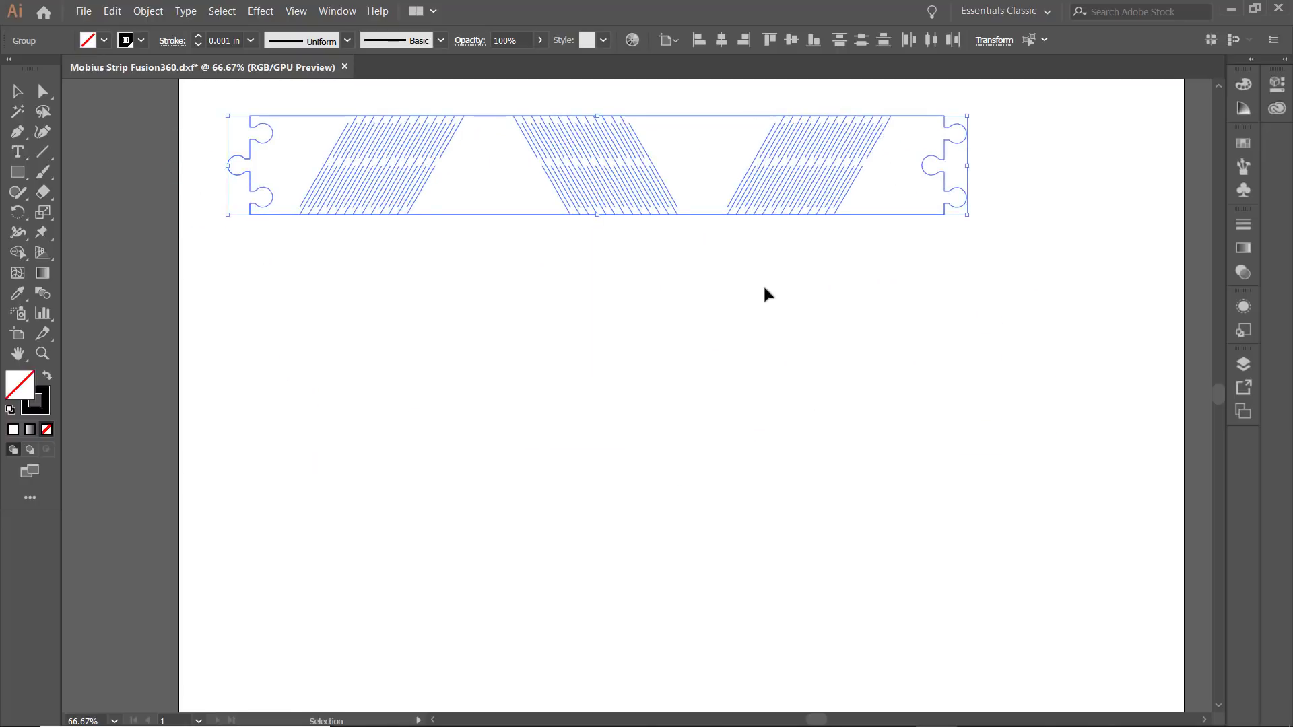
Show the Mobius Strip Fusion360.dxf in Illustrator with 0.001 in hairline strokes
click(766, 295)
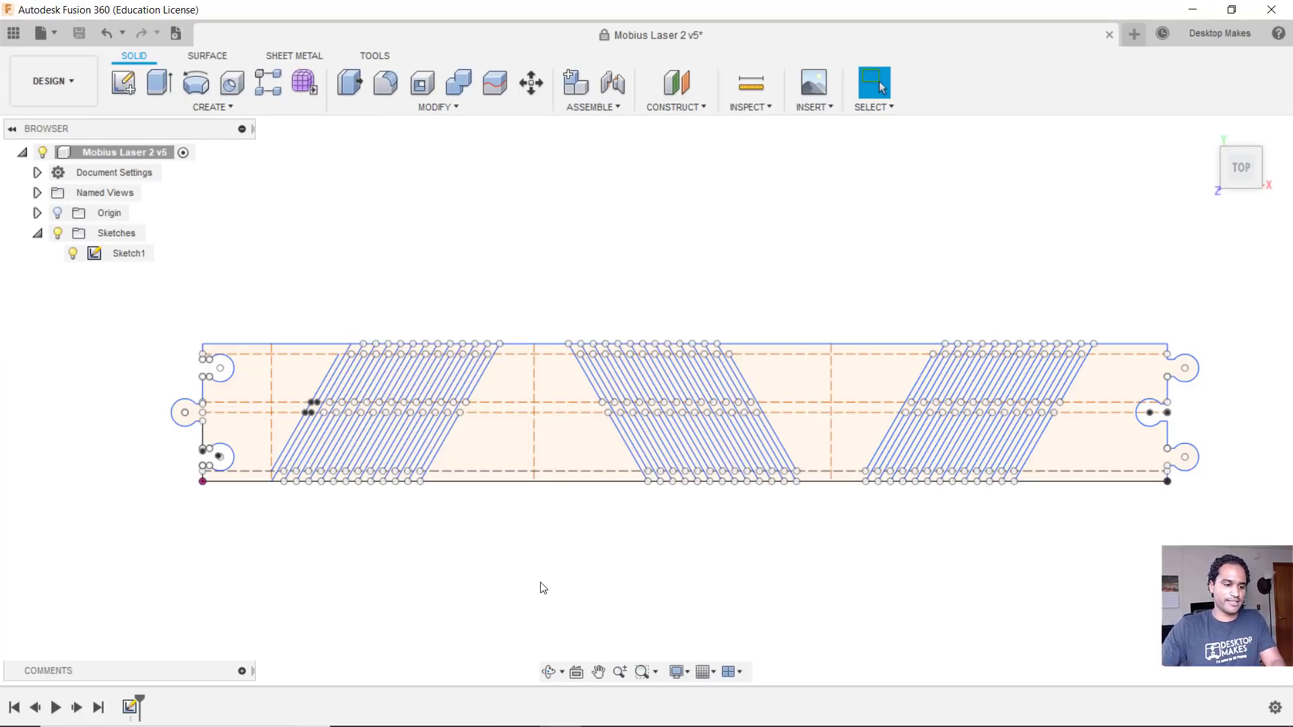
mouse_move(163, 344)
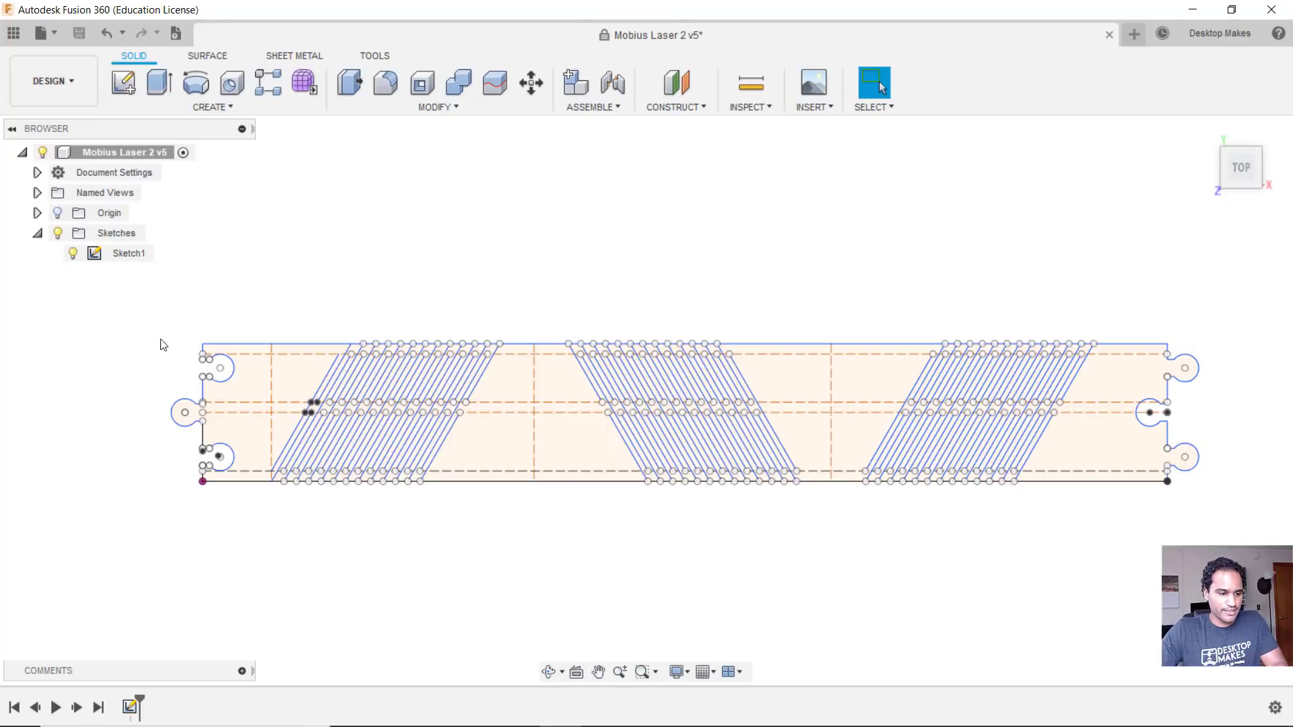
mouse_move(178, 325)
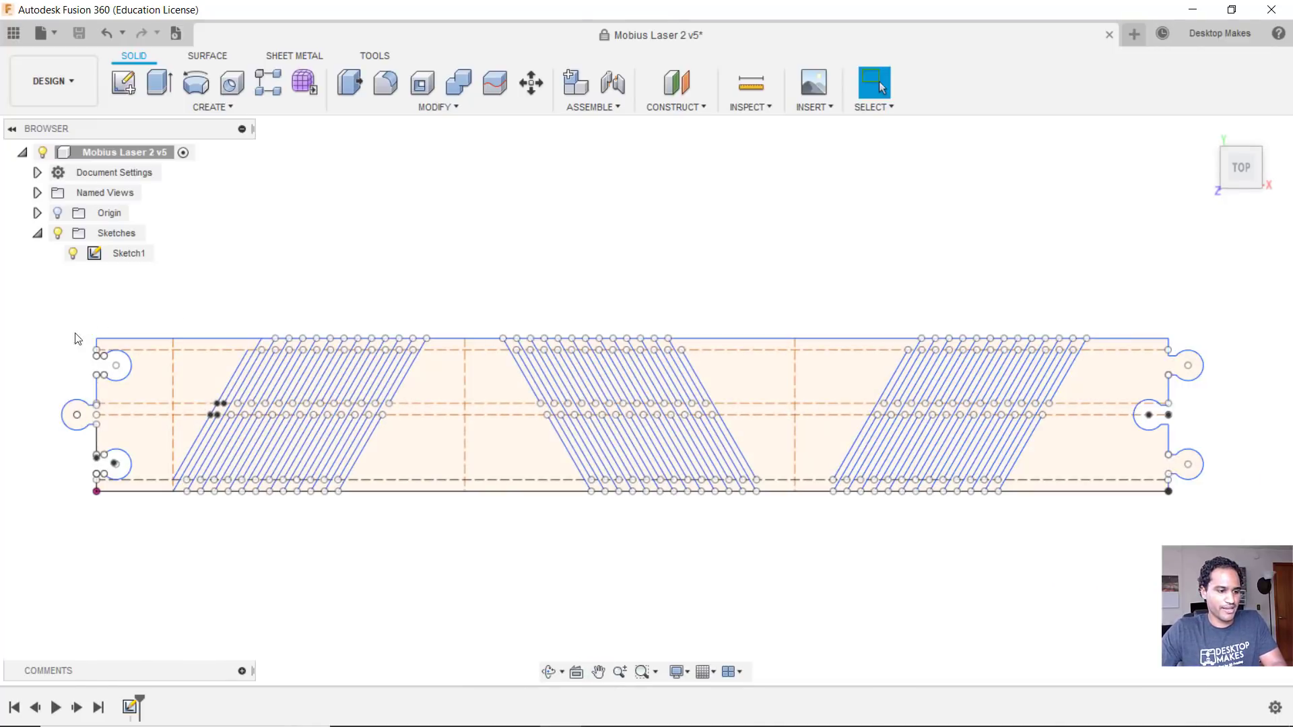
mouse_move(1216, 443)
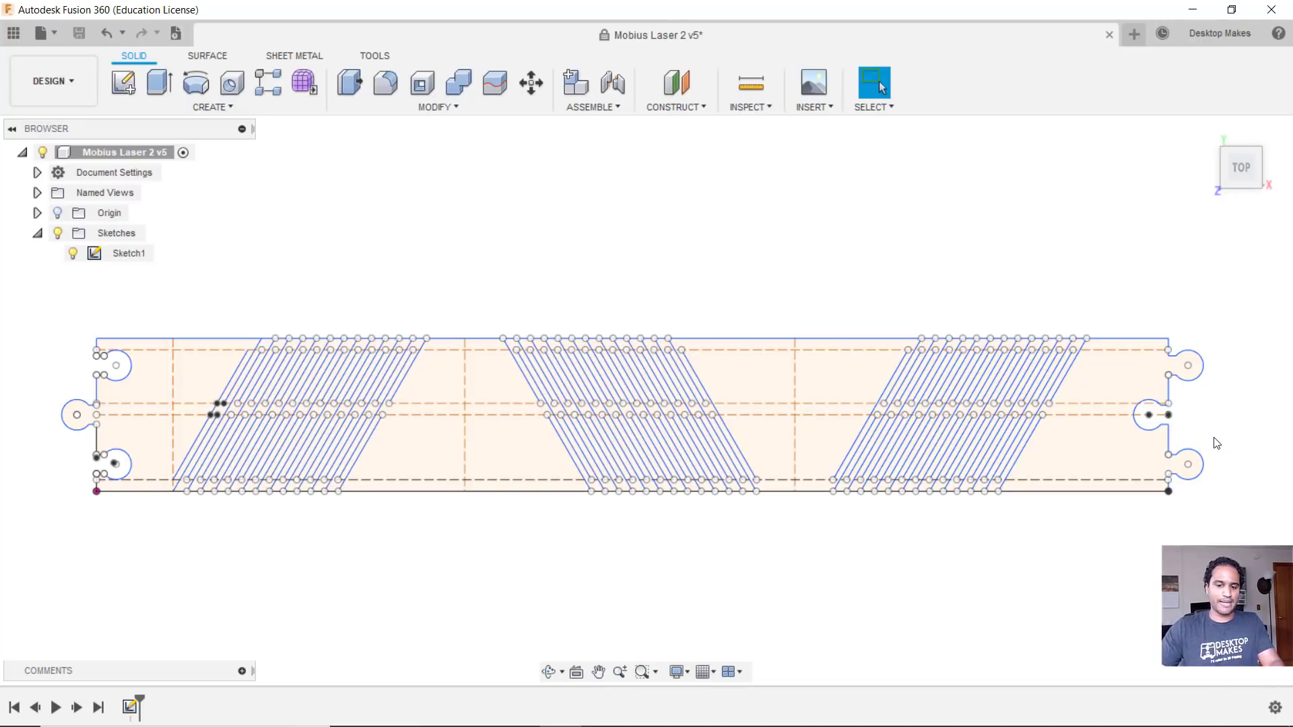
mouse_move(1029, 604)
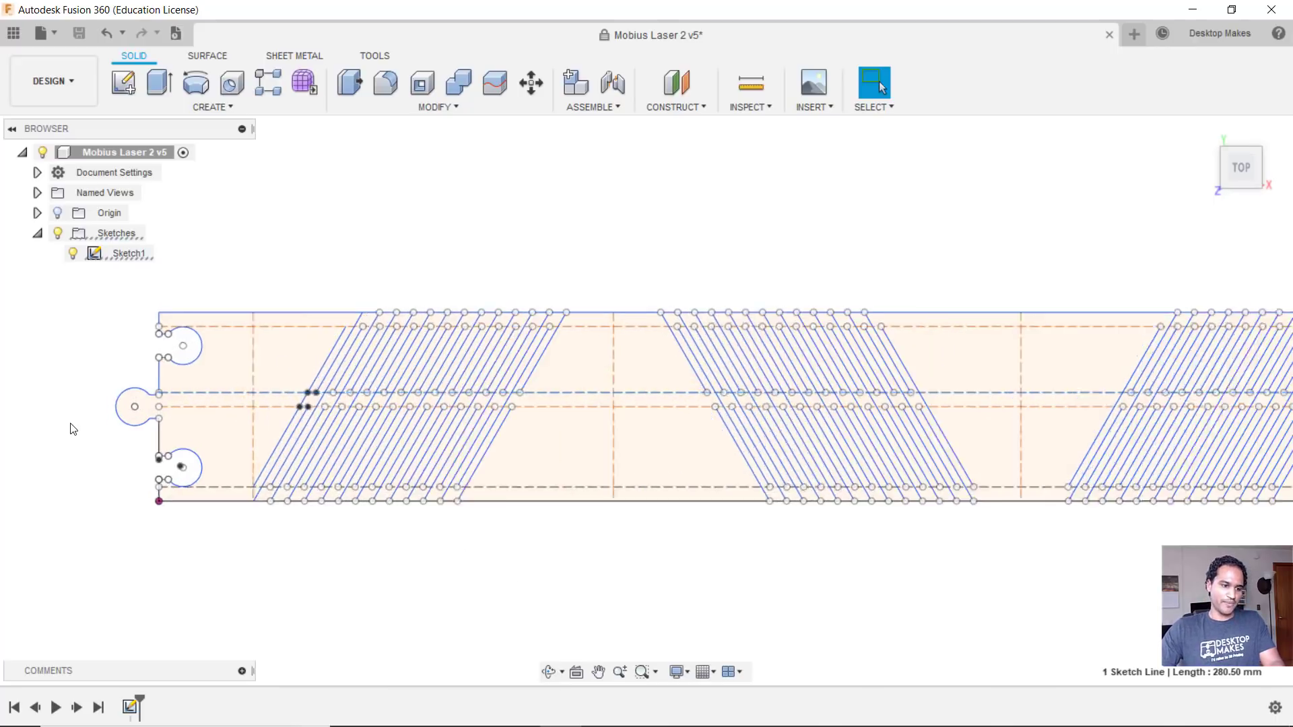
scroll(up, 3)
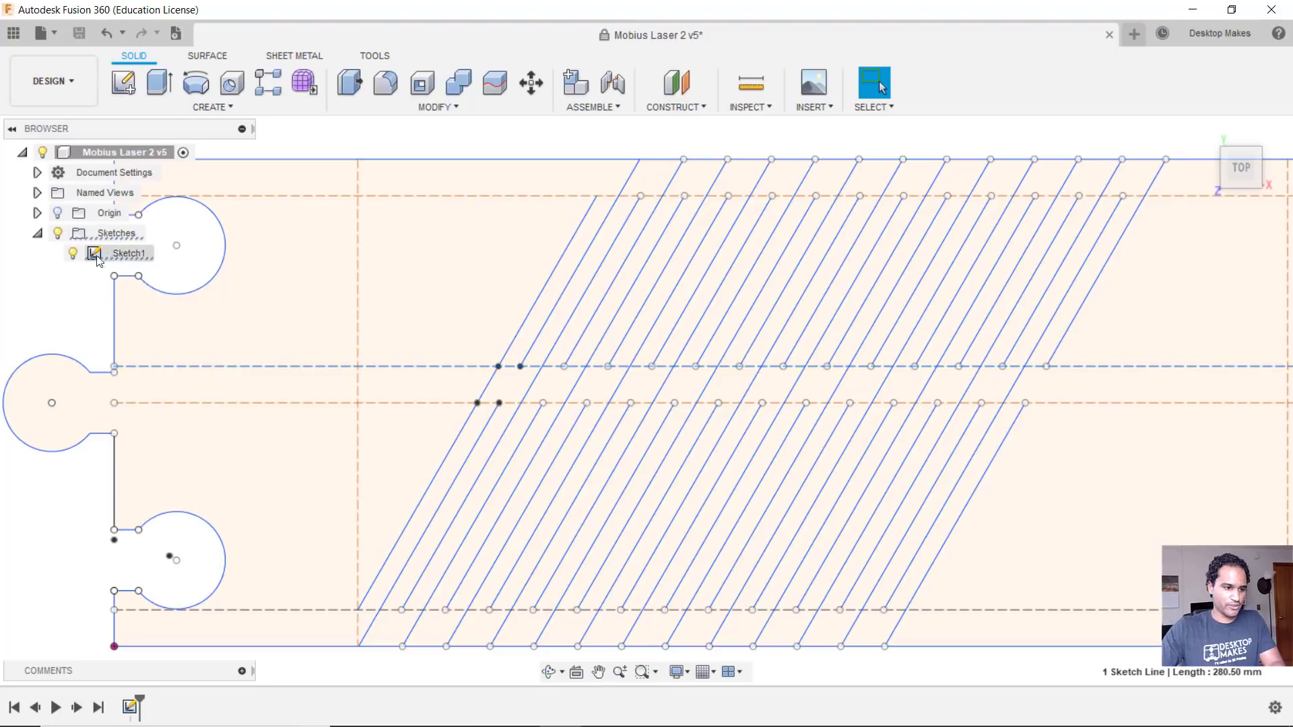
Open Sketch1 for editing from the Browser to remove the hinge-line patterns
double_click(130, 254)
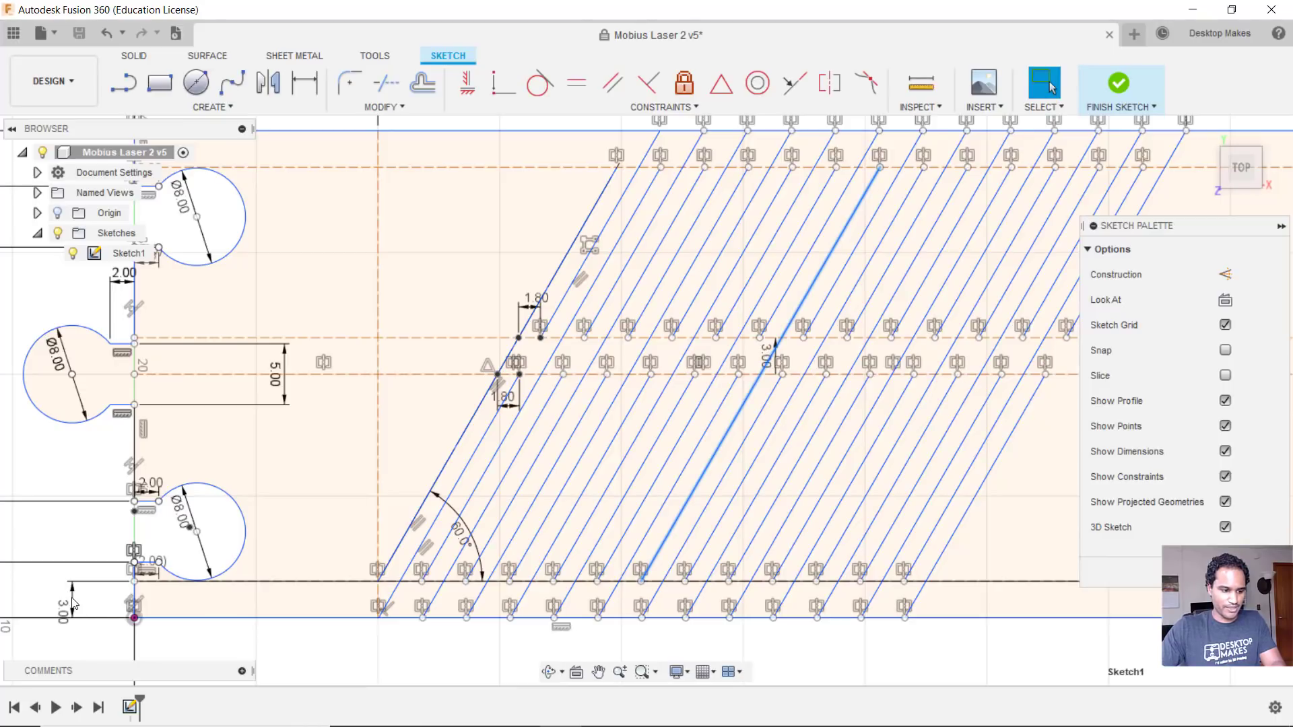
mouse_move(311, 618)
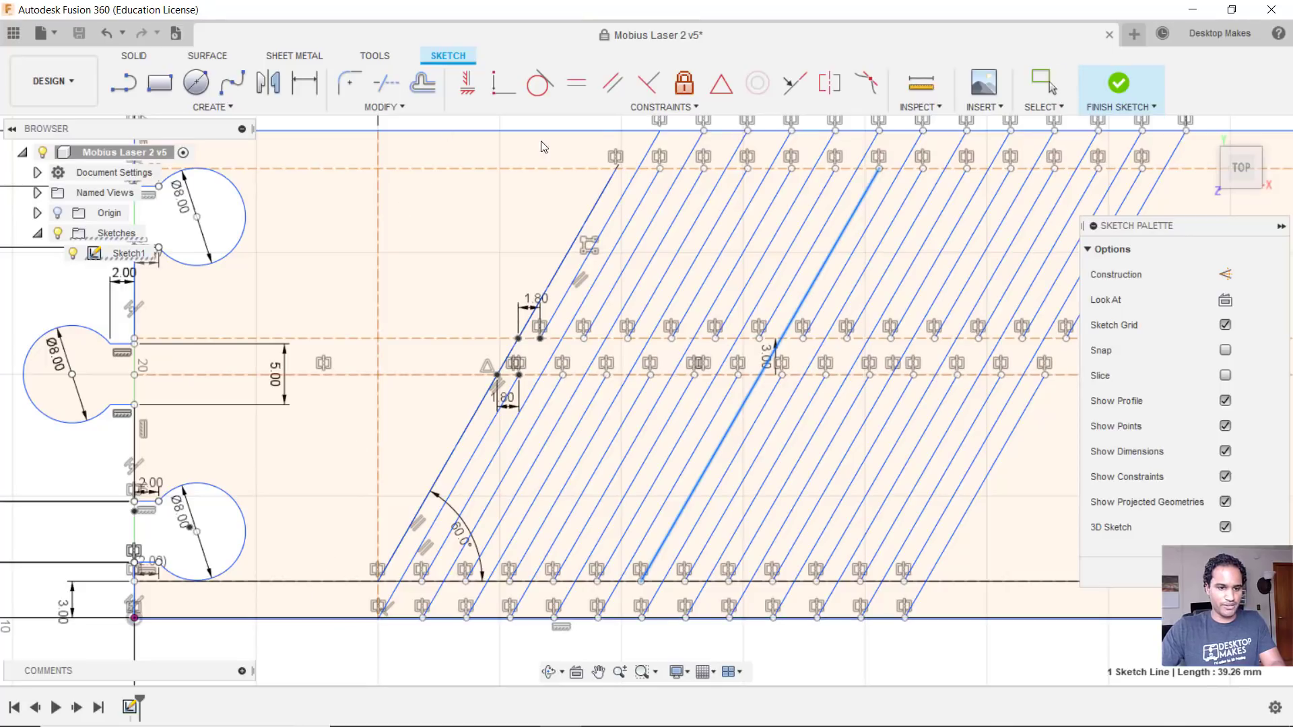
mouse_move(754, 650)
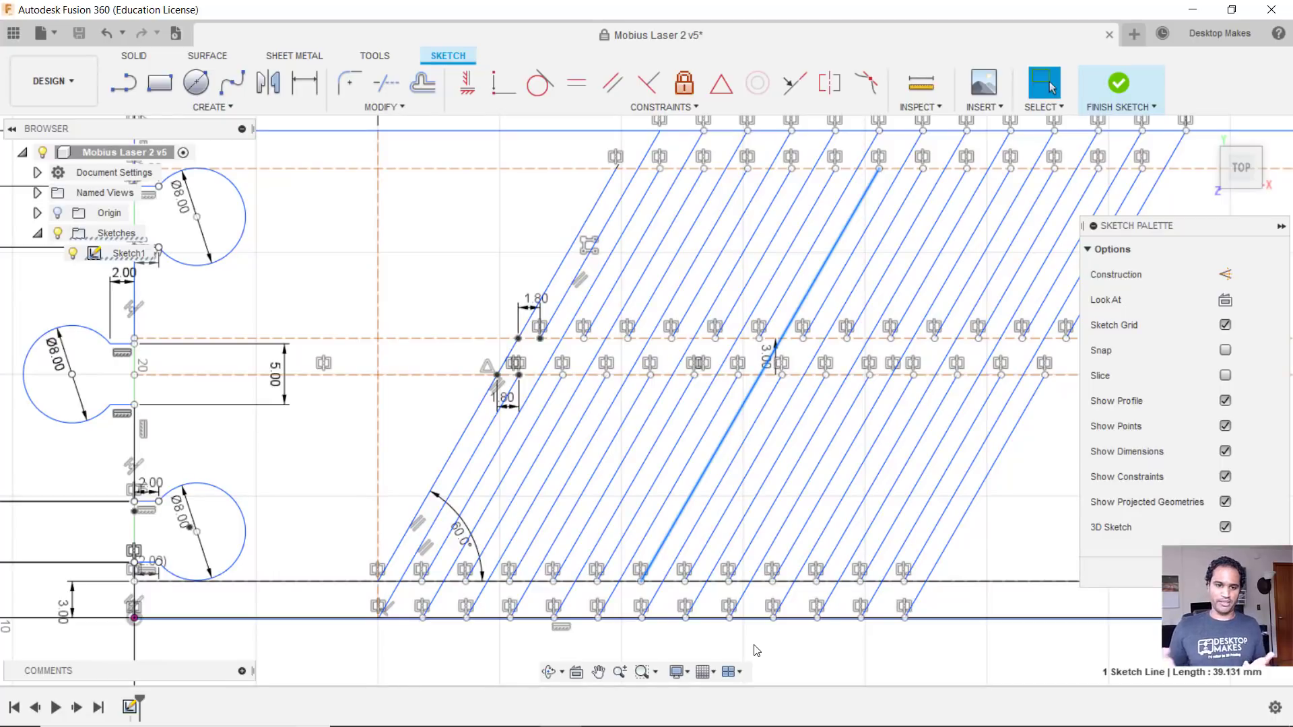
mouse_move(665, 553)
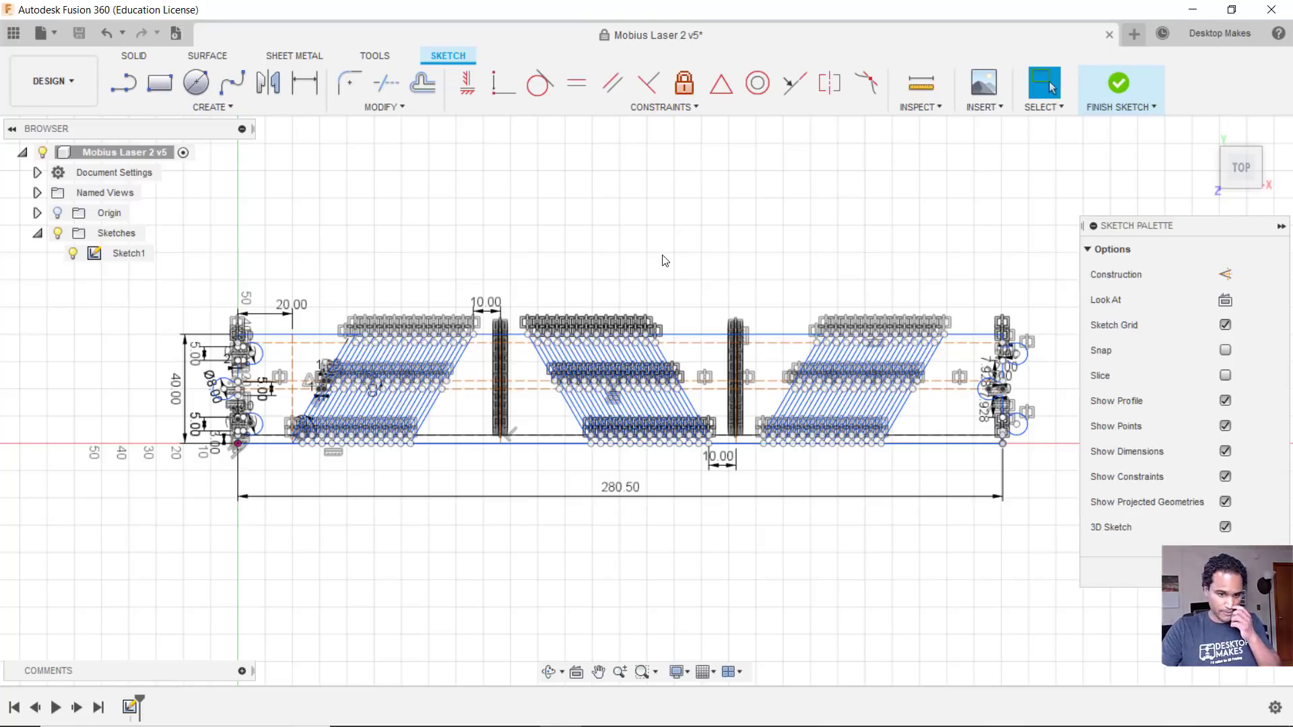
mouse_move(890, 392)
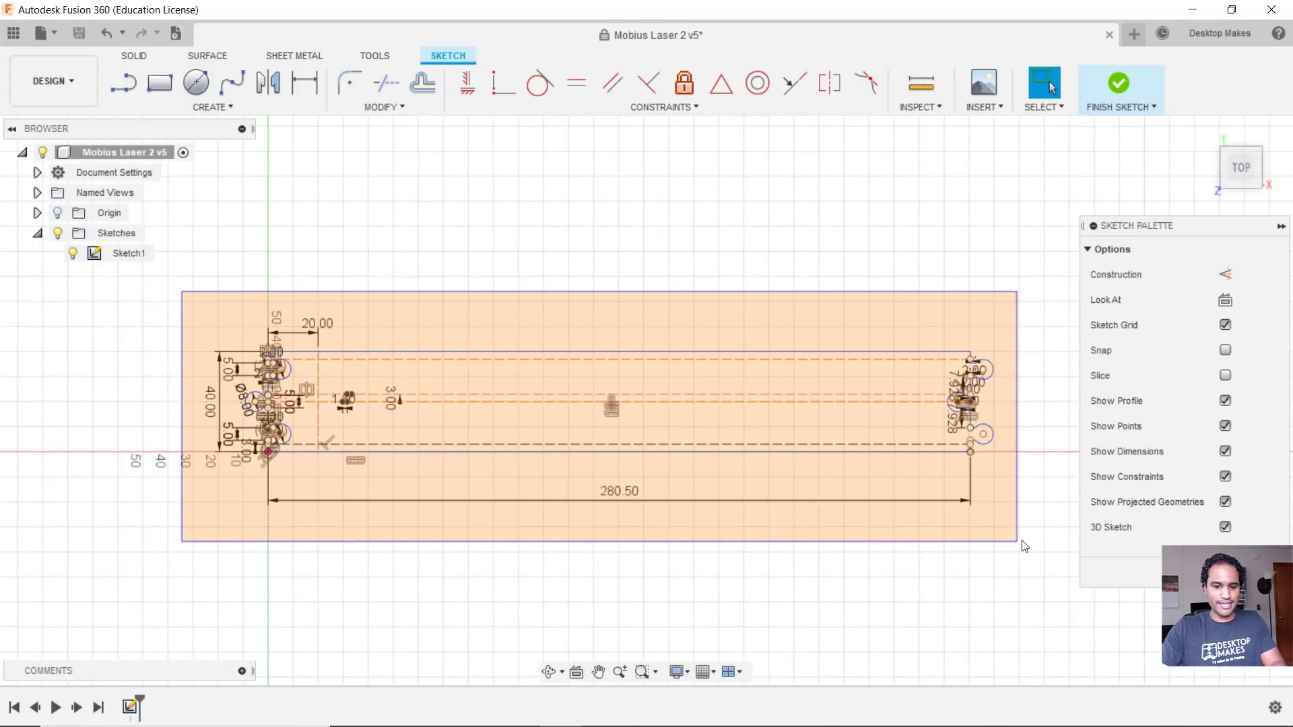
Copy the strip outline geometry and paste it into a new untitled design, confirming Move/Copy
right_click(618, 412)
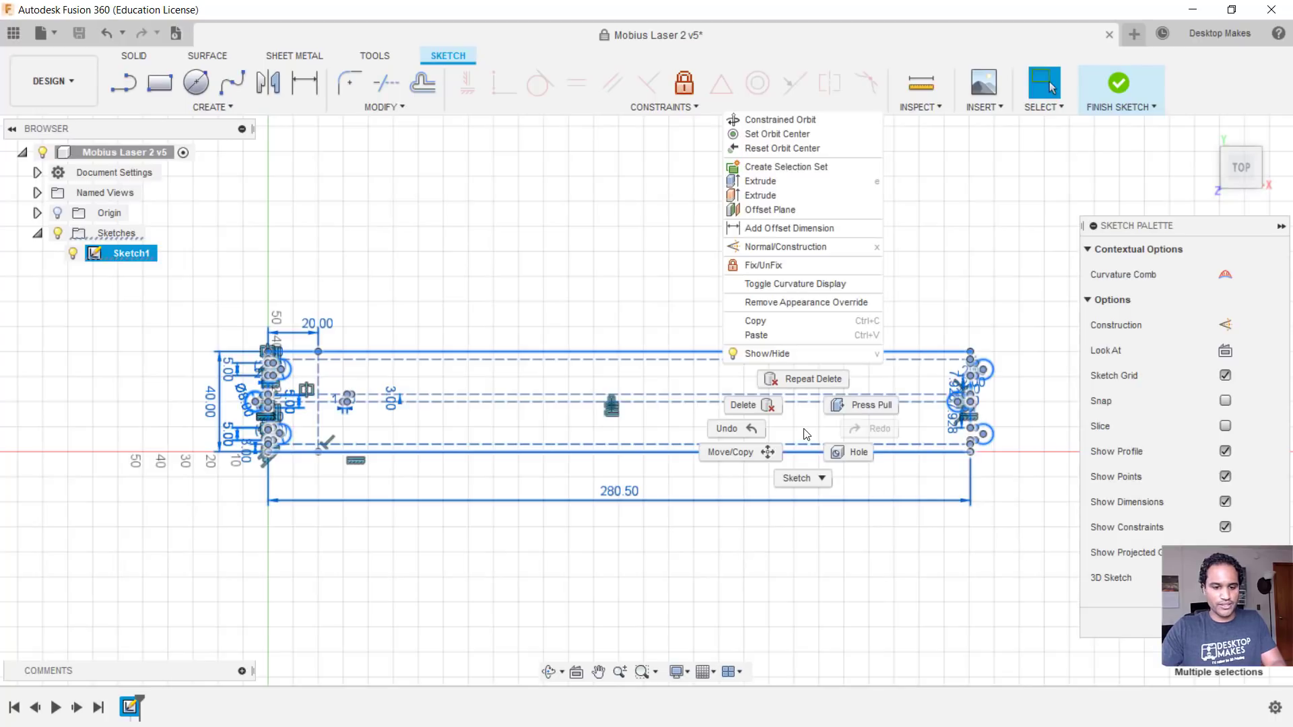
mouse_move(791, 321)
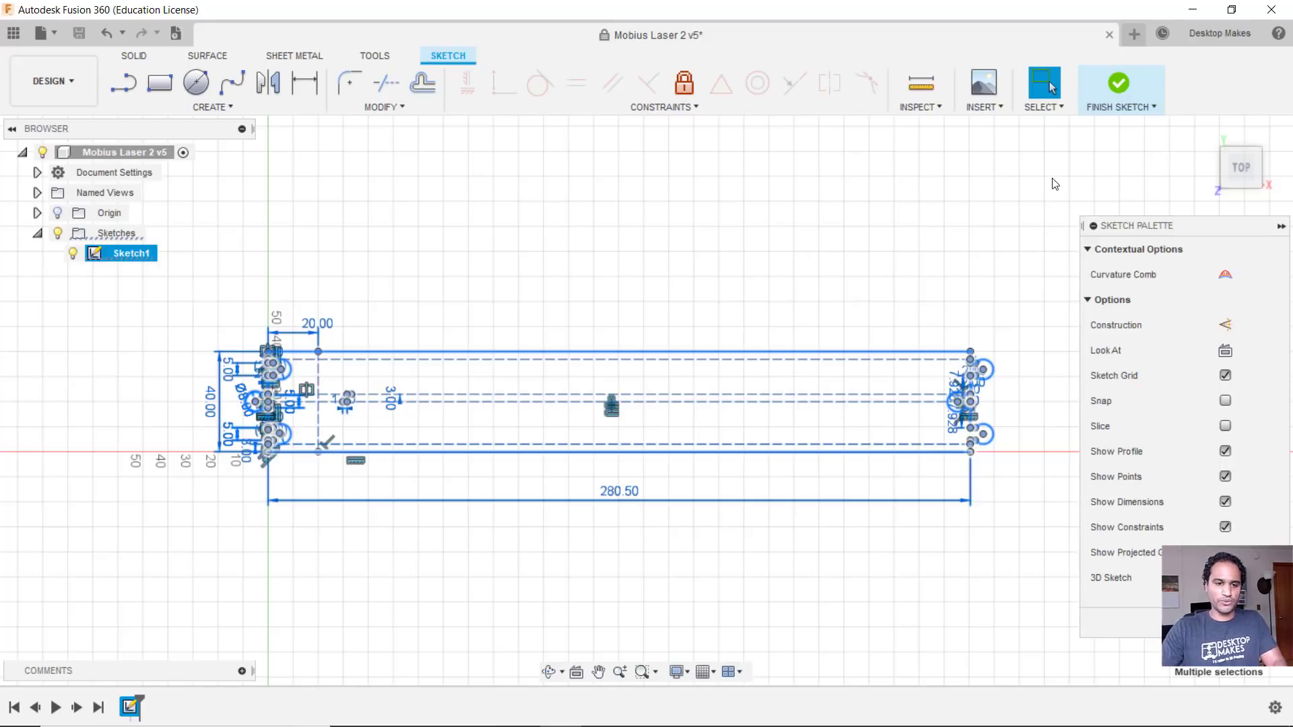
mouse_move(1132, 32)
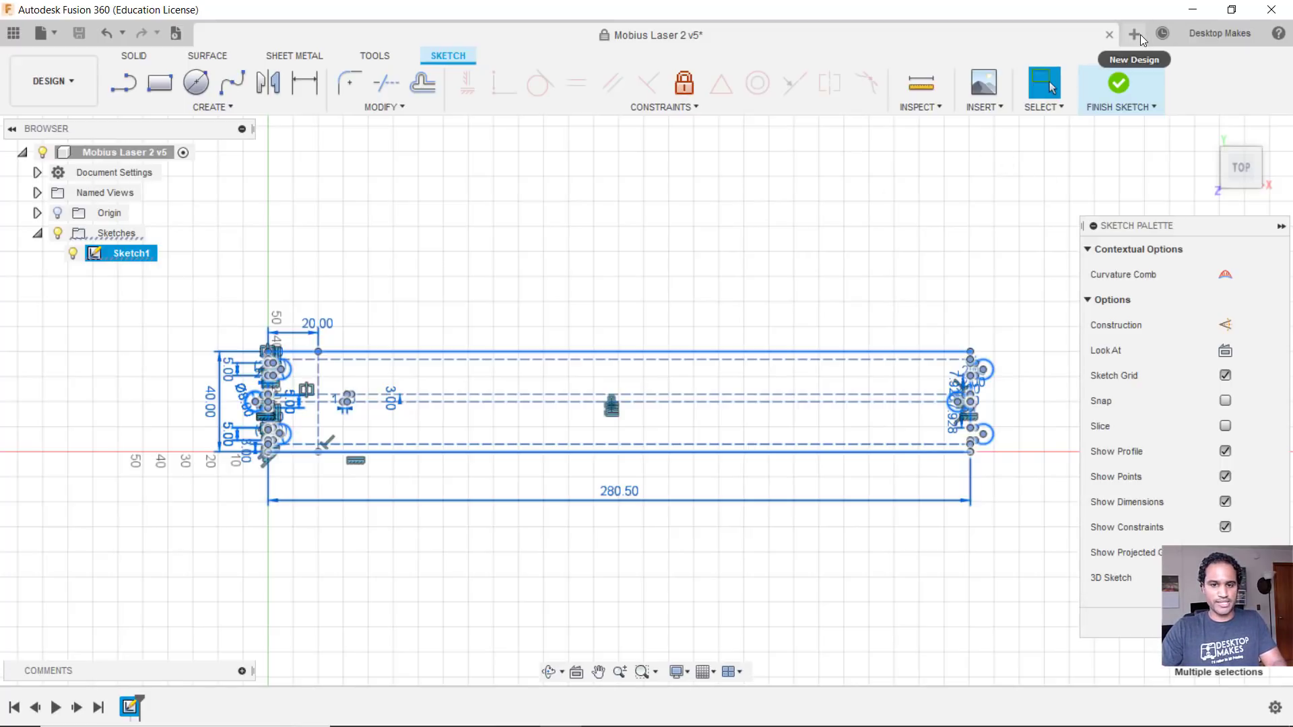
click(1134, 32)
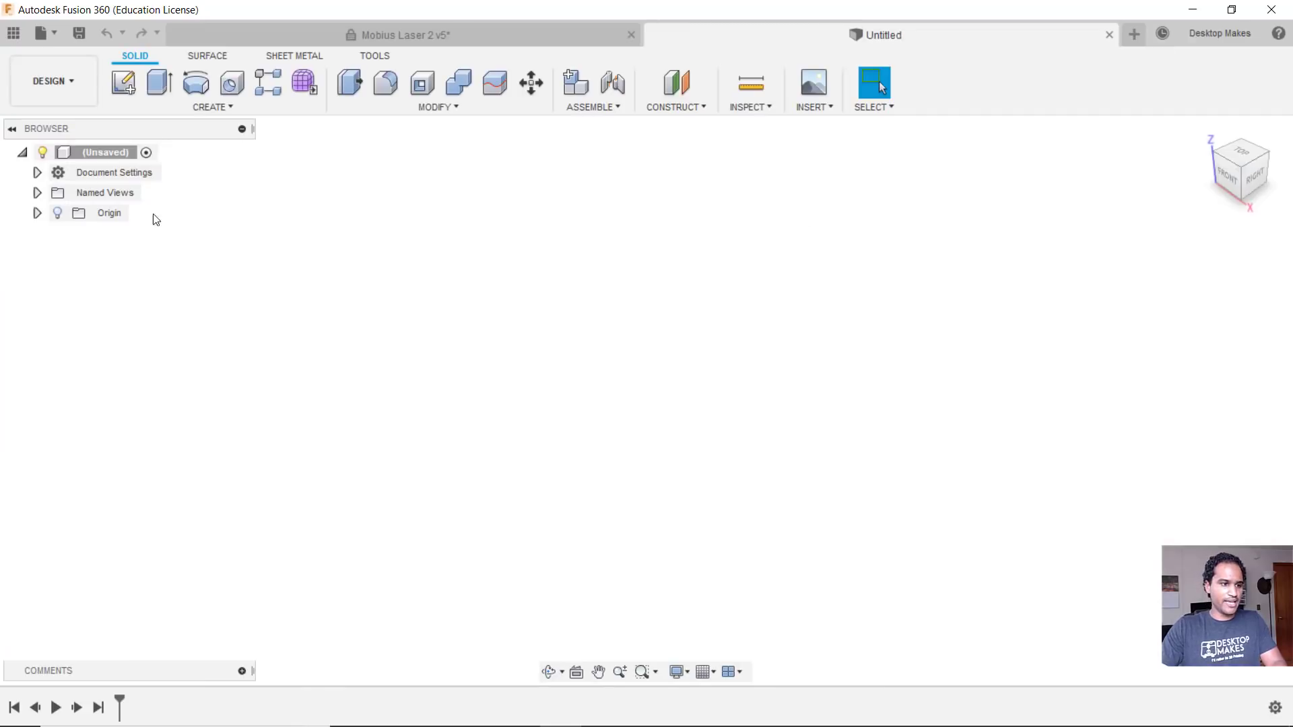
click(122, 82)
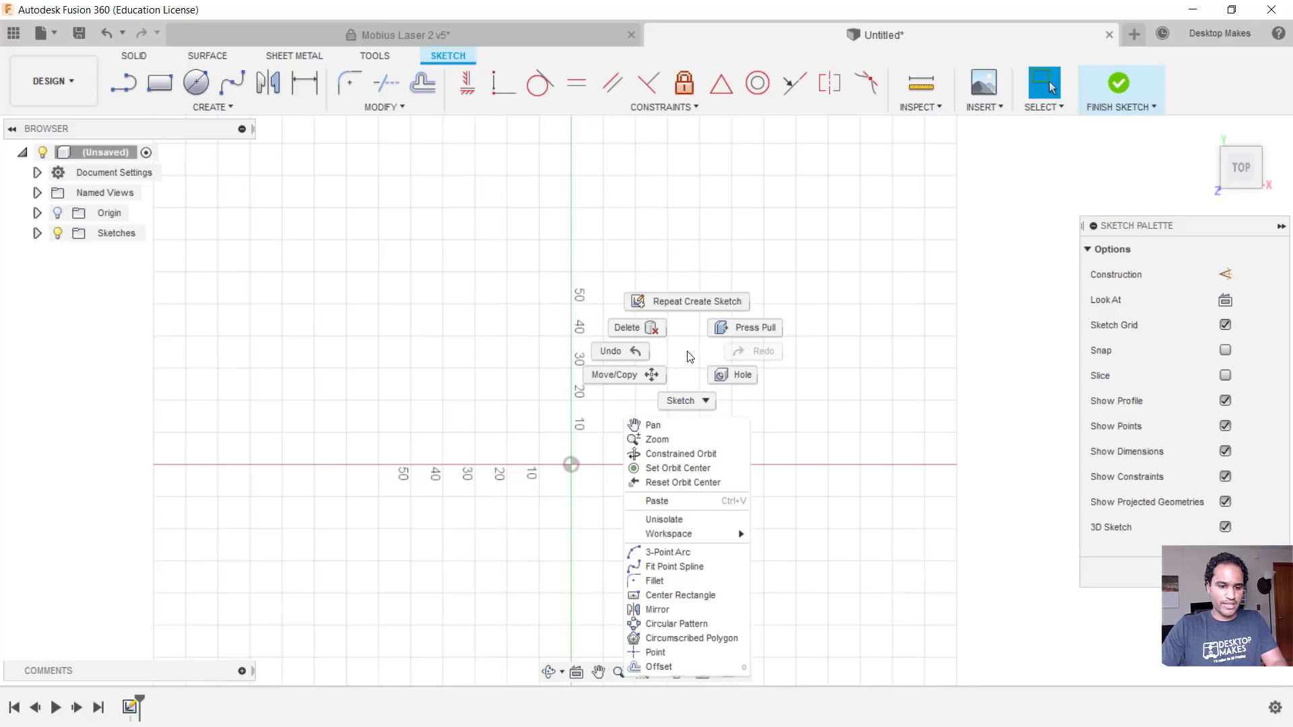
mouse_move(675, 505)
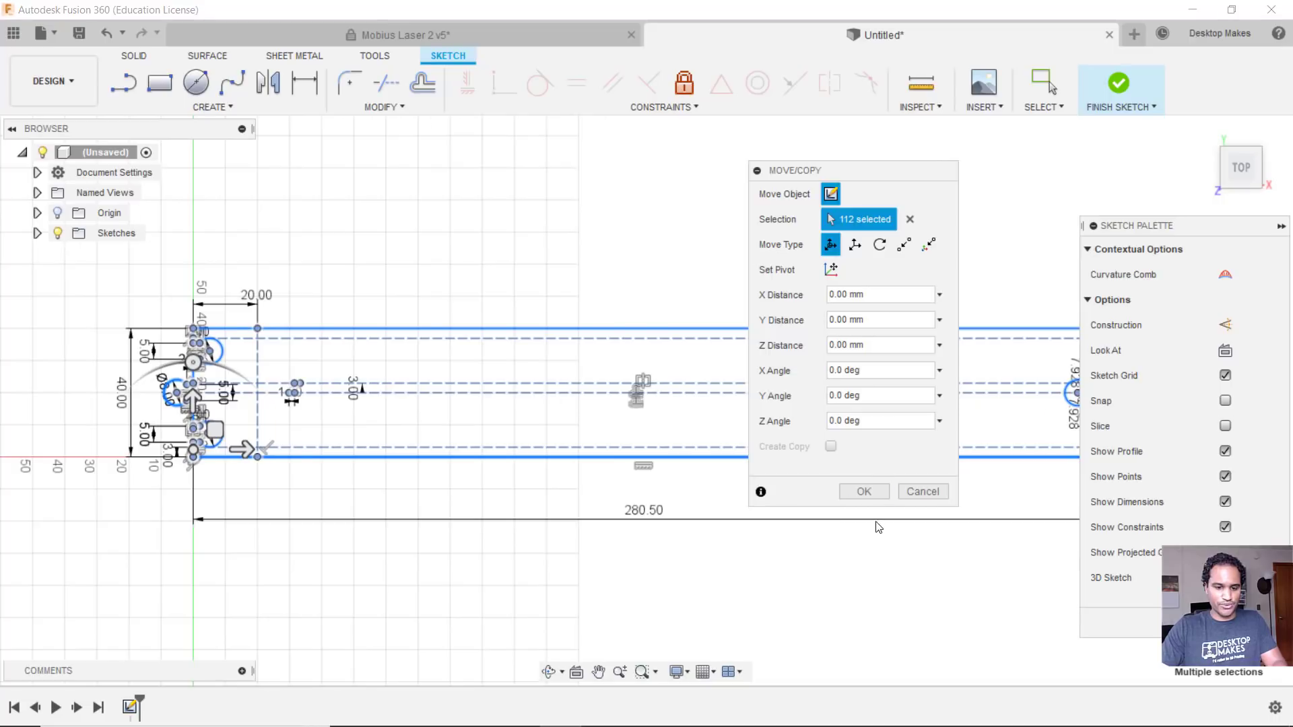
click(862, 492)
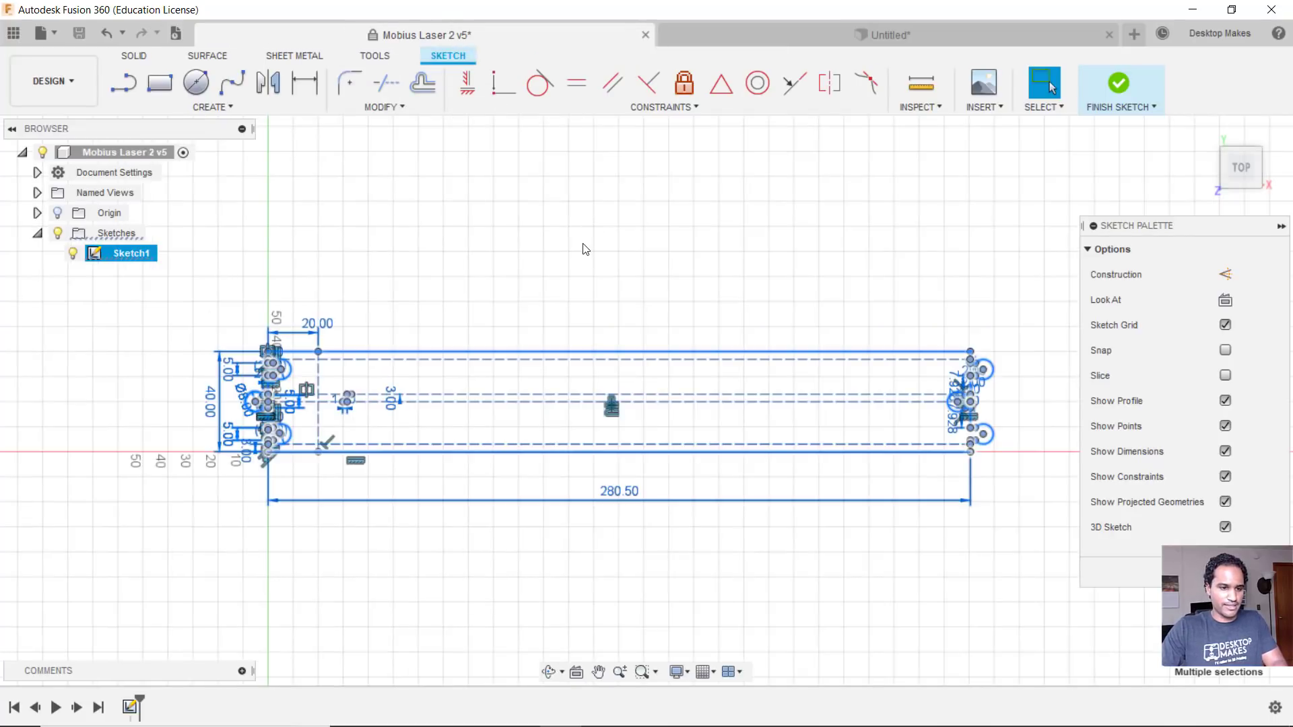
Undo in Mobius Laser 2 to restore the deleted hinge patterns for reference
click(105, 33)
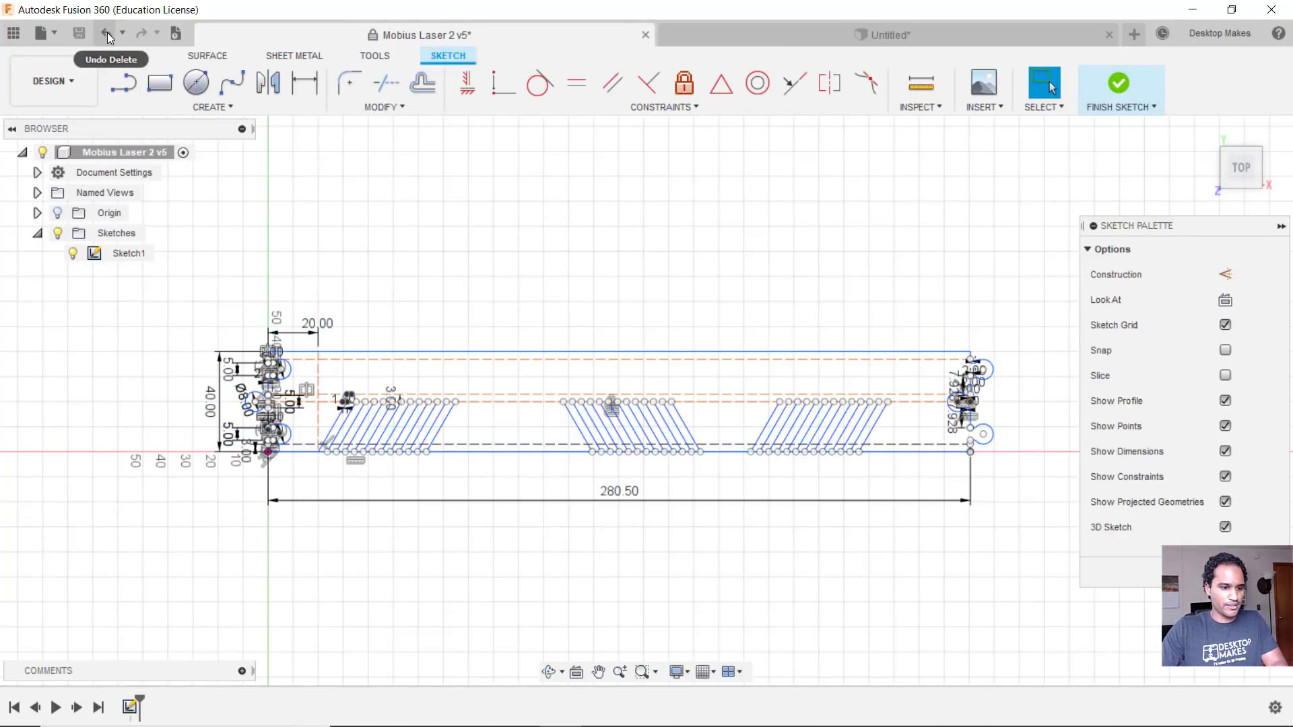
click(108, 32)
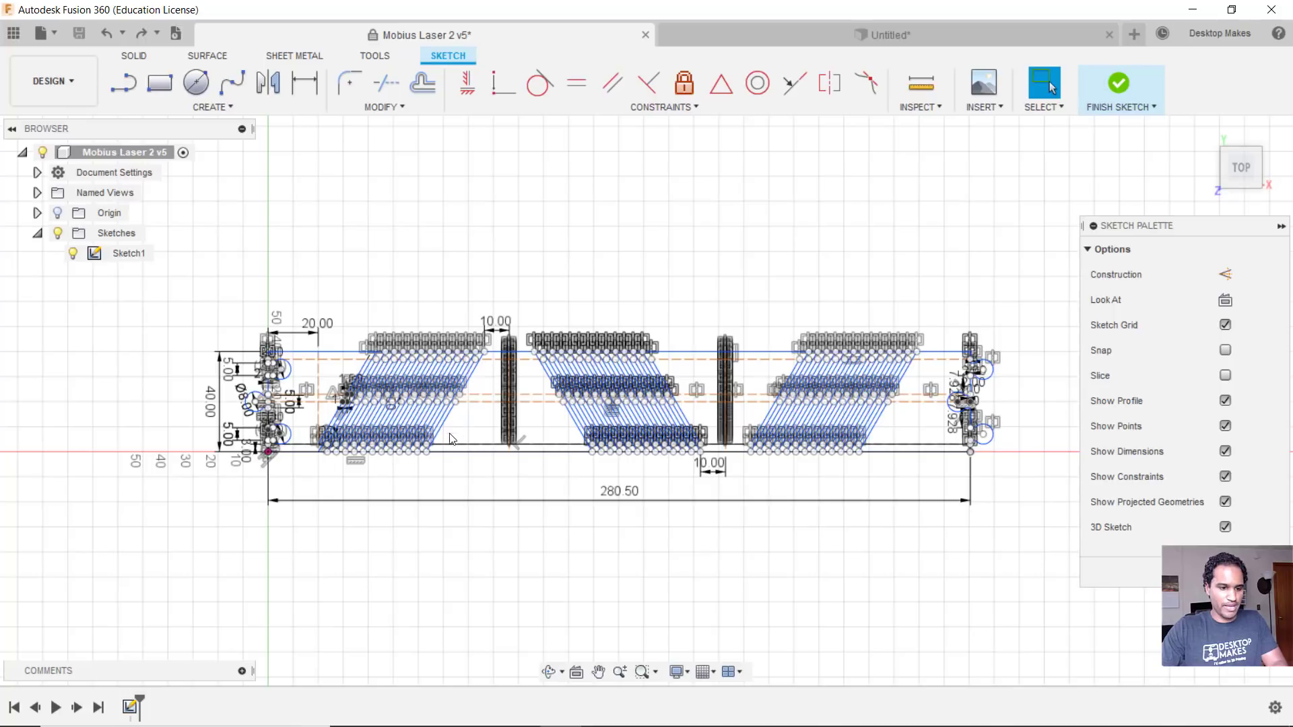
scroll(up, 3)
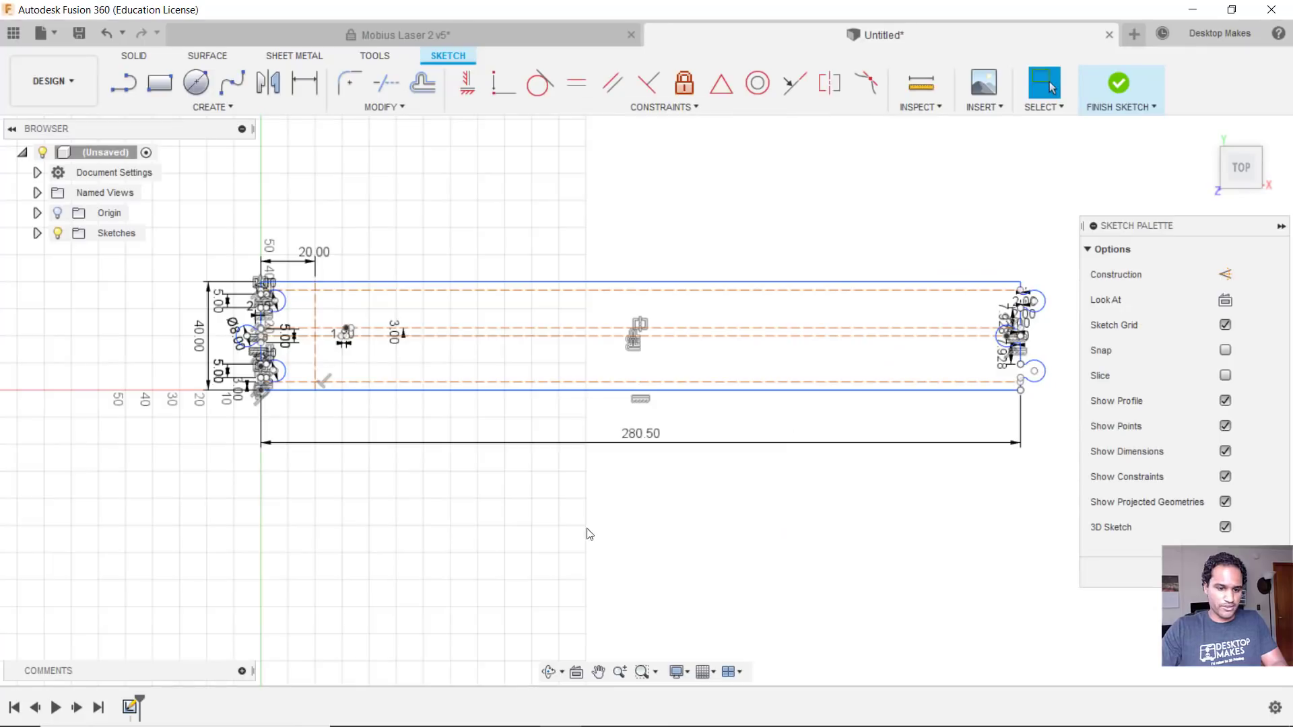
Draw a slanted line from the lower guide line up to the upper guide line
scroll(up, 3)
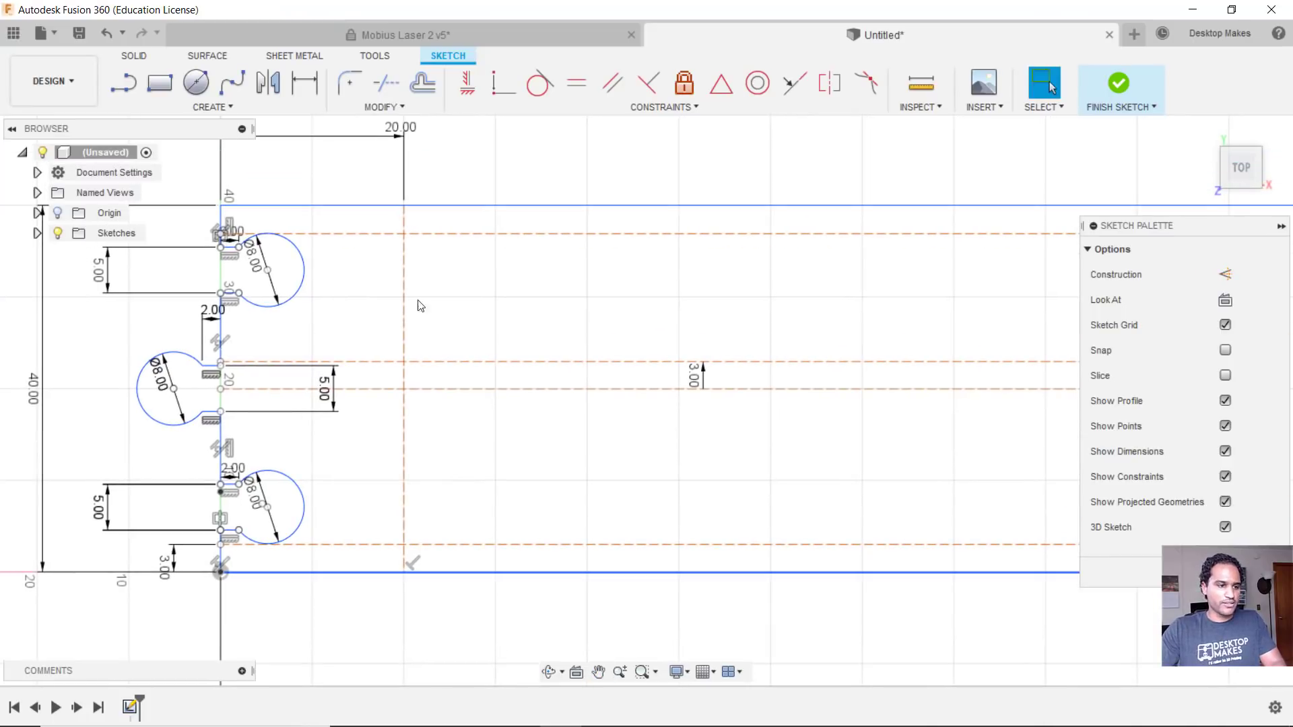
click(122, 82)
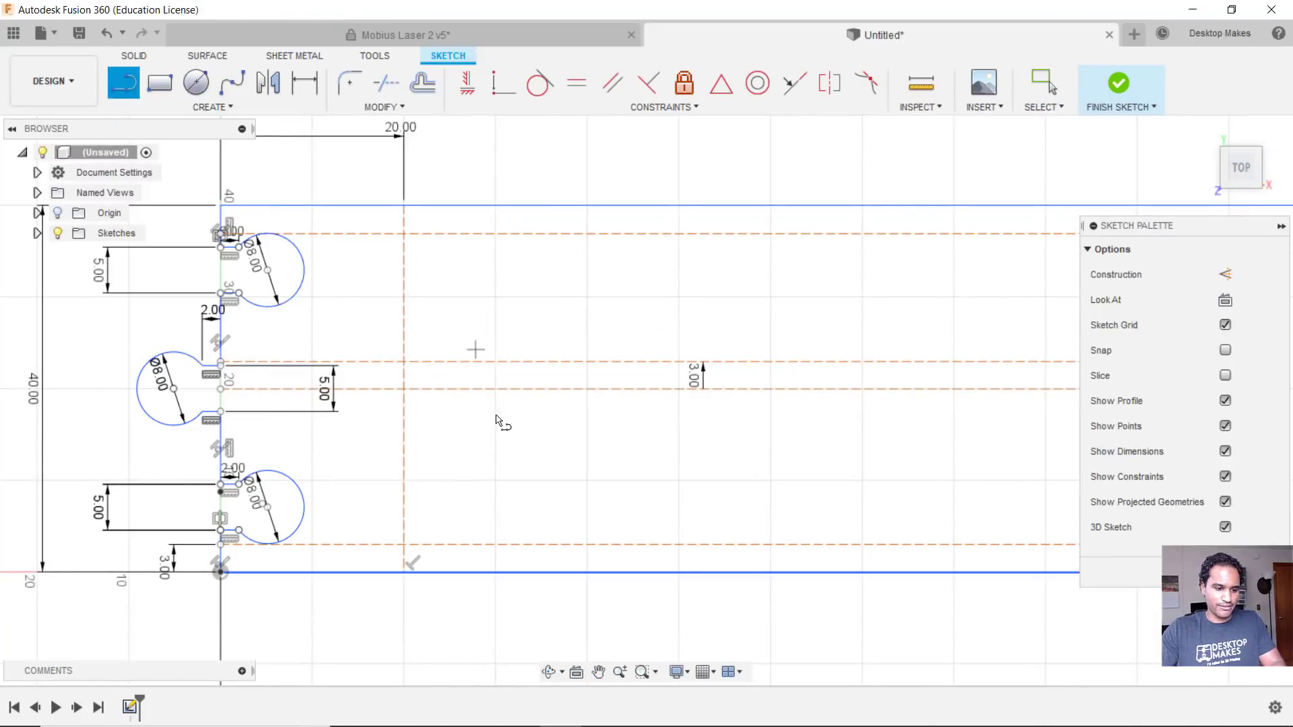
mouse_move(404, 548)
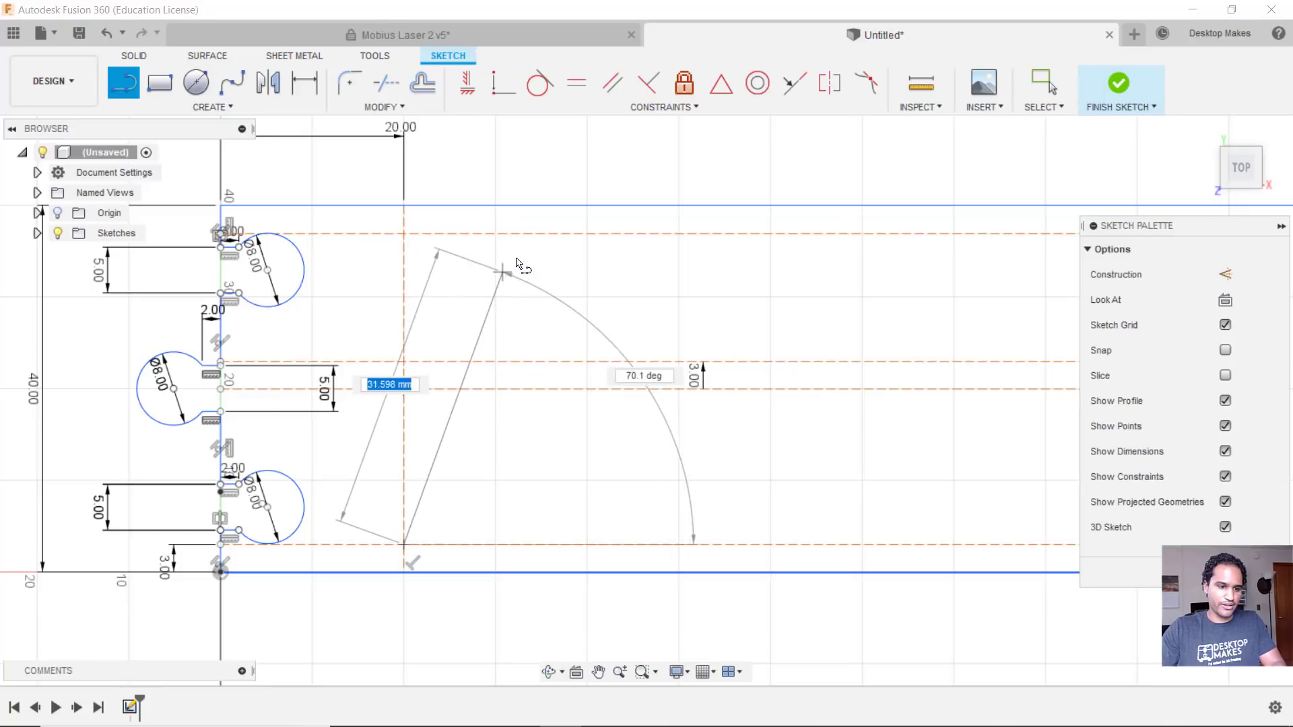
click(532, 233)
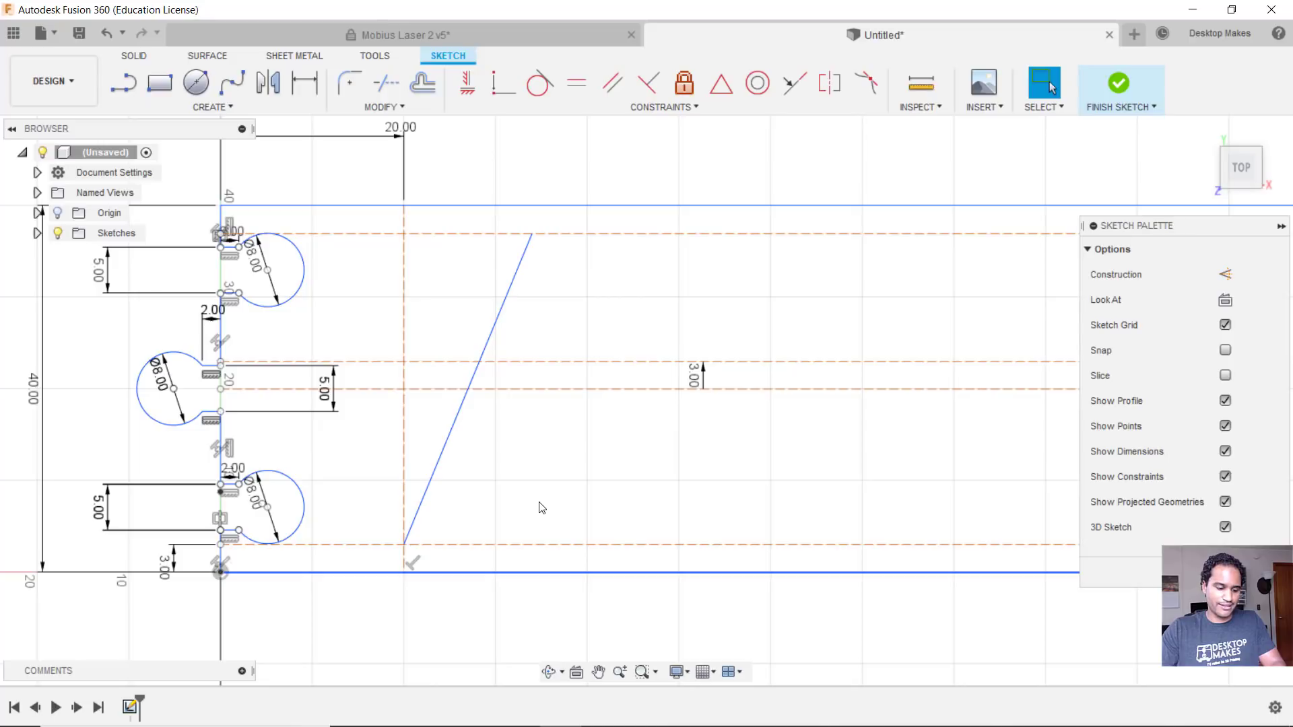
Dimension the line's angle to the bottom guide line at 60 degrees
click(303, 82)
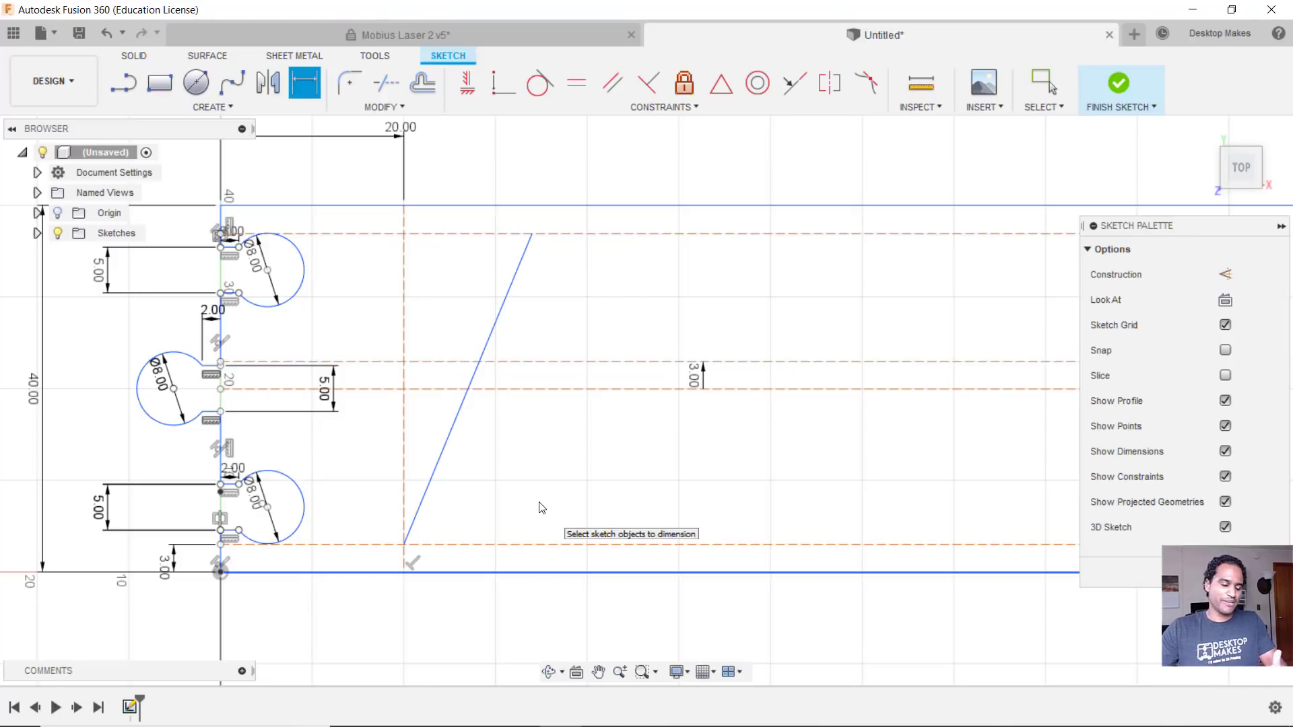
mouse_move(495, 540)
text(60)
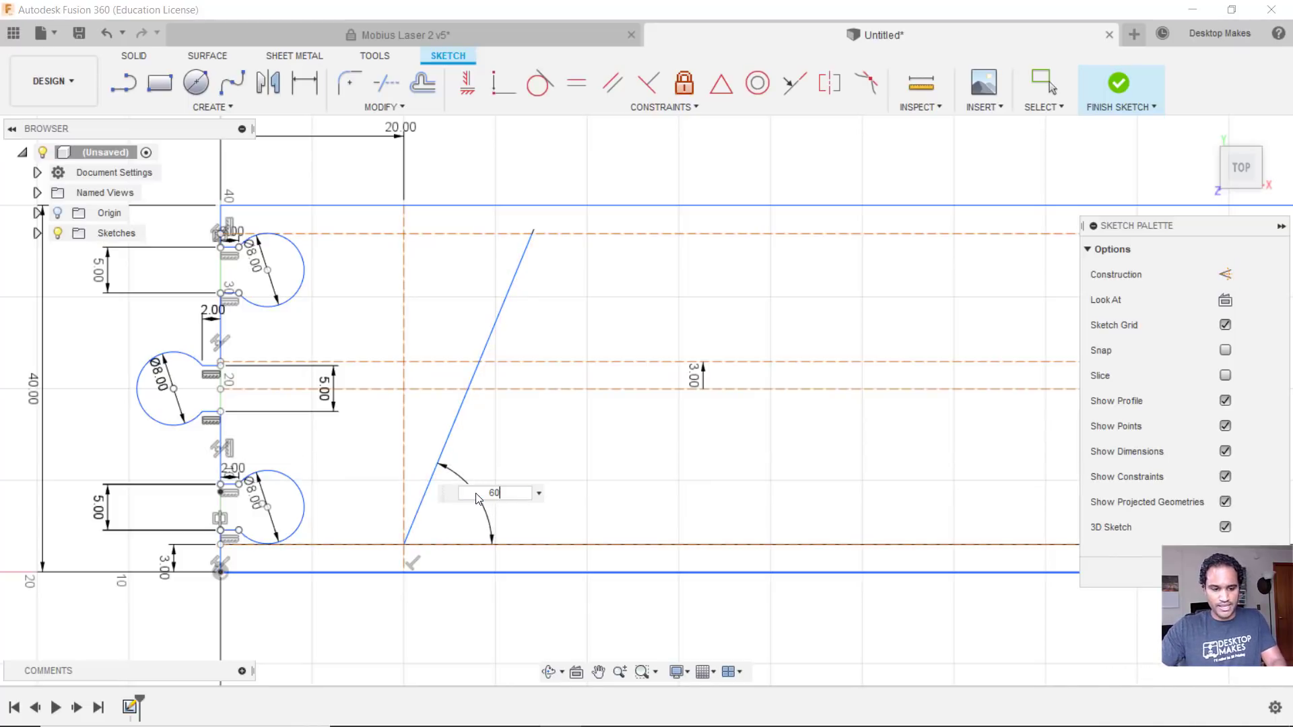
key(Return)
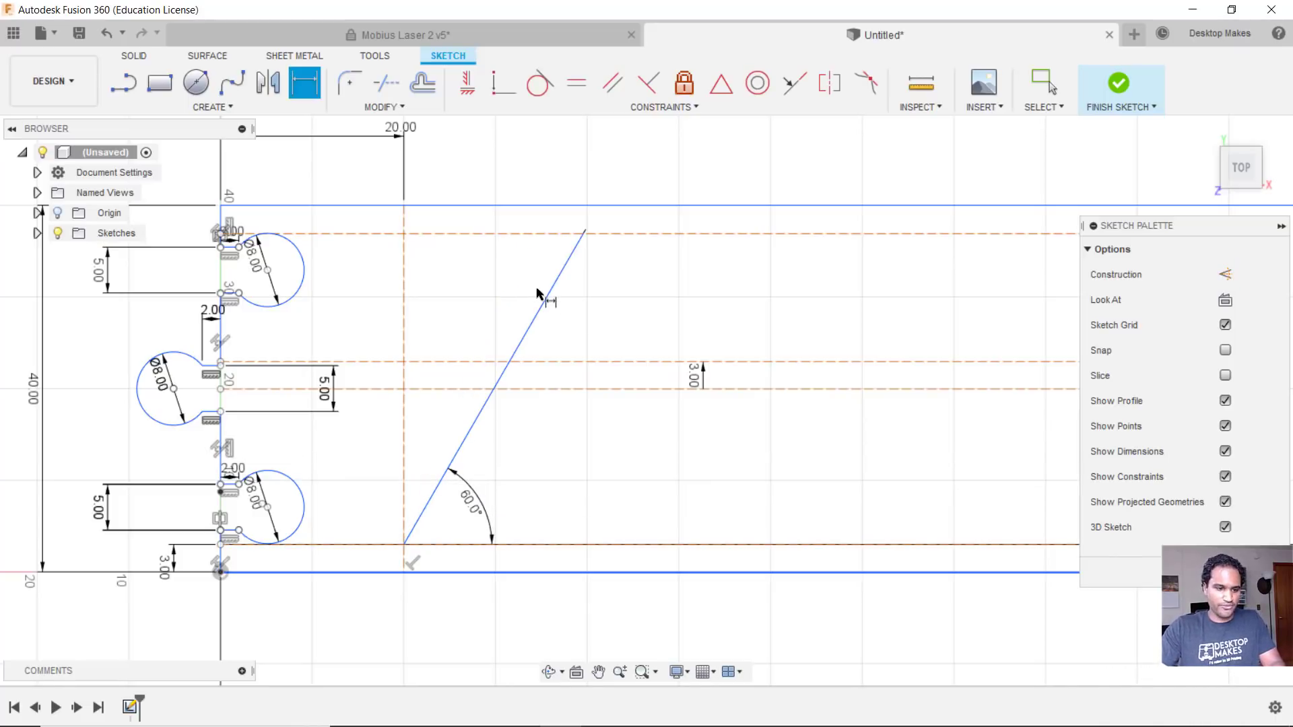
click(1044, 82)
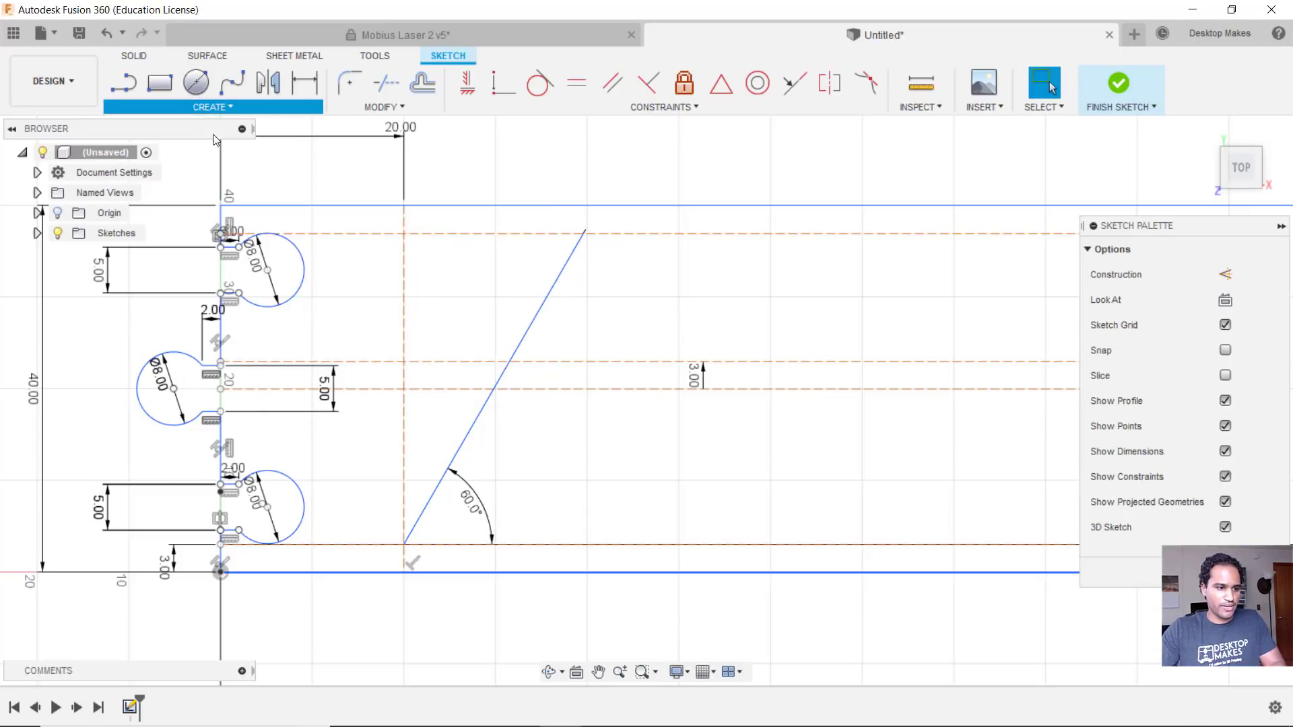
Draw a second line parallel to the first and dimension their gap at the middle guide to 1.80 mm
click(122, 83)
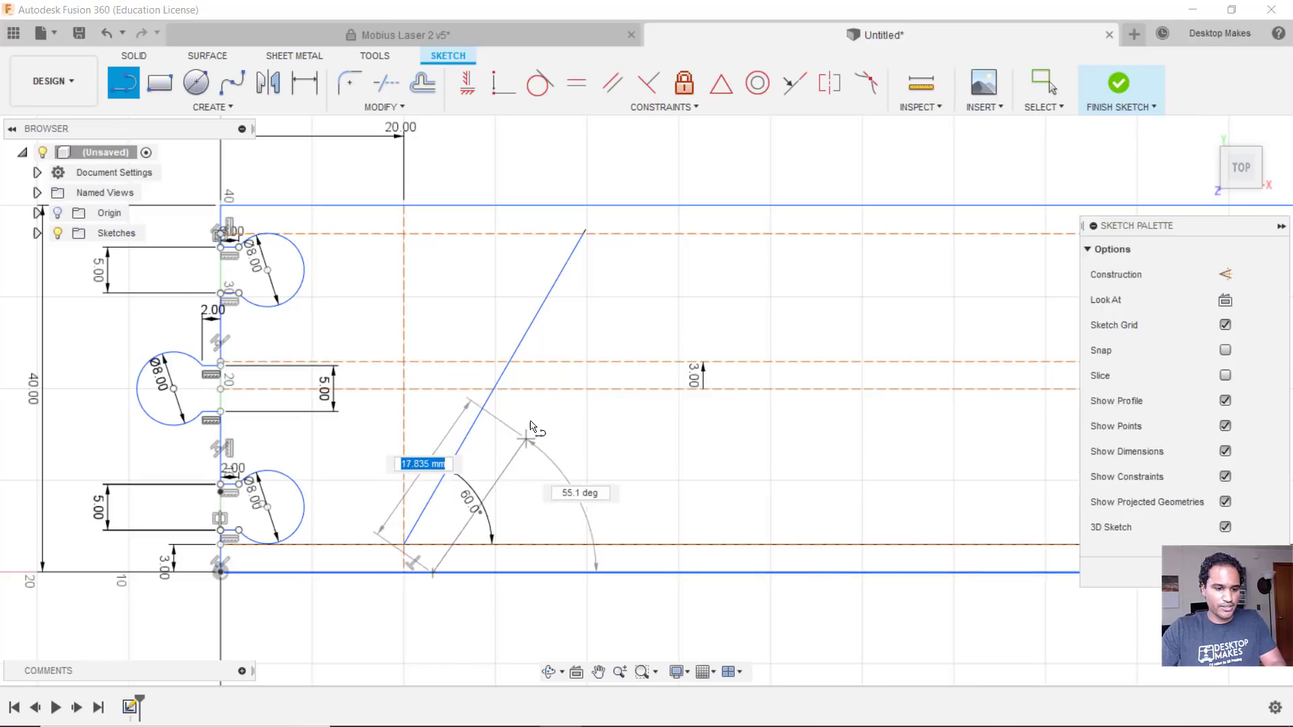
mouse_move(536, 395)
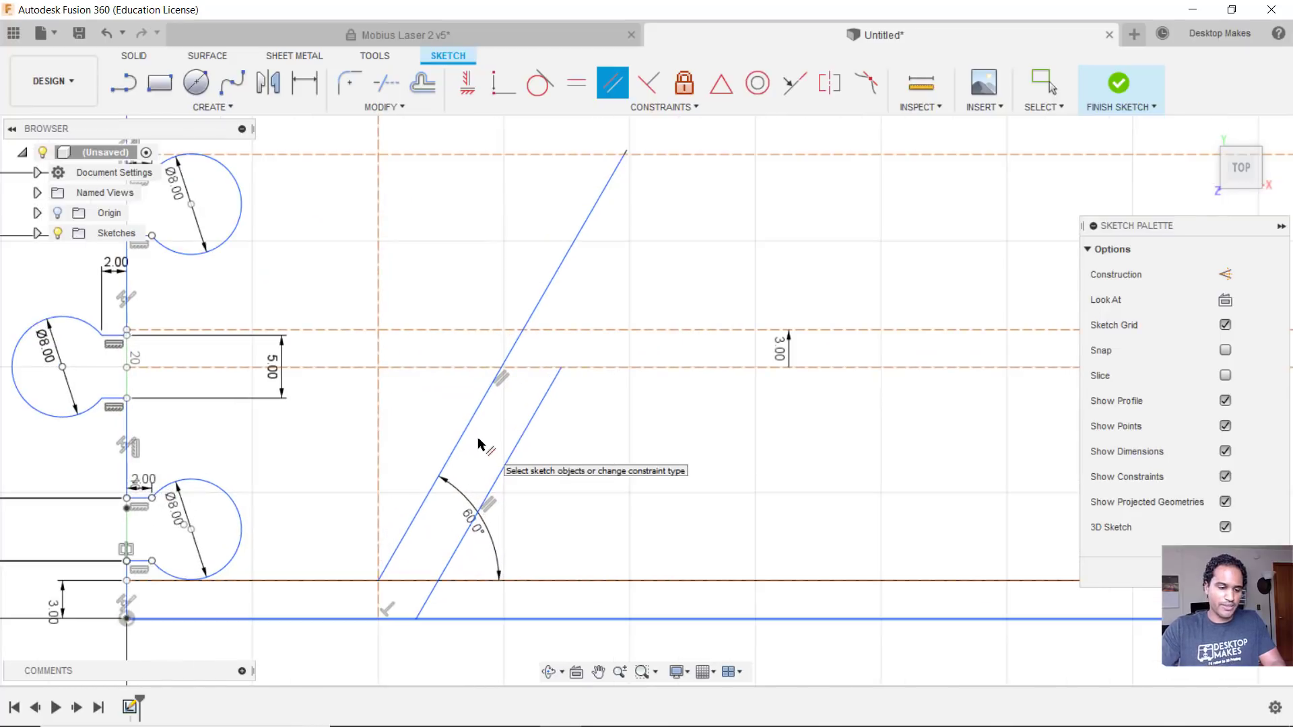
mouse_move(509, 395)
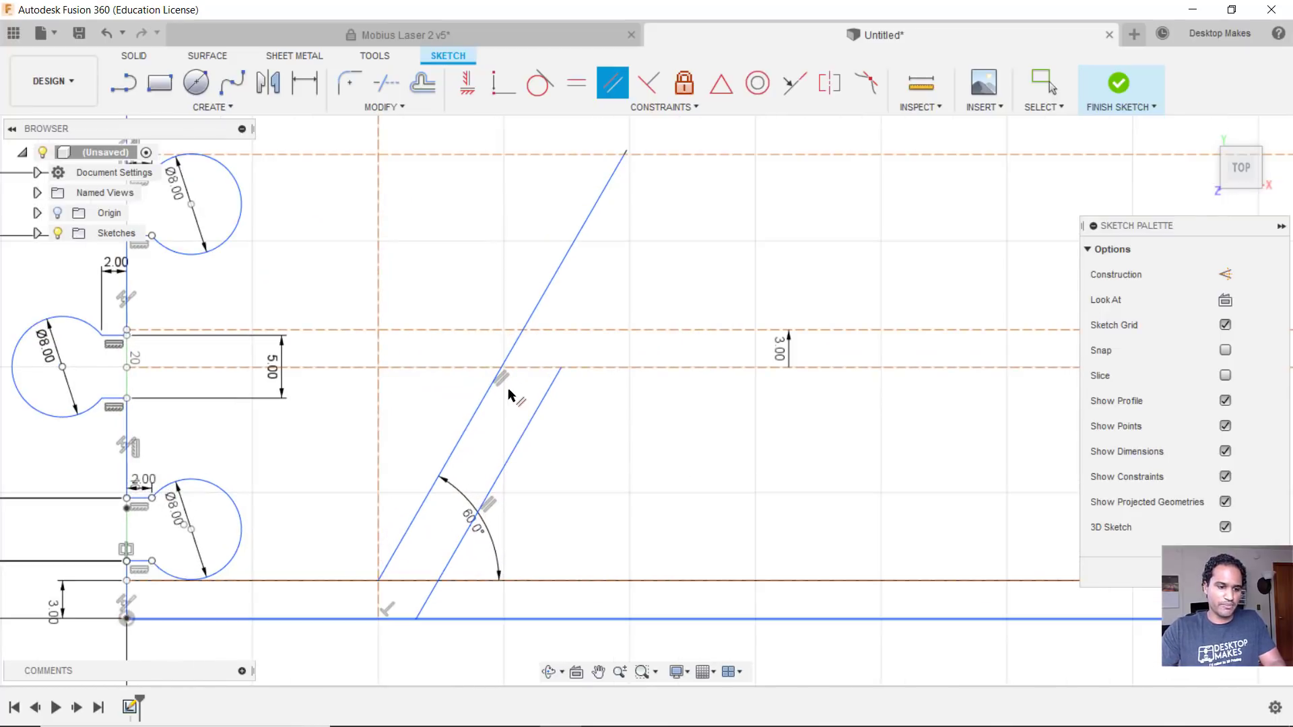
click(303, 82)
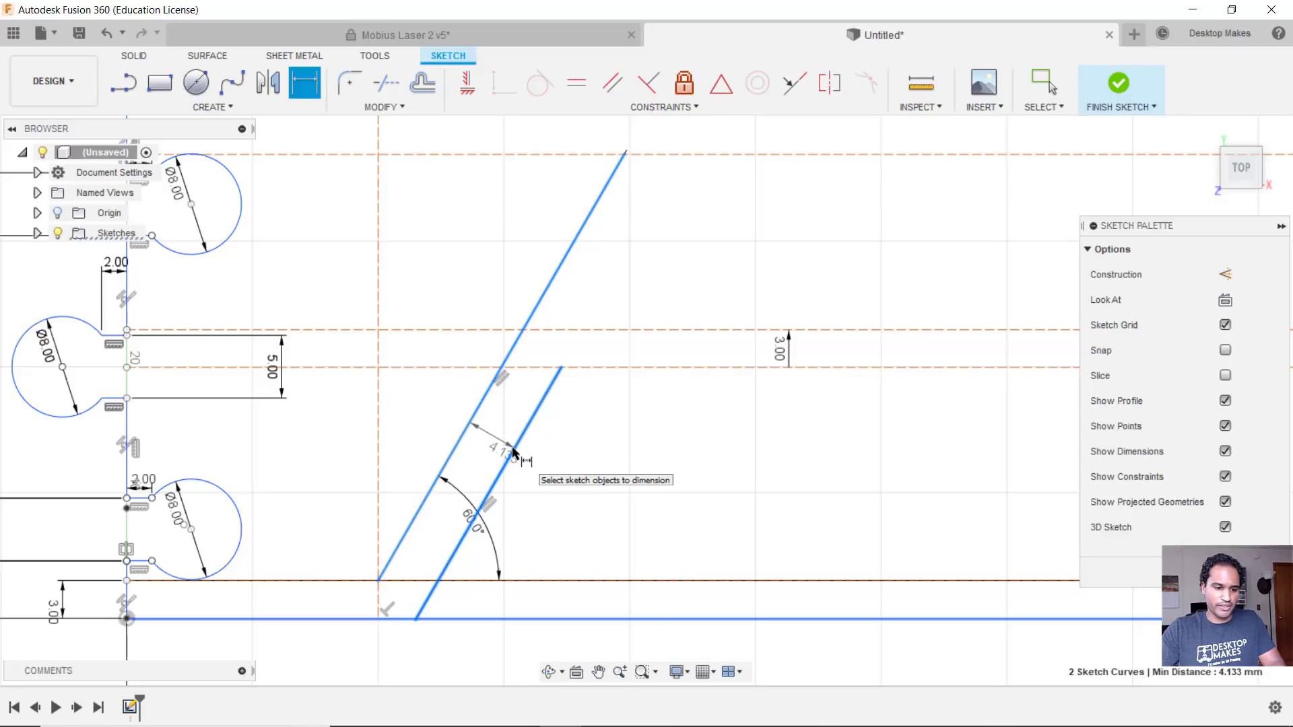
mouse_move(487, 428)
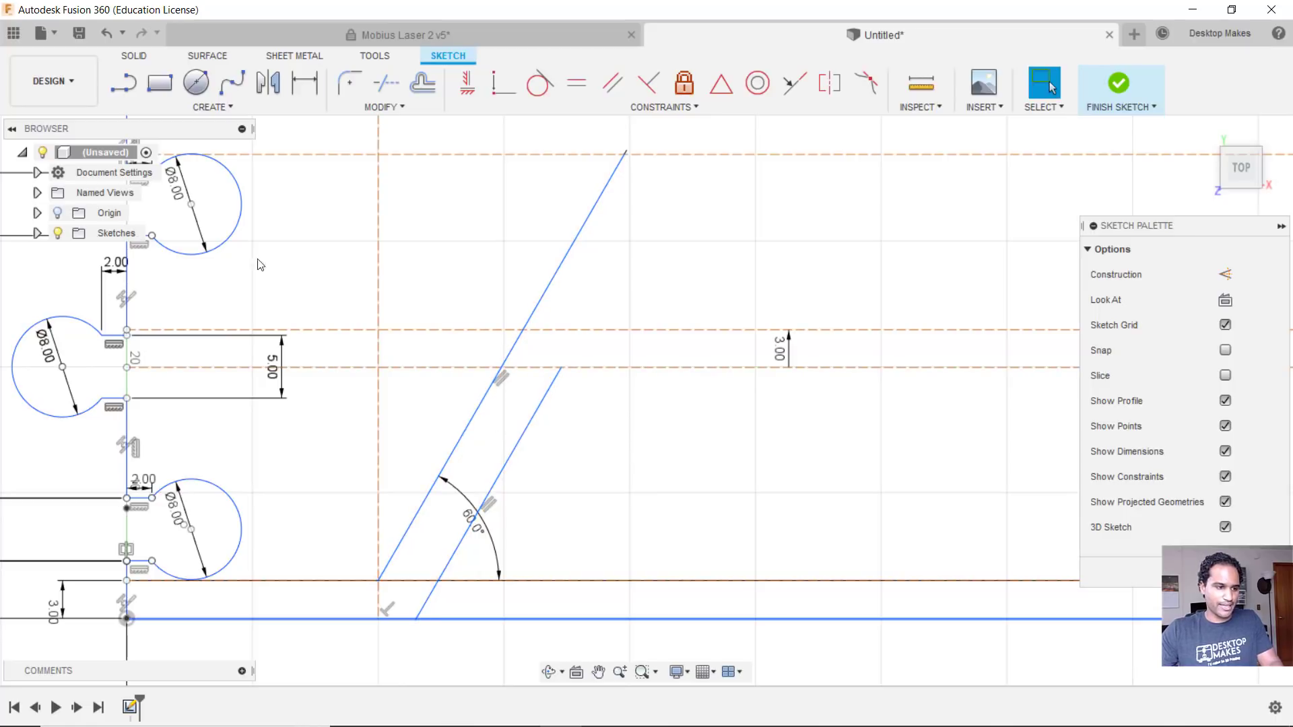
click(211, 107)
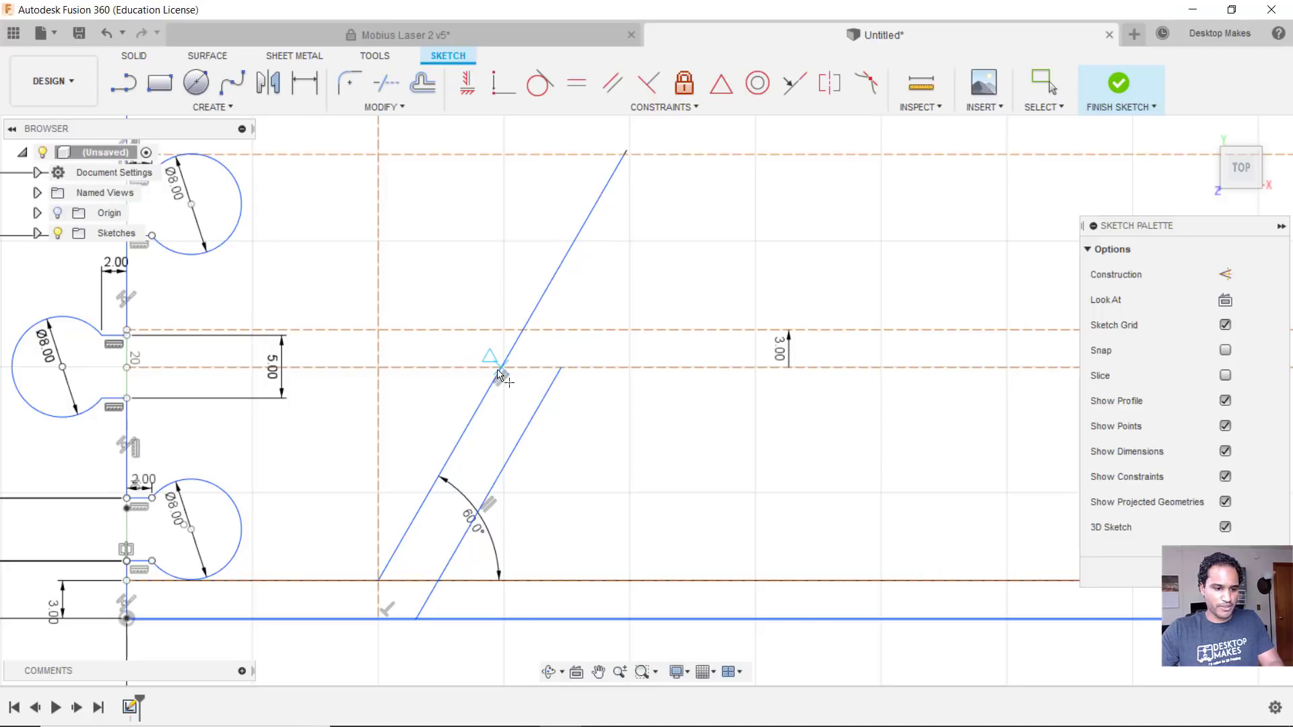
mouse_move(502, 376)
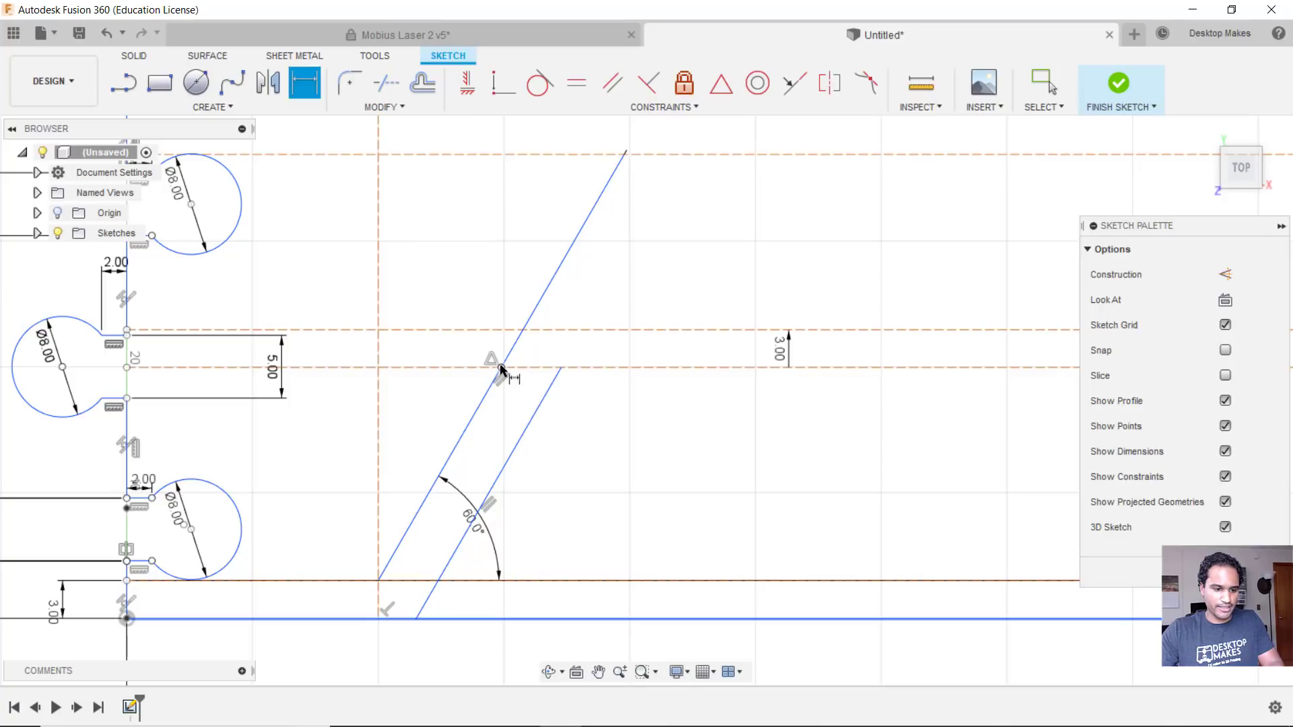
mouse_move(560, 369)
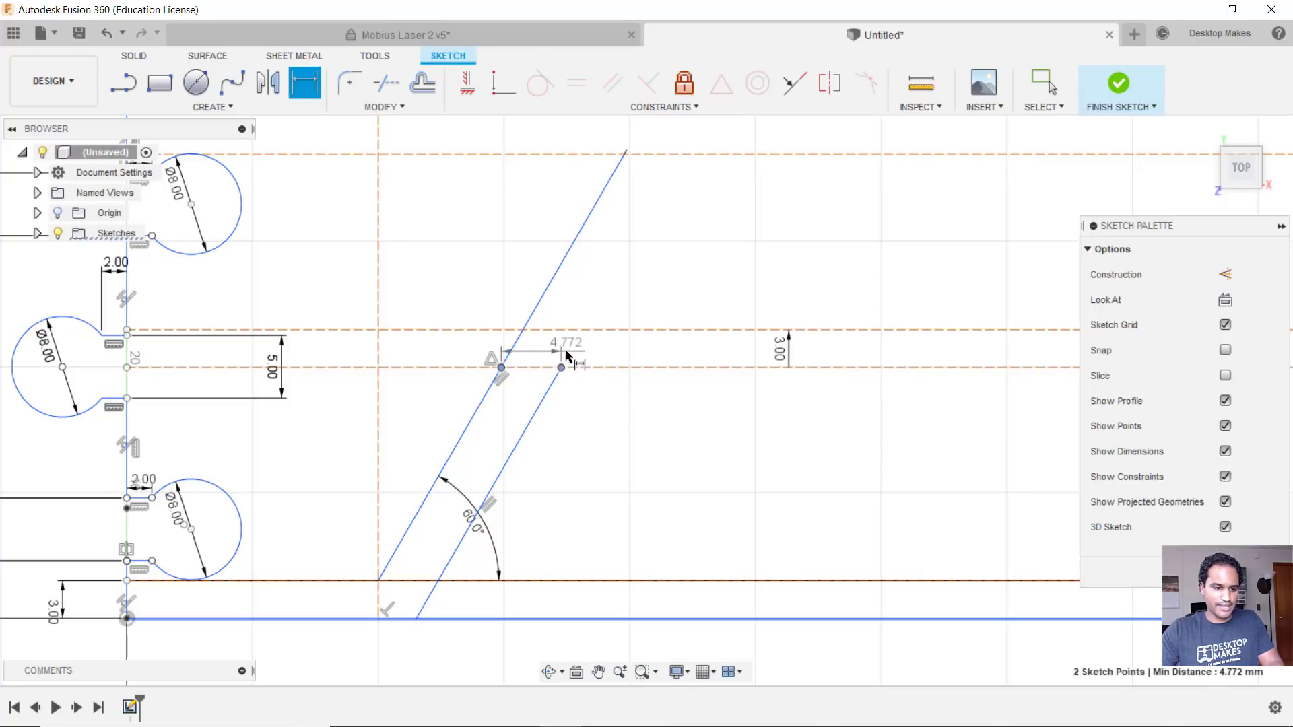
click(566, 347)
text(1.8)
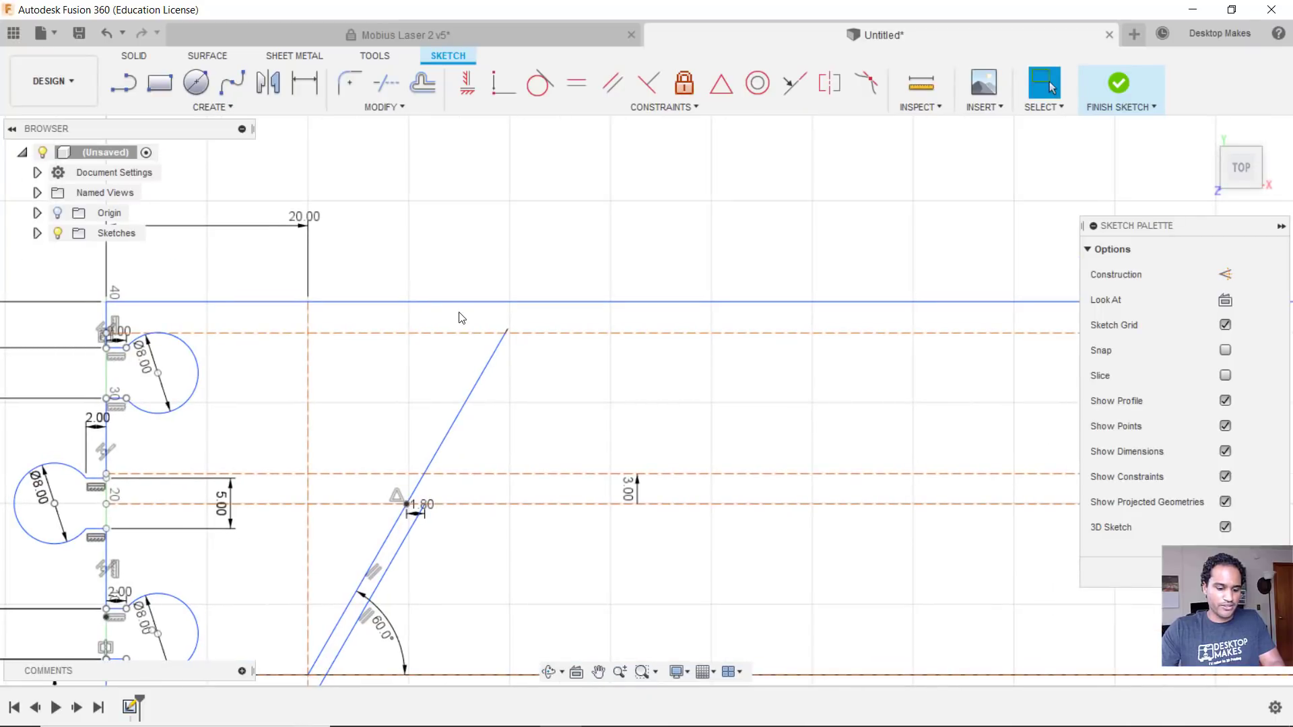
mouse_move(524, 262)
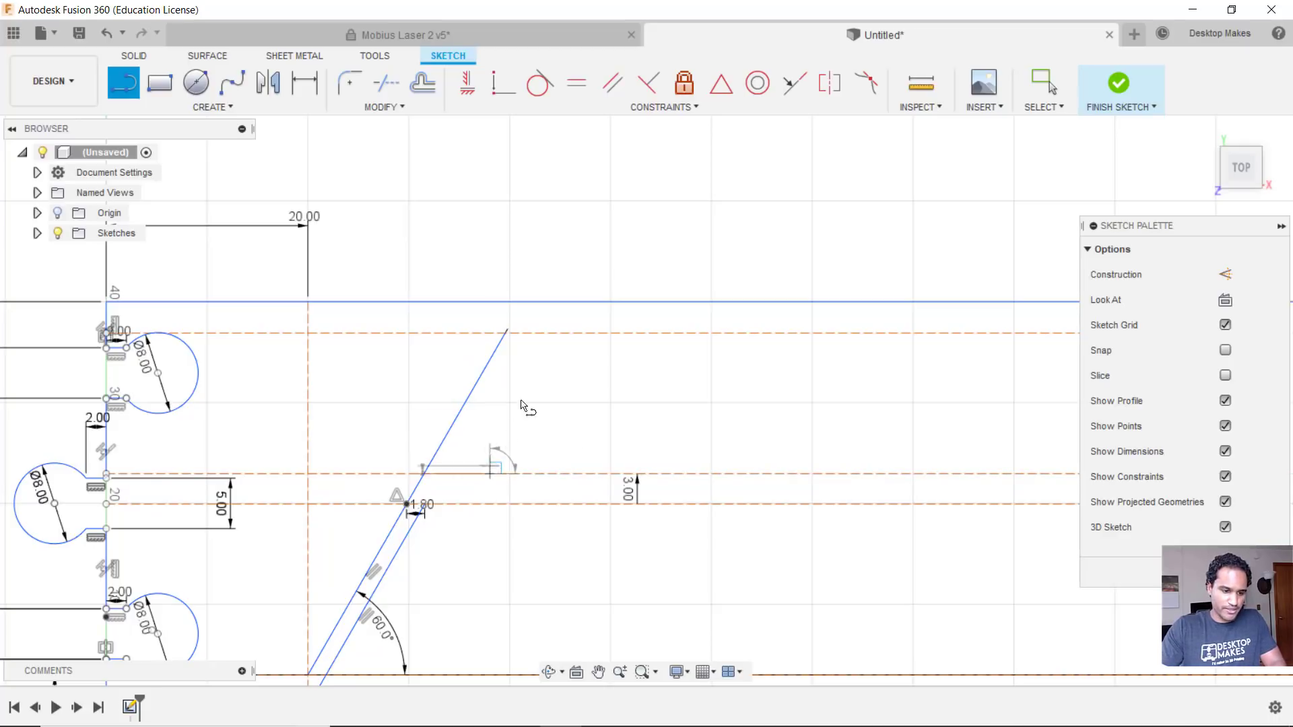
Draw the upper line from the middle guide to the top, parallel and 1.80 mm from the first
click(586, 306)
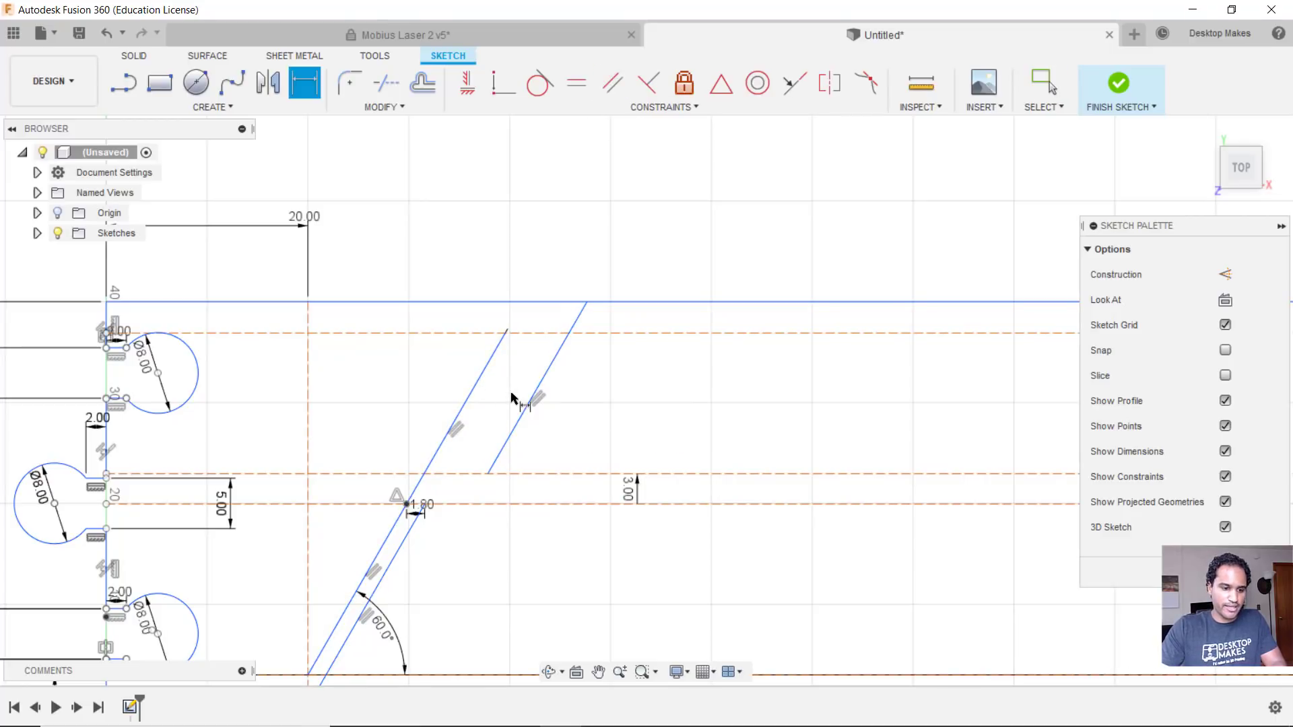
click(210, 106)
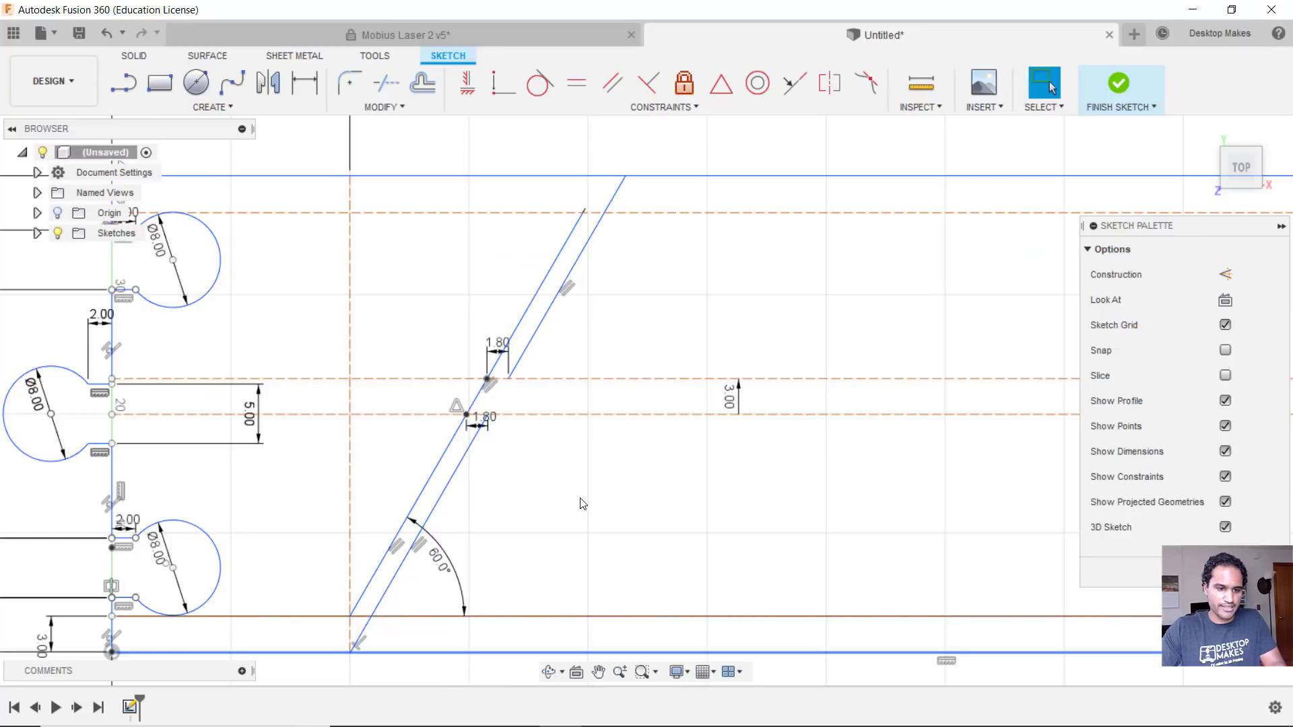
Rectangular-pattern the slit lines with distance -3.6 mm and quantity 13
click(212, 107)
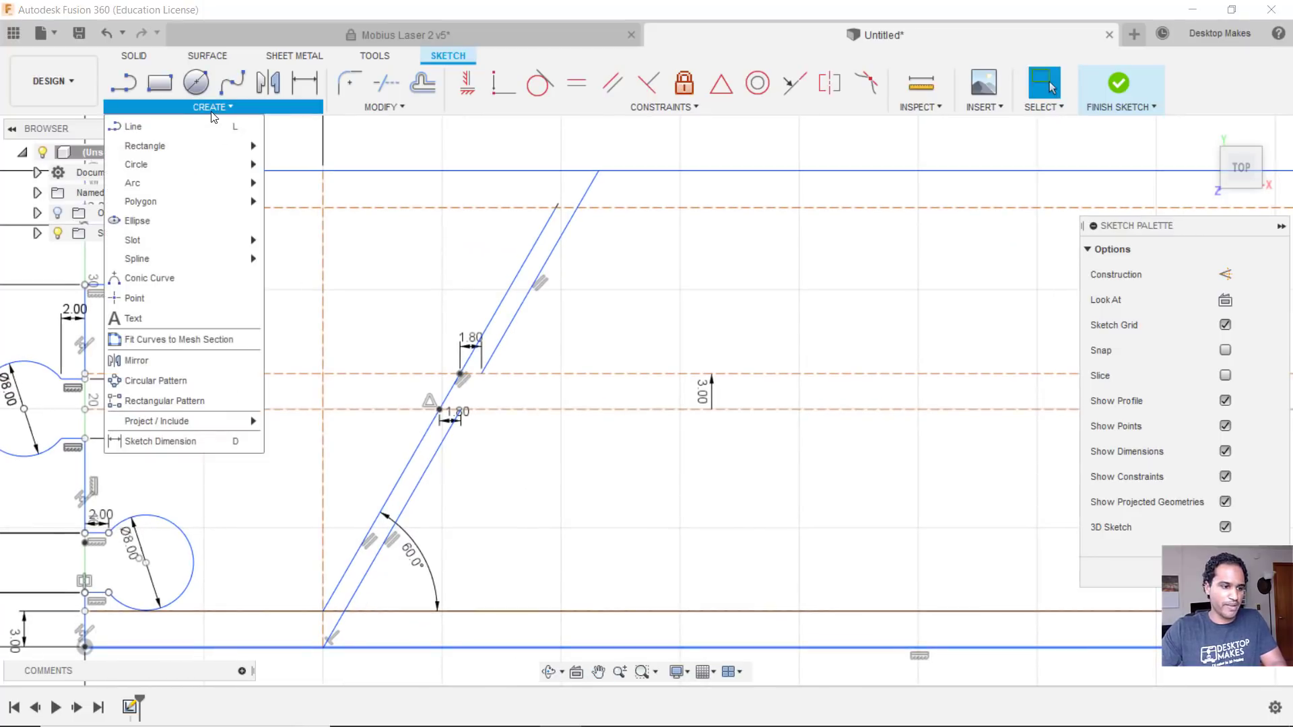
mouse_move(164, 402)
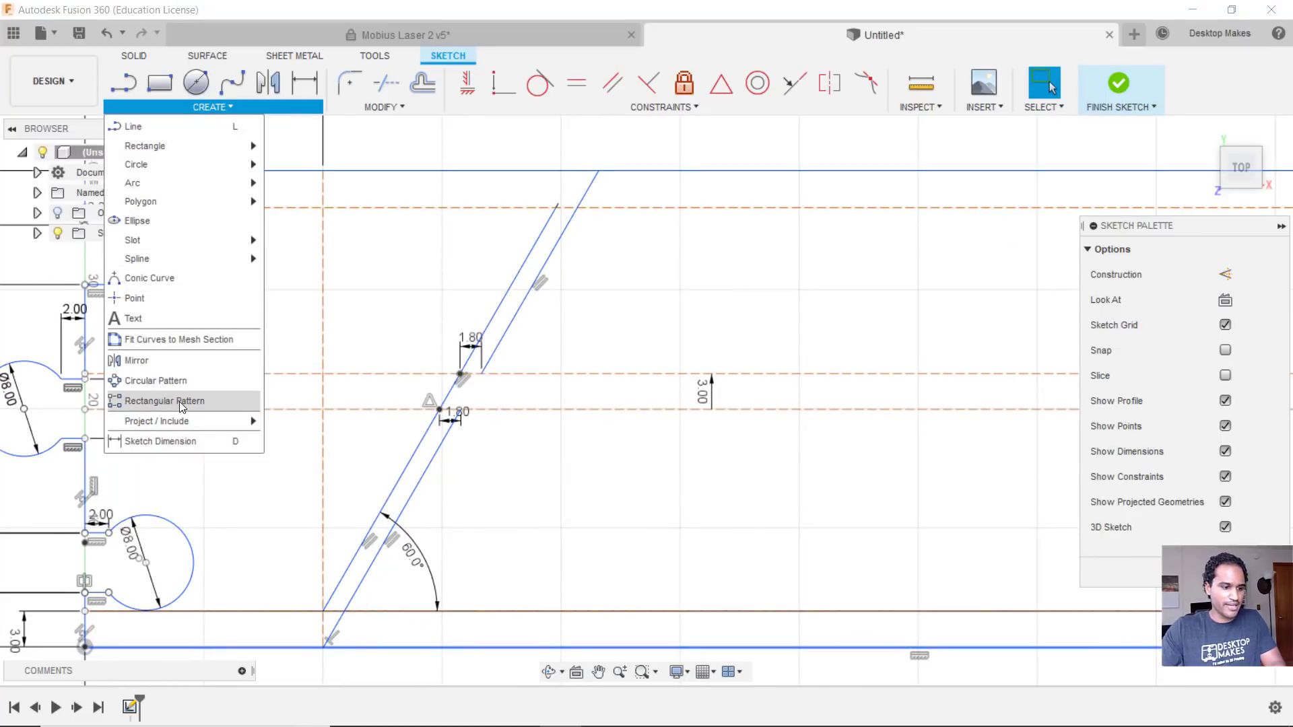
click(163, 401)
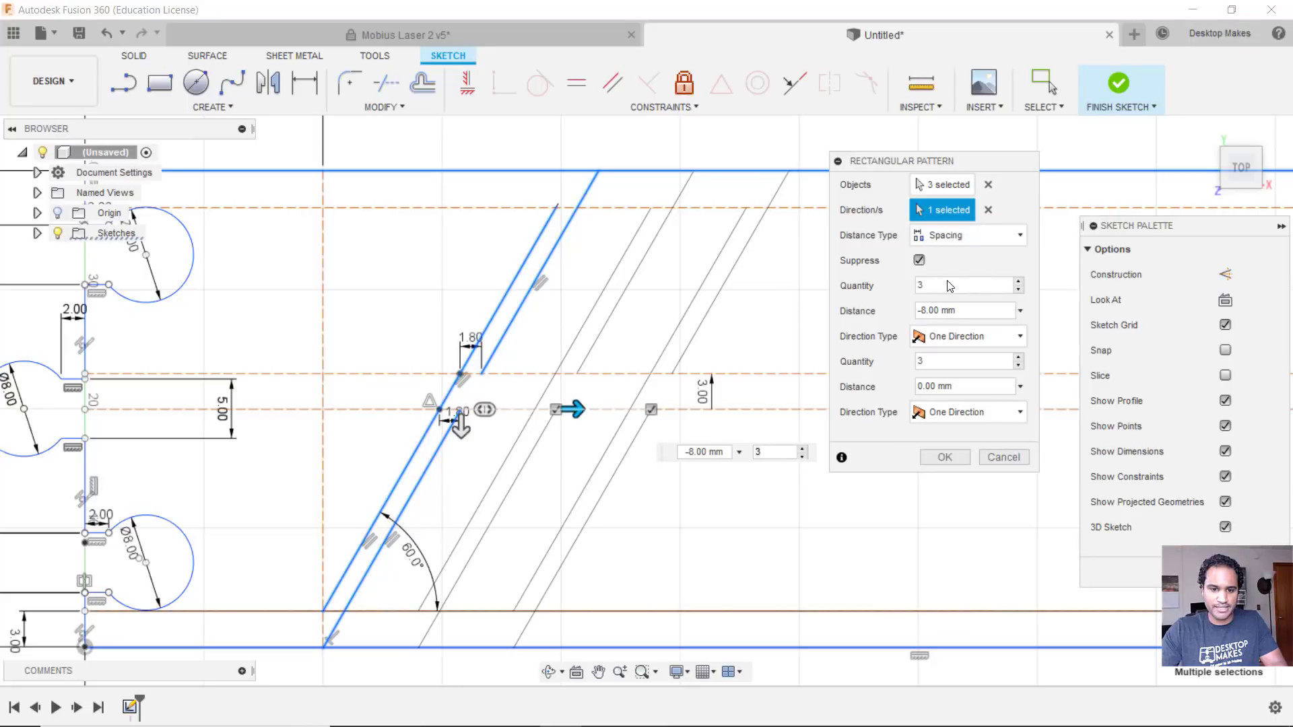
click(964, 311)
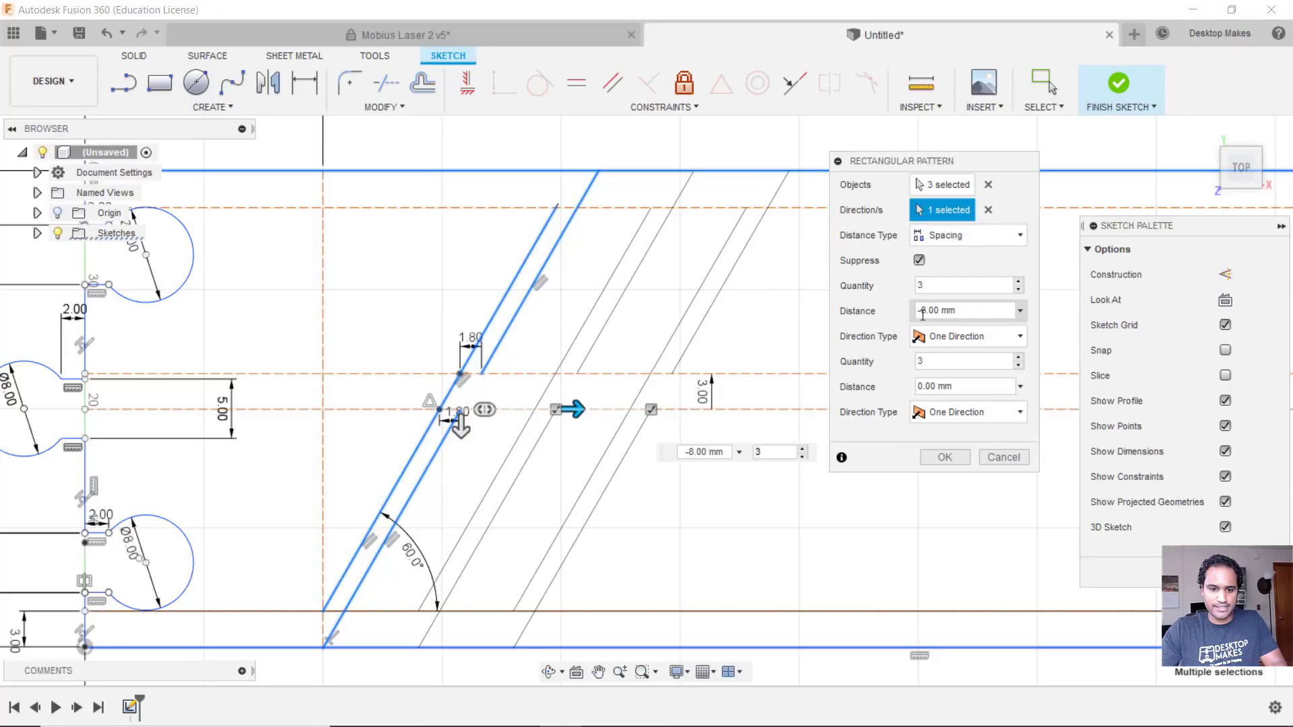
triple_click(960, 311)
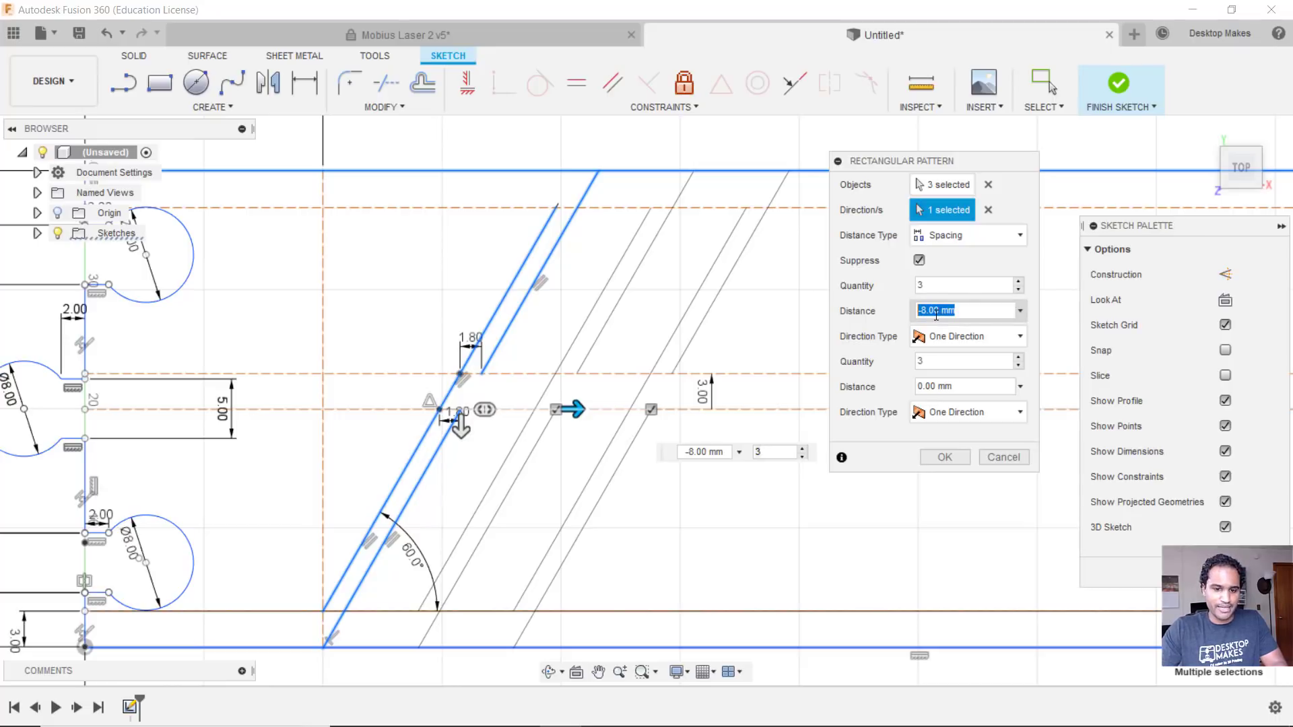
mouse_move(464, 344)
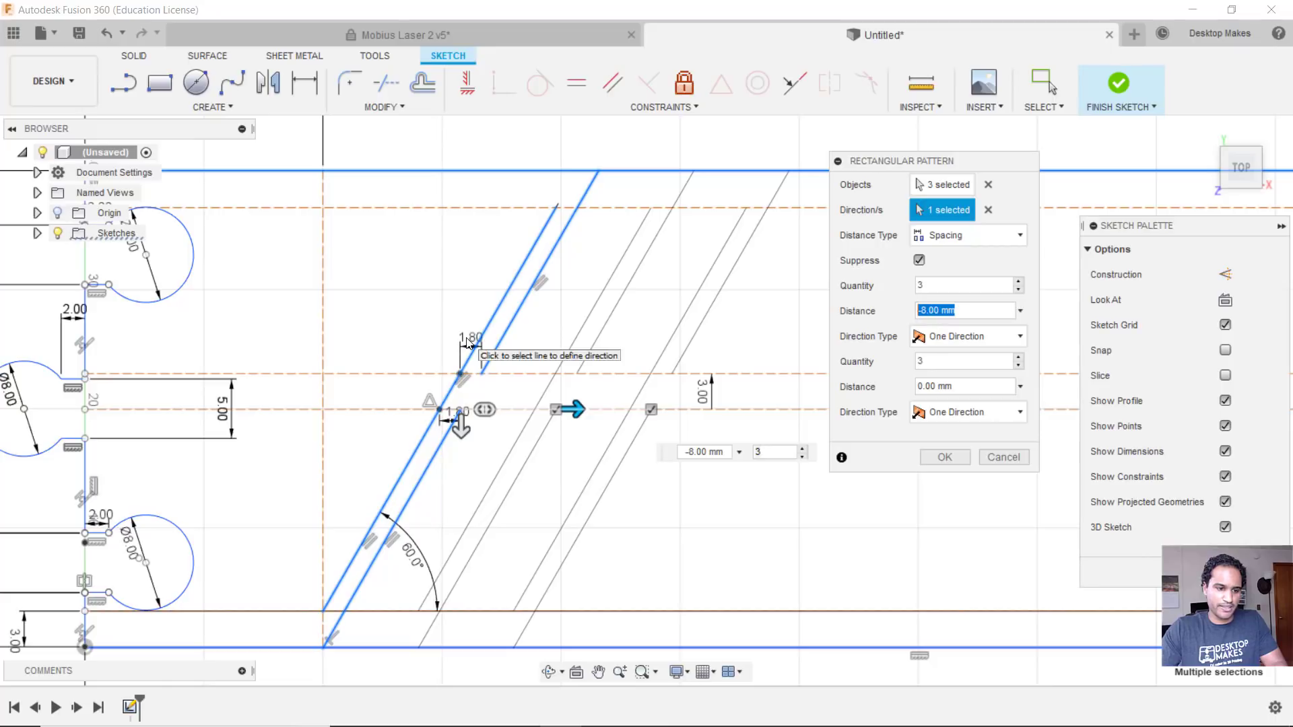
mouse_move(466, 342)
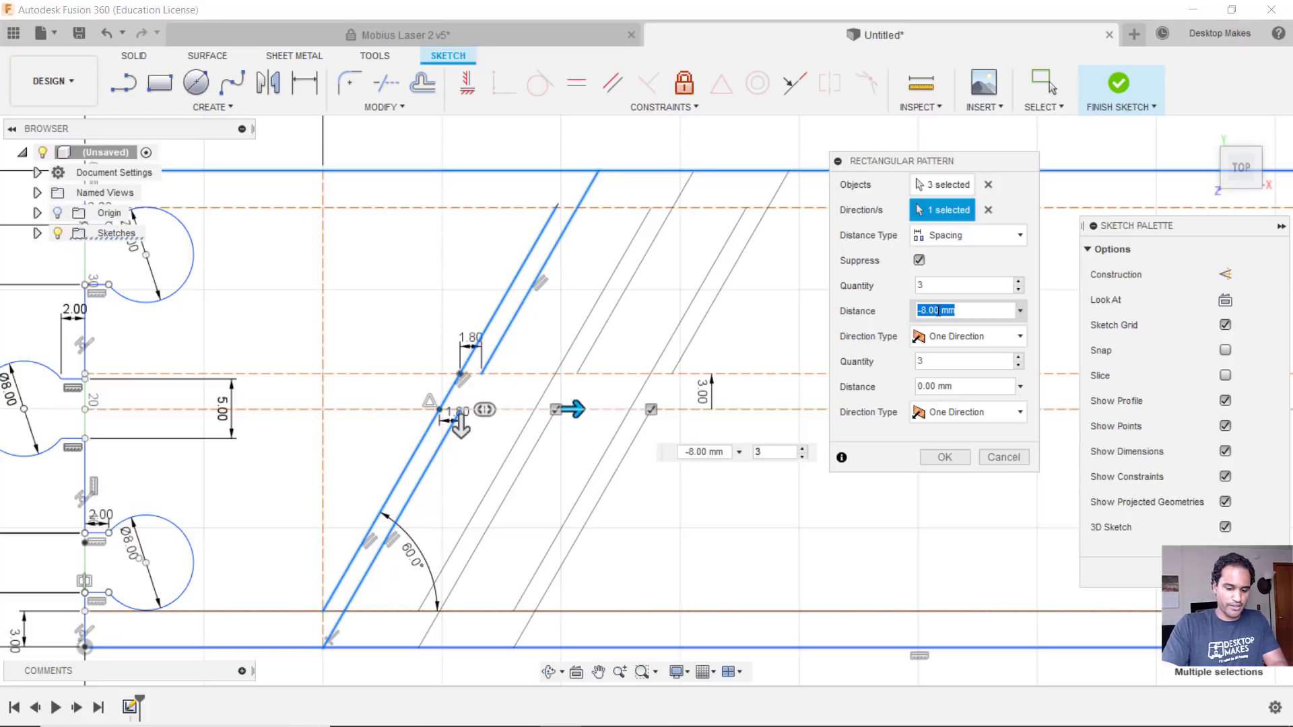
text(-3.6)
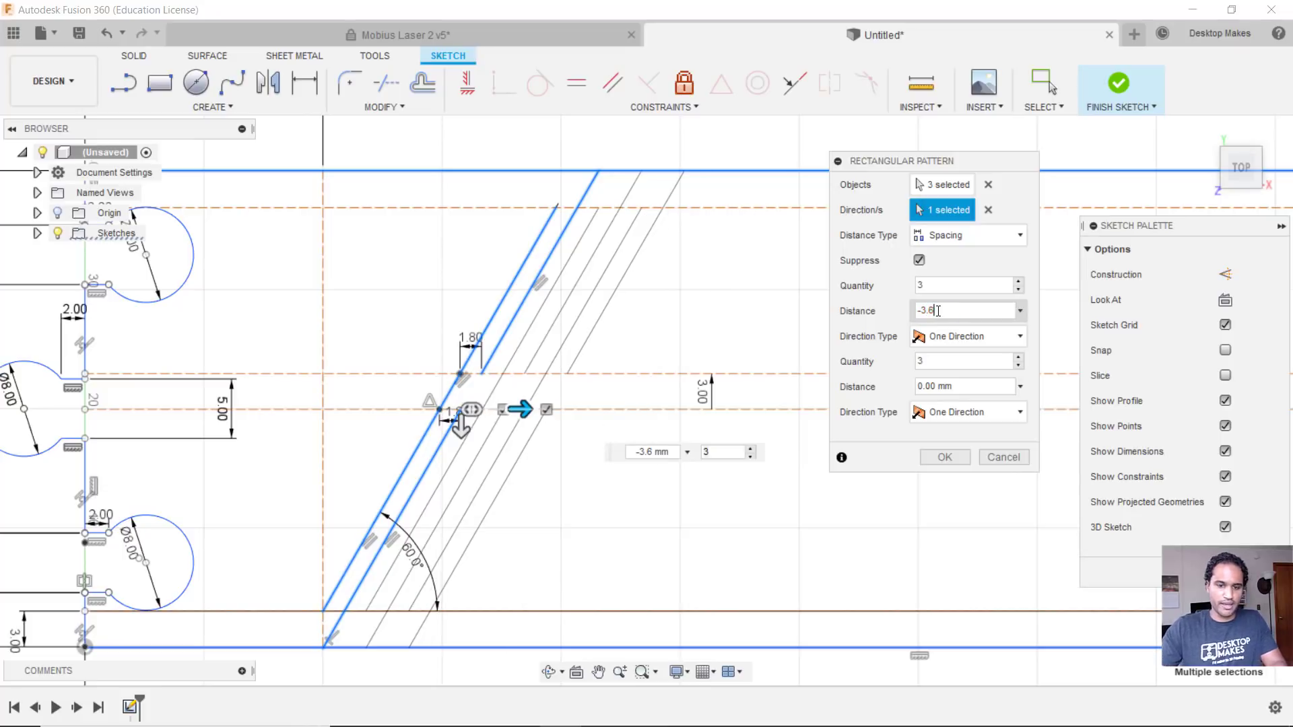
click(964, 286)
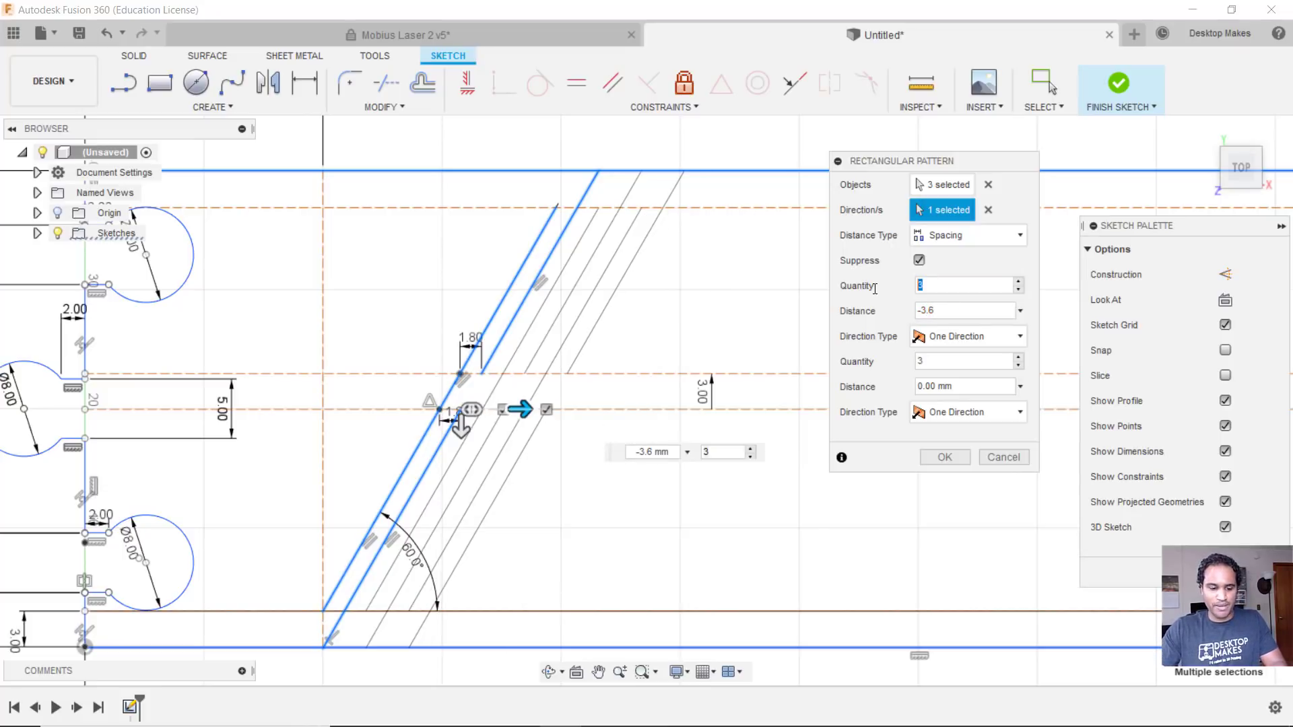
text(13)
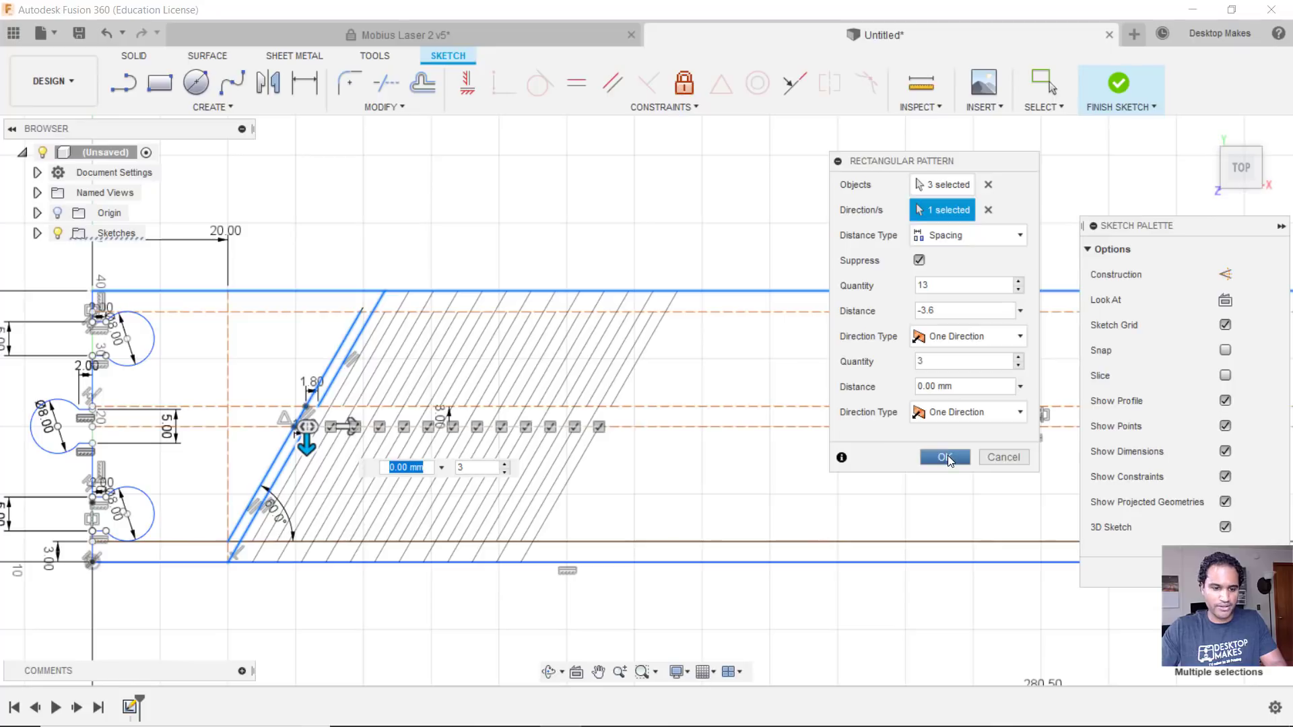
click(946, 457)
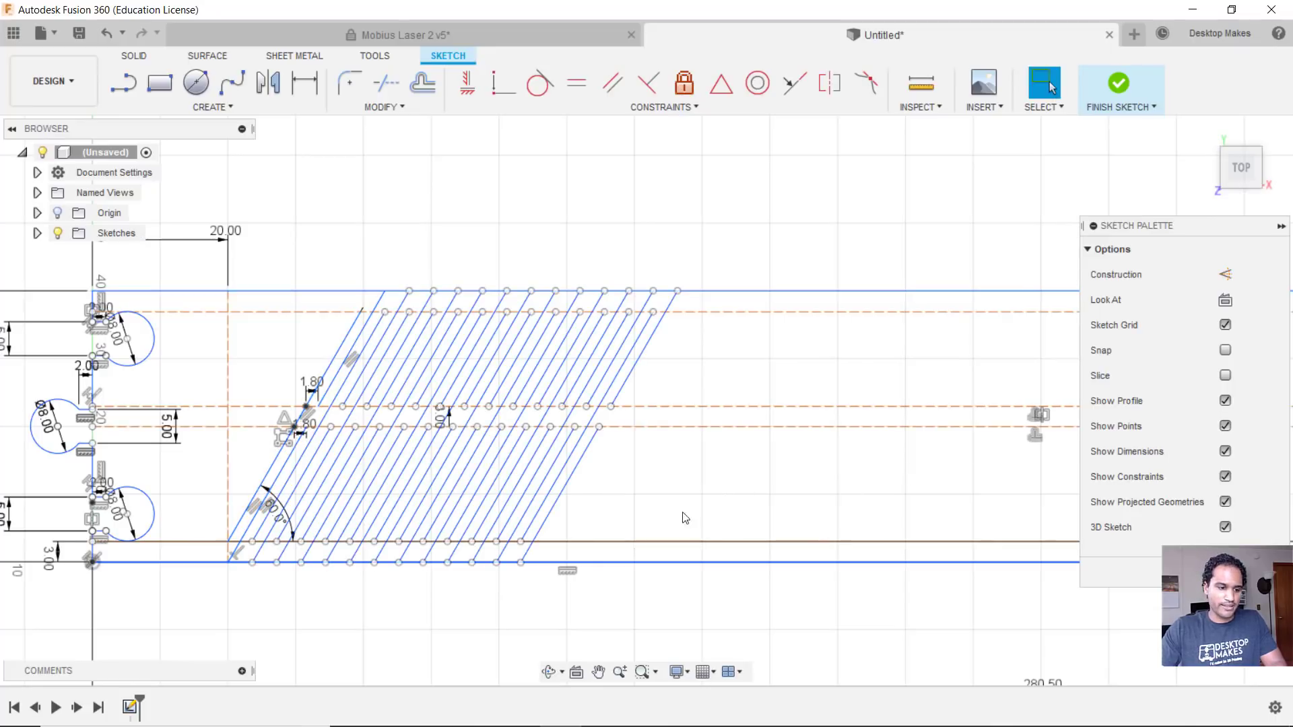
mouse_move(758, 341)
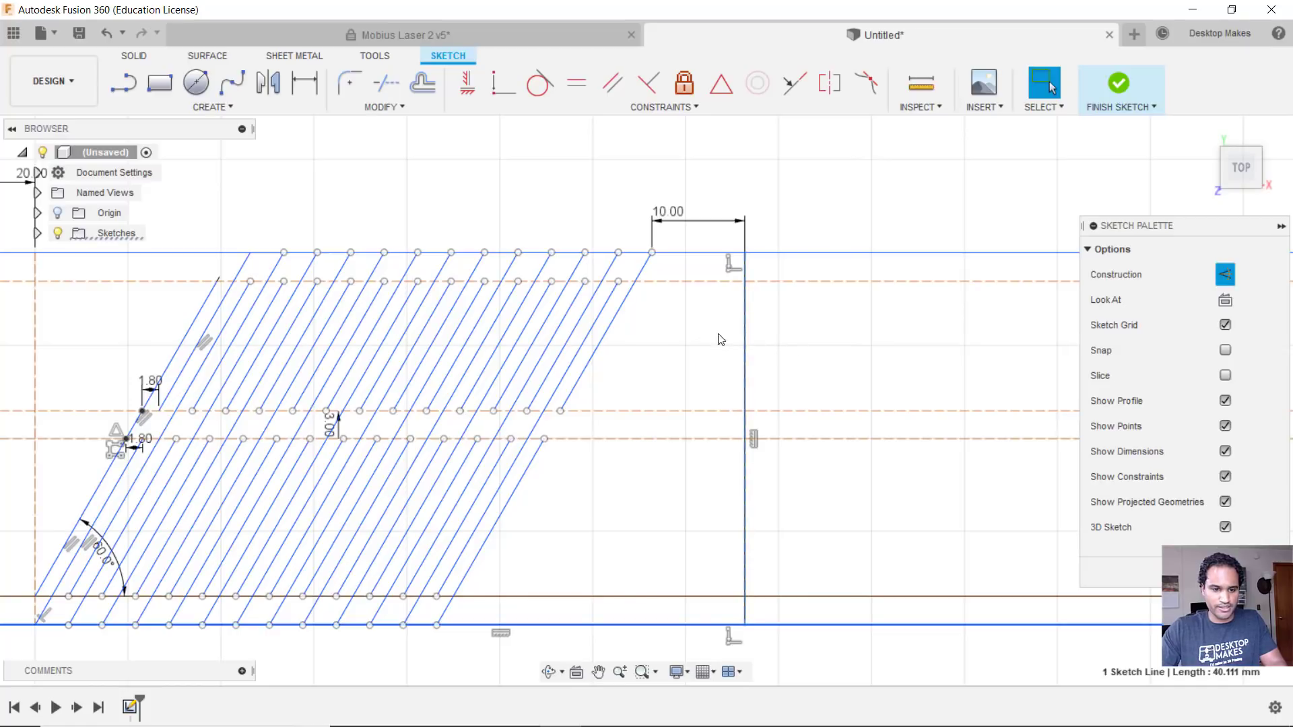
Add a vertical construction line 10 mm past the last slit of the pattern
scroll(down, 3)
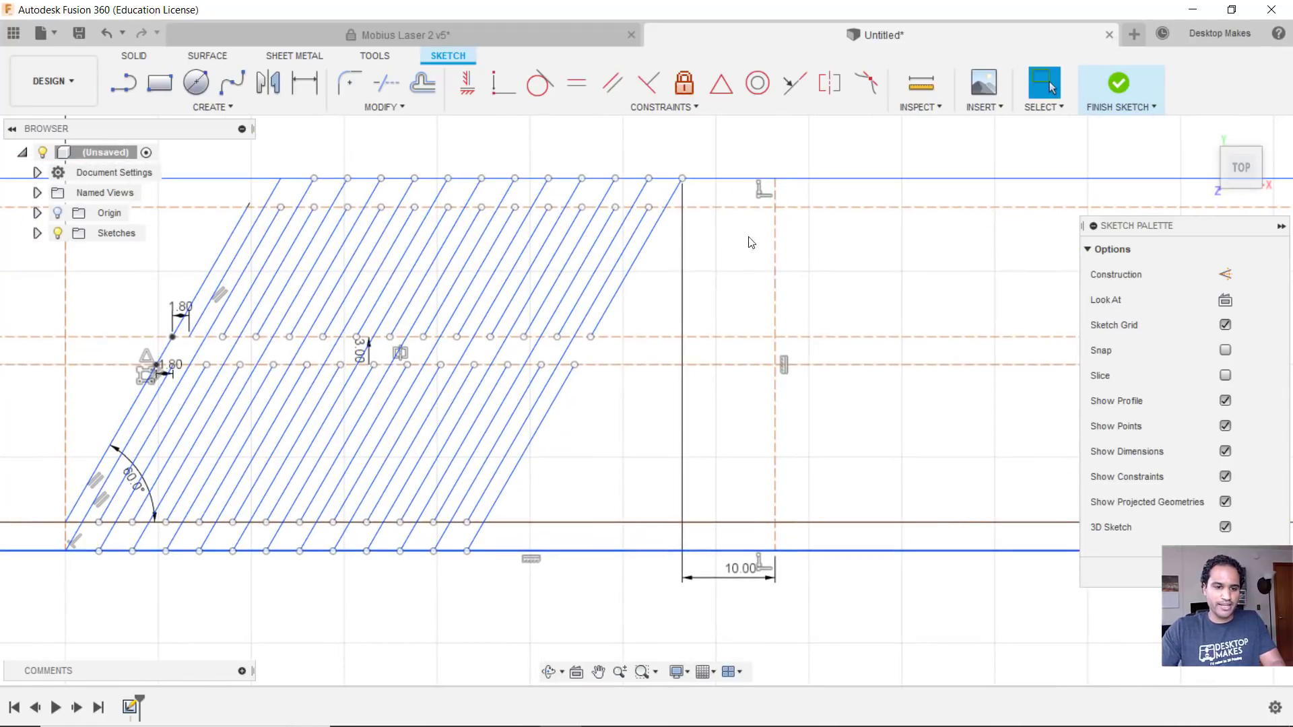
click(211, 106)
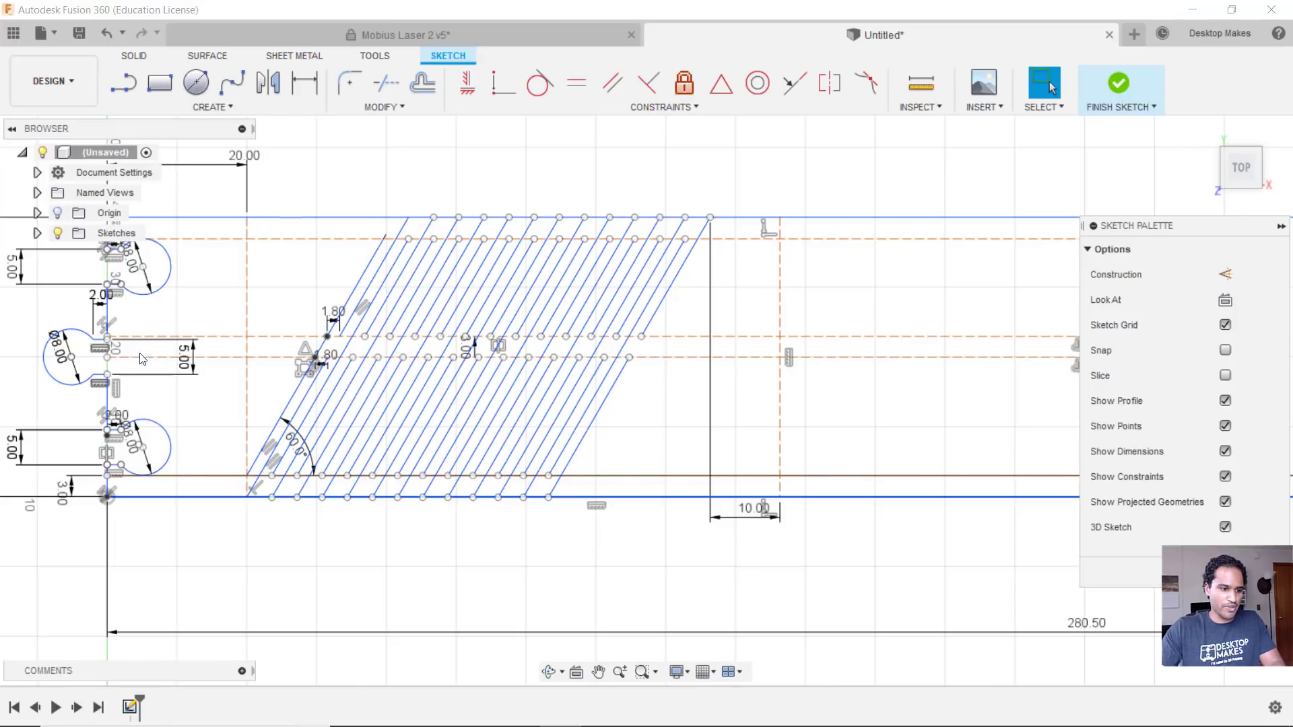
Mirror the 39 slit lines across the construction line to make a reversed copy
click(268, 82)
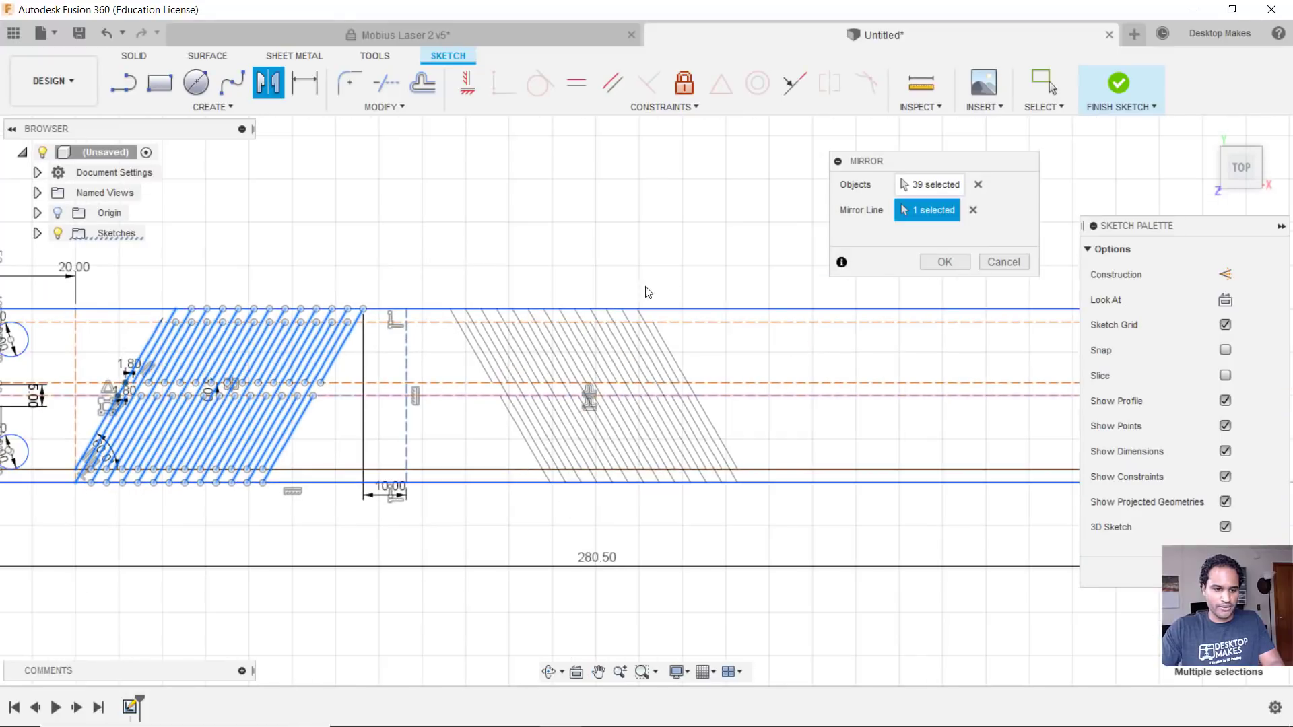
mouse_move(604, 410)
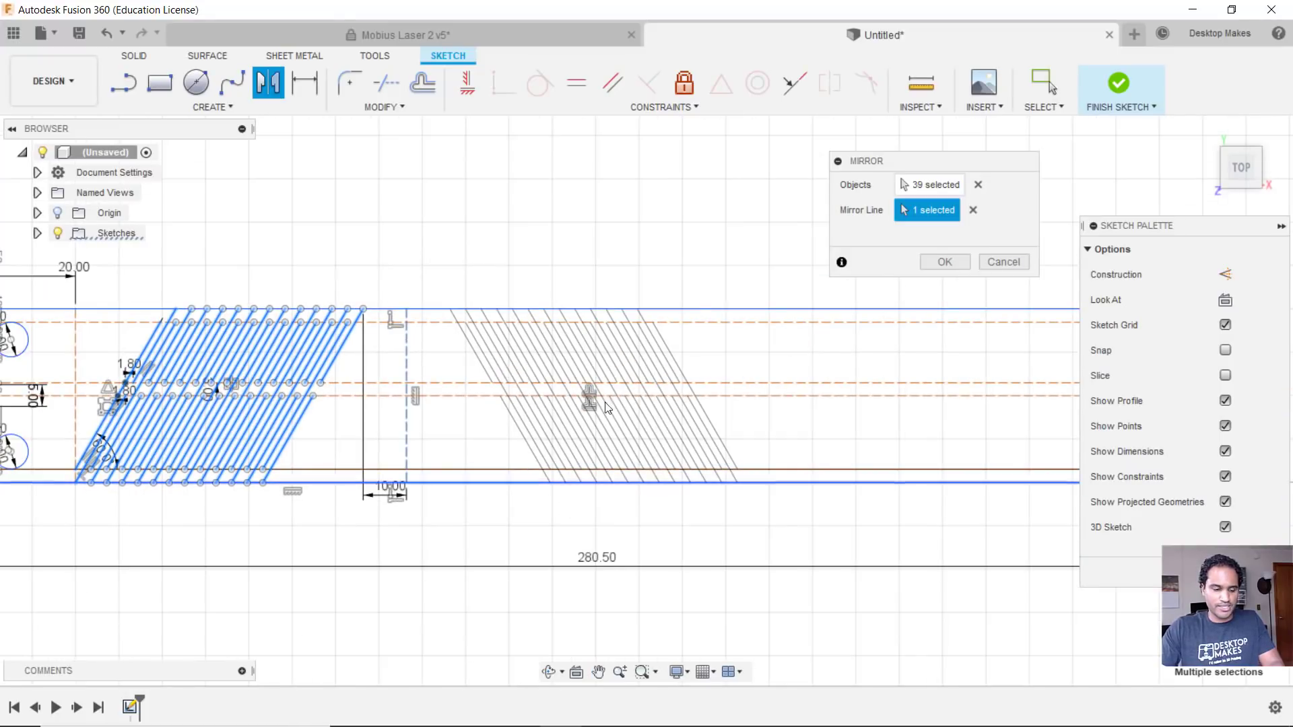
mouse_move(944, 261)
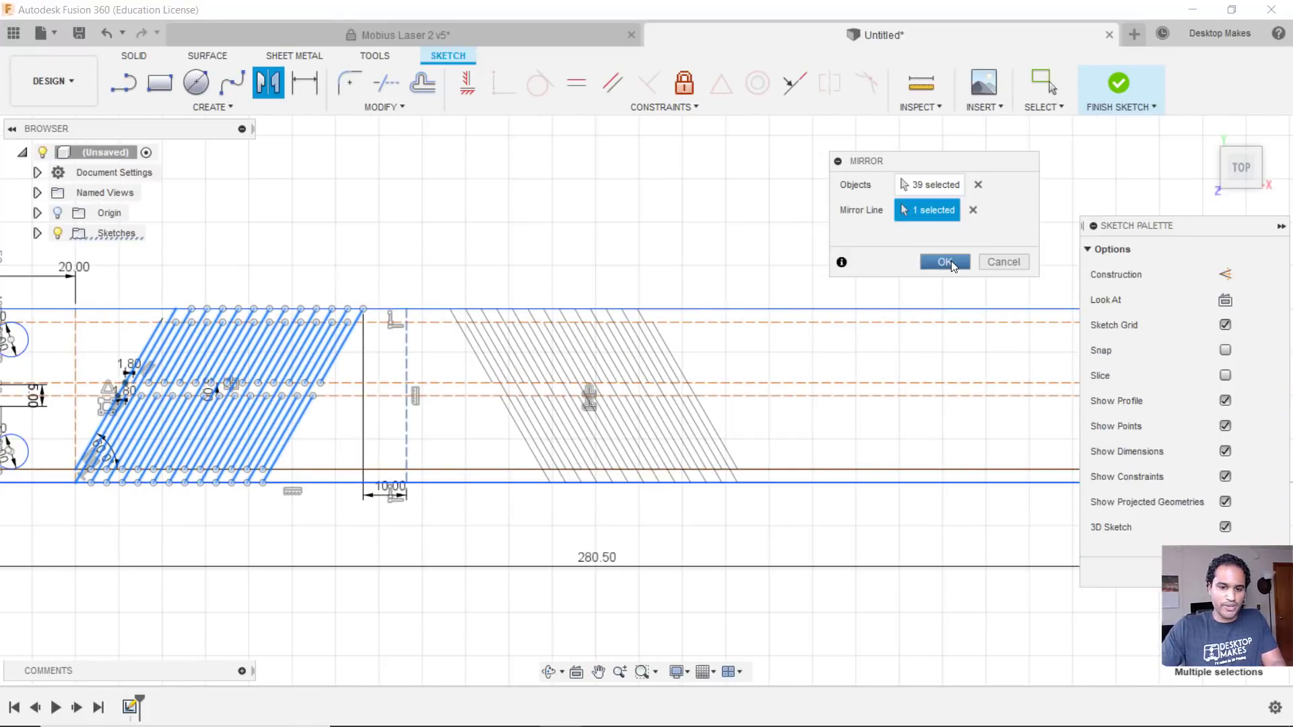
click(946, 262)
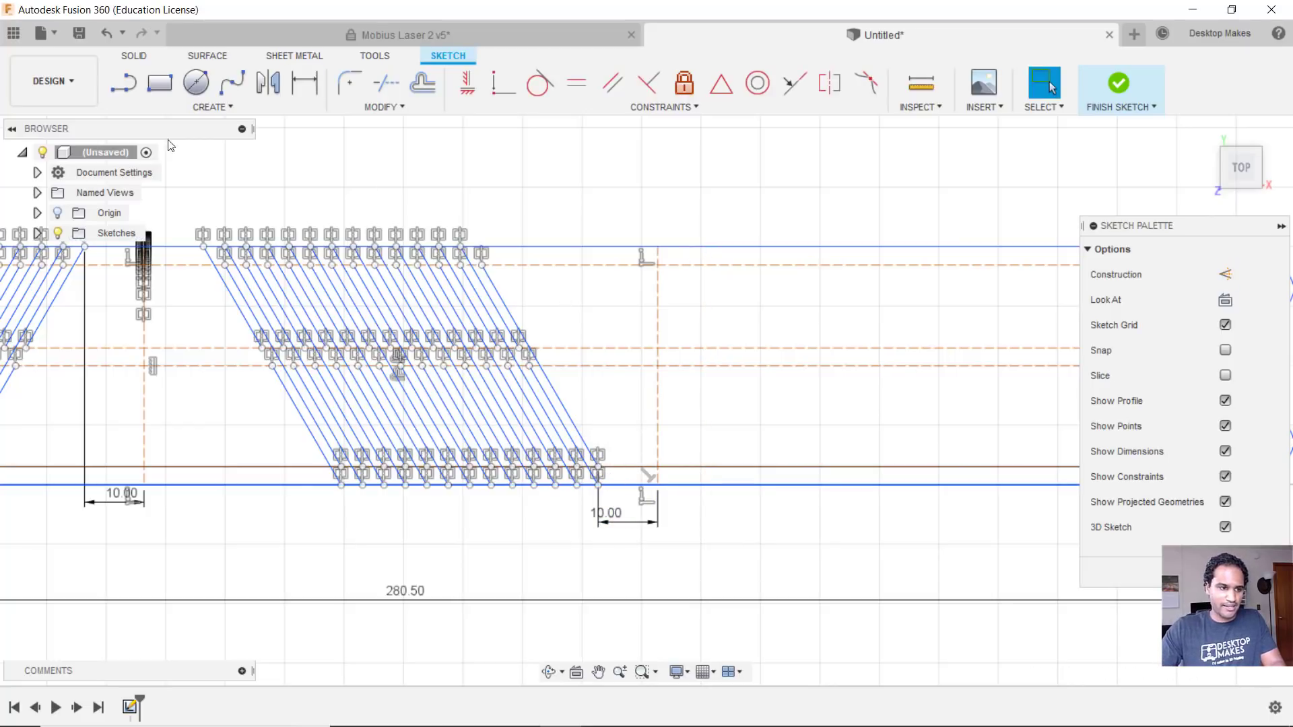
Mirror the reversed slit lines across the second vertical construction line to add a third hinge pattern
click(211, 106)
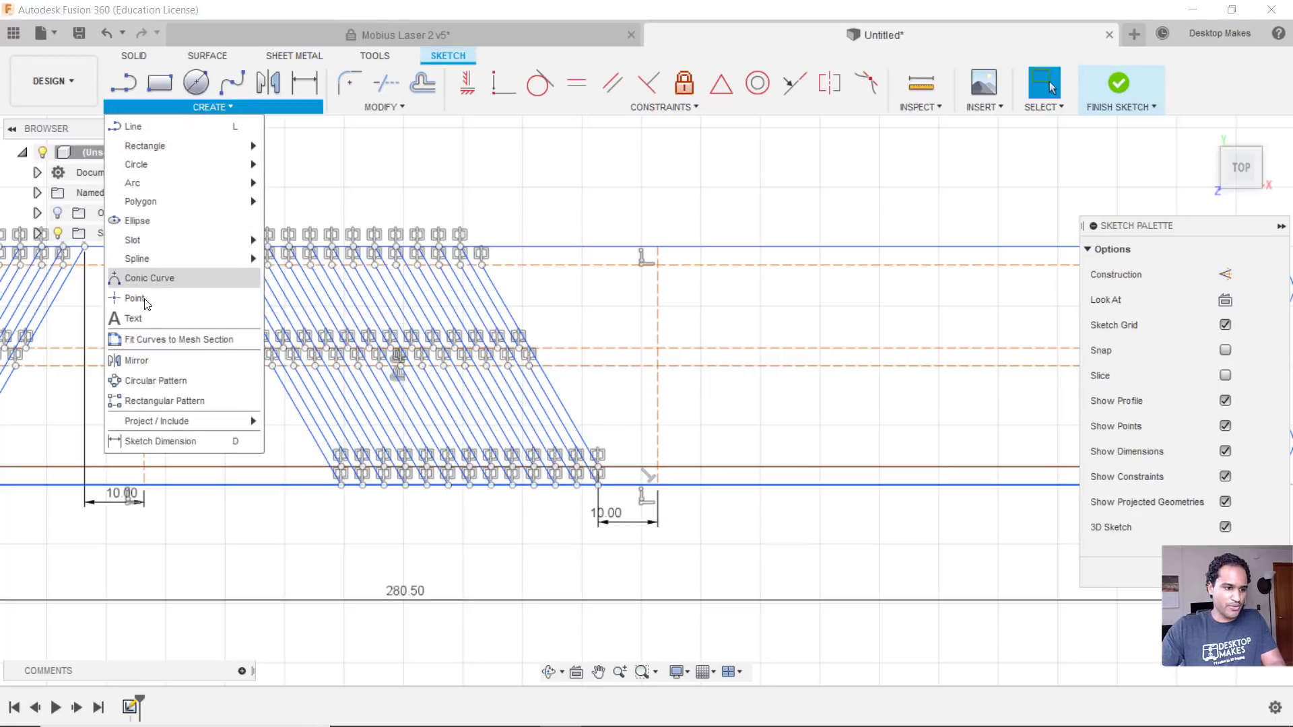
click(138, 361)
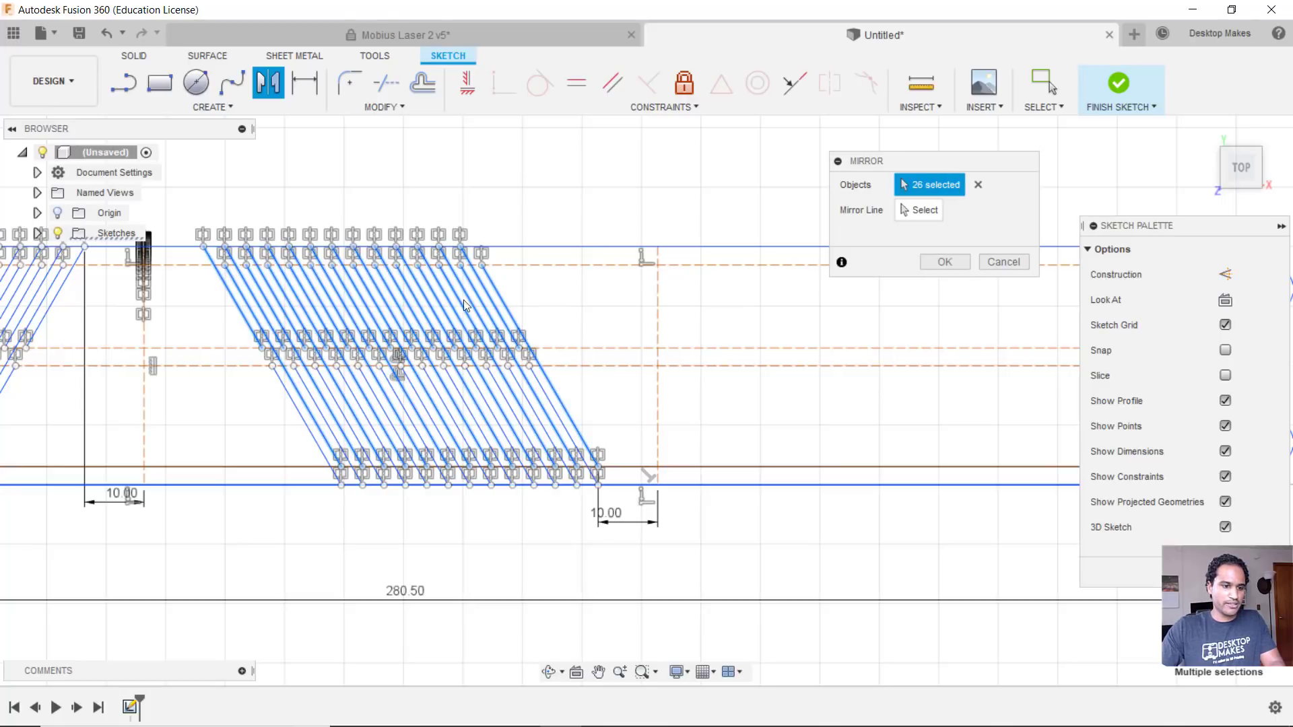
mouse_move(508, 320)
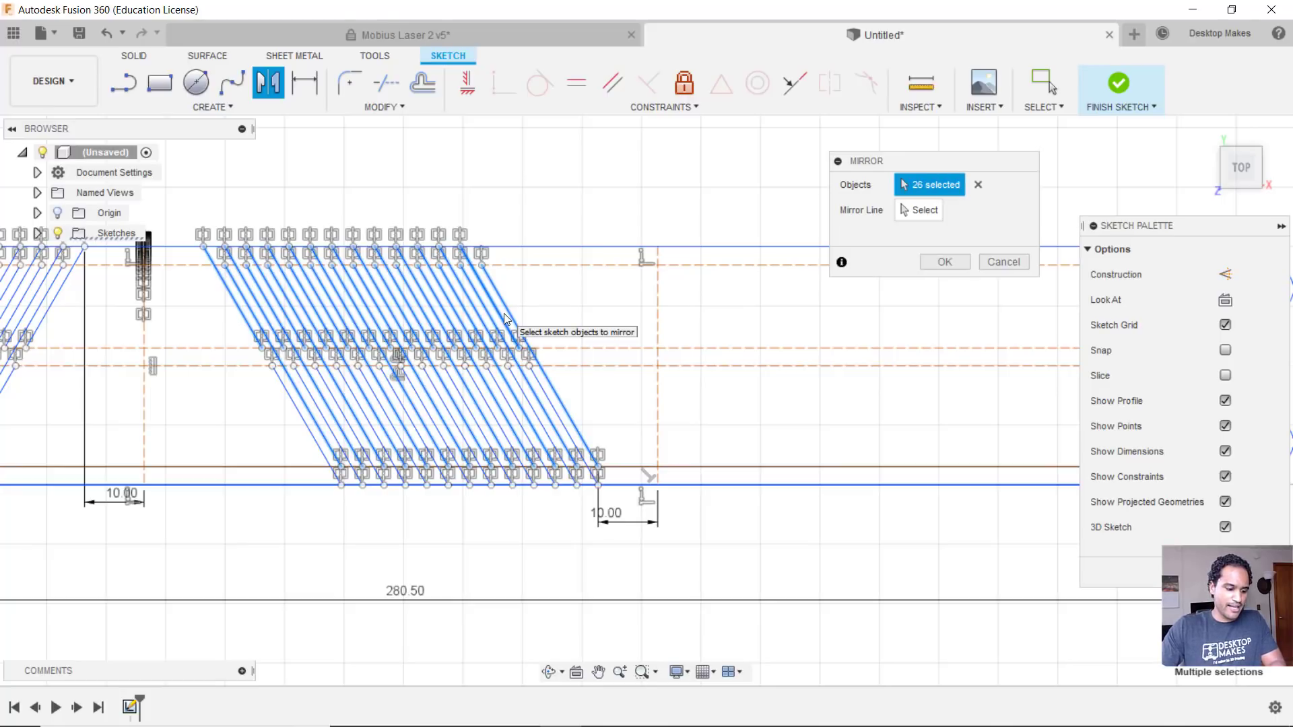
mouse_move(606, 409)
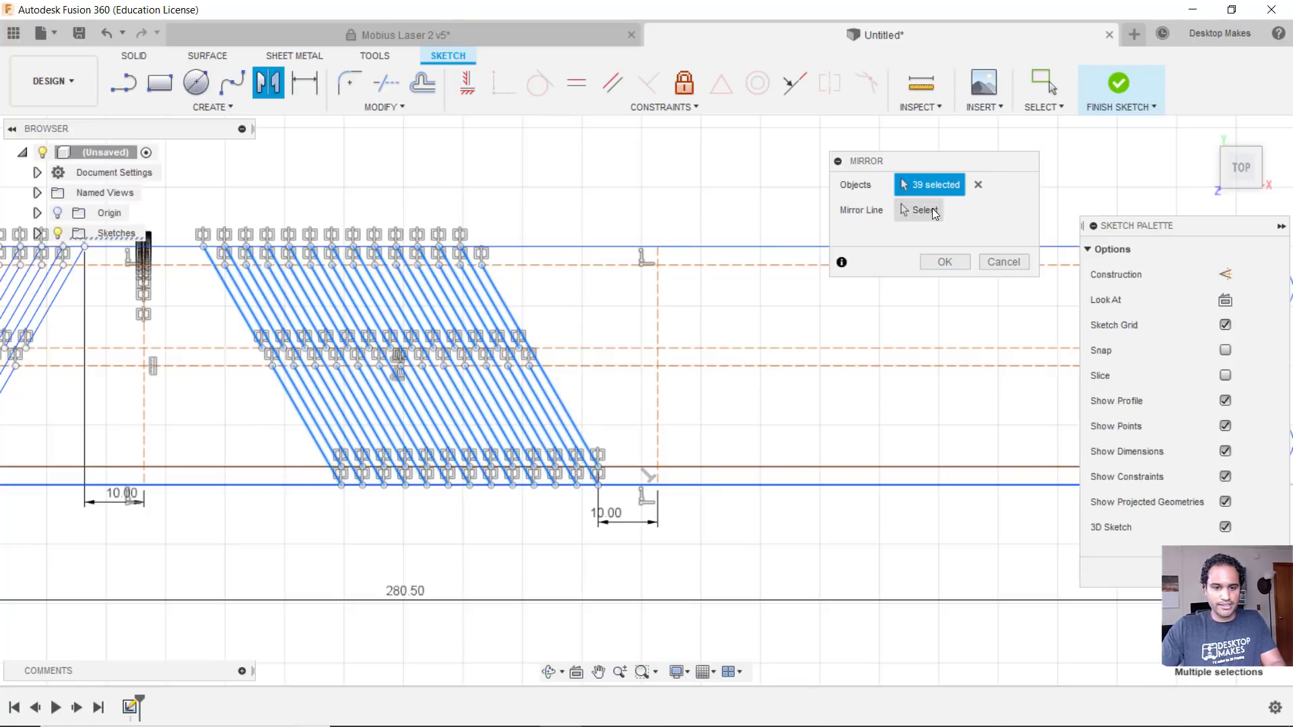
click(924, 210)
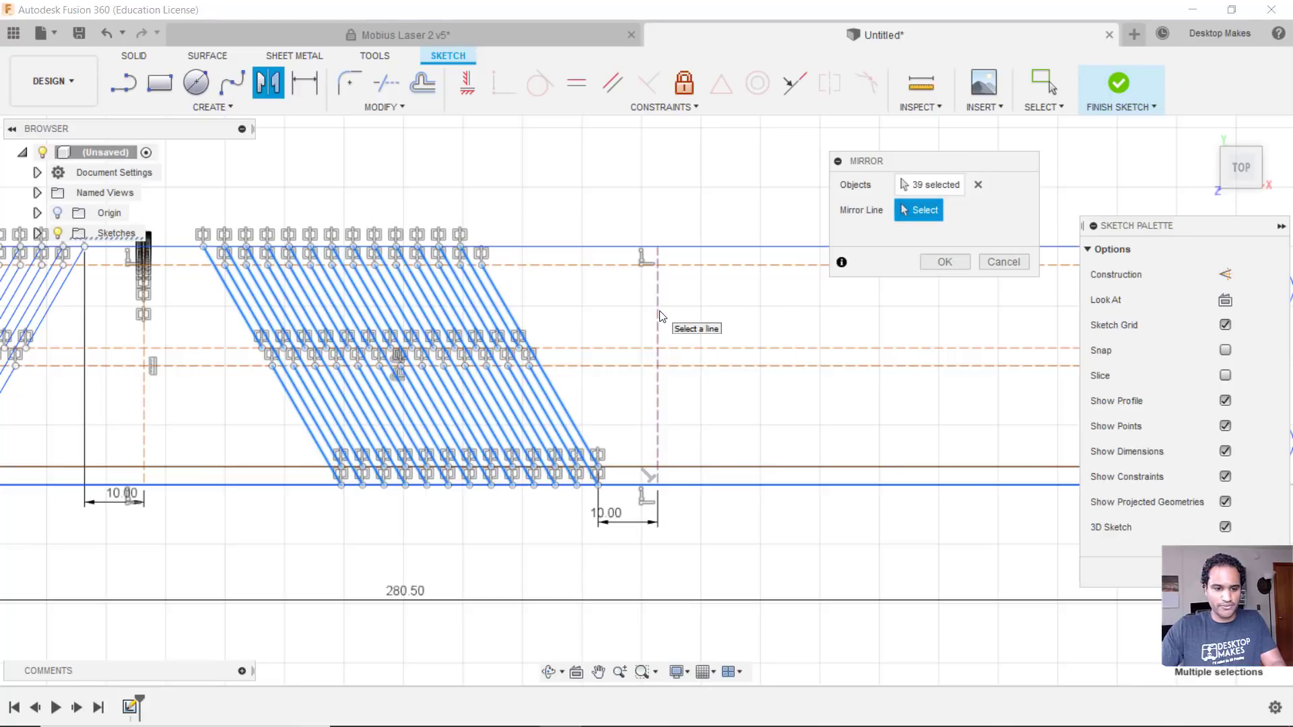
click(659, 362)
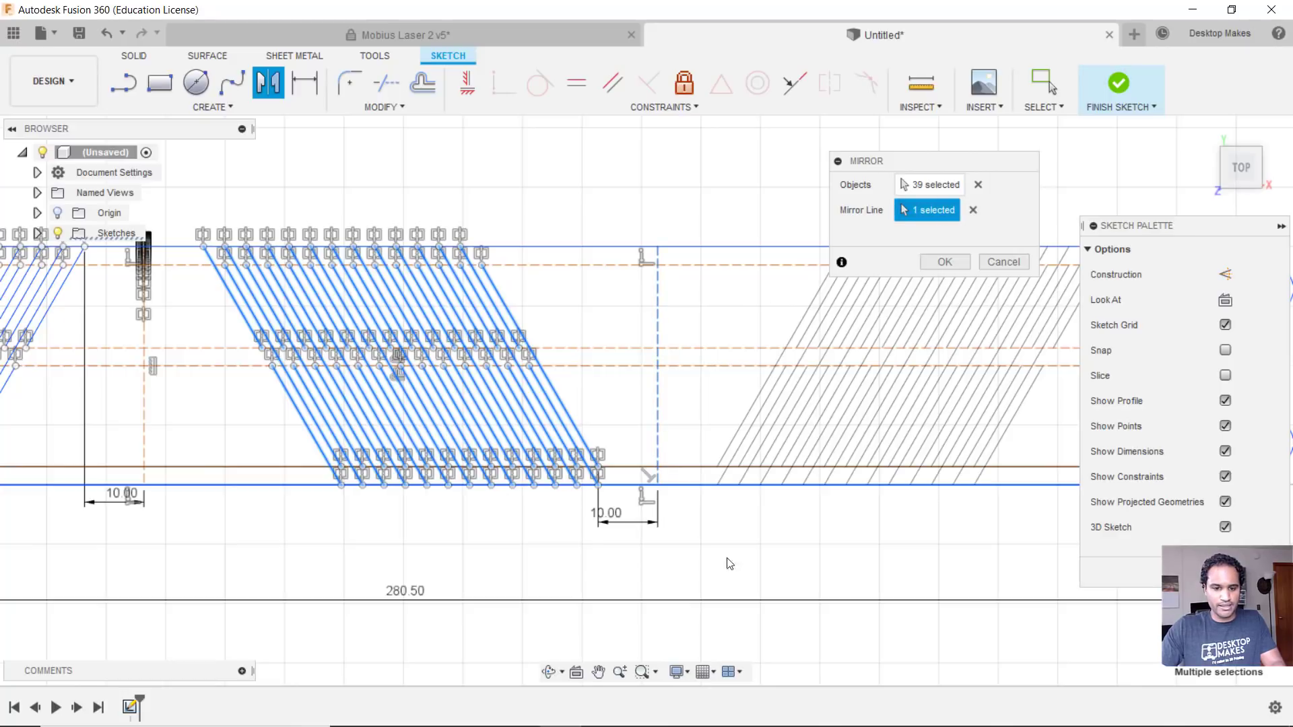
click(944, 261)
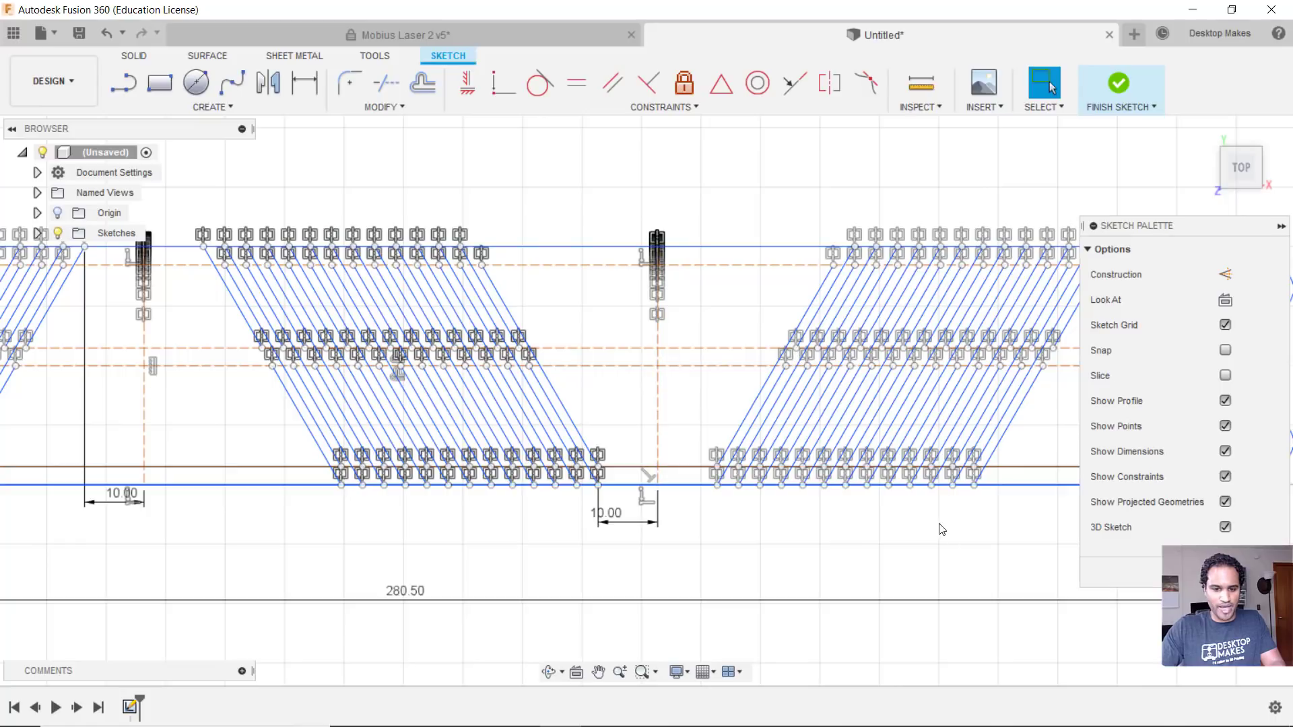
scroll(down, 3)
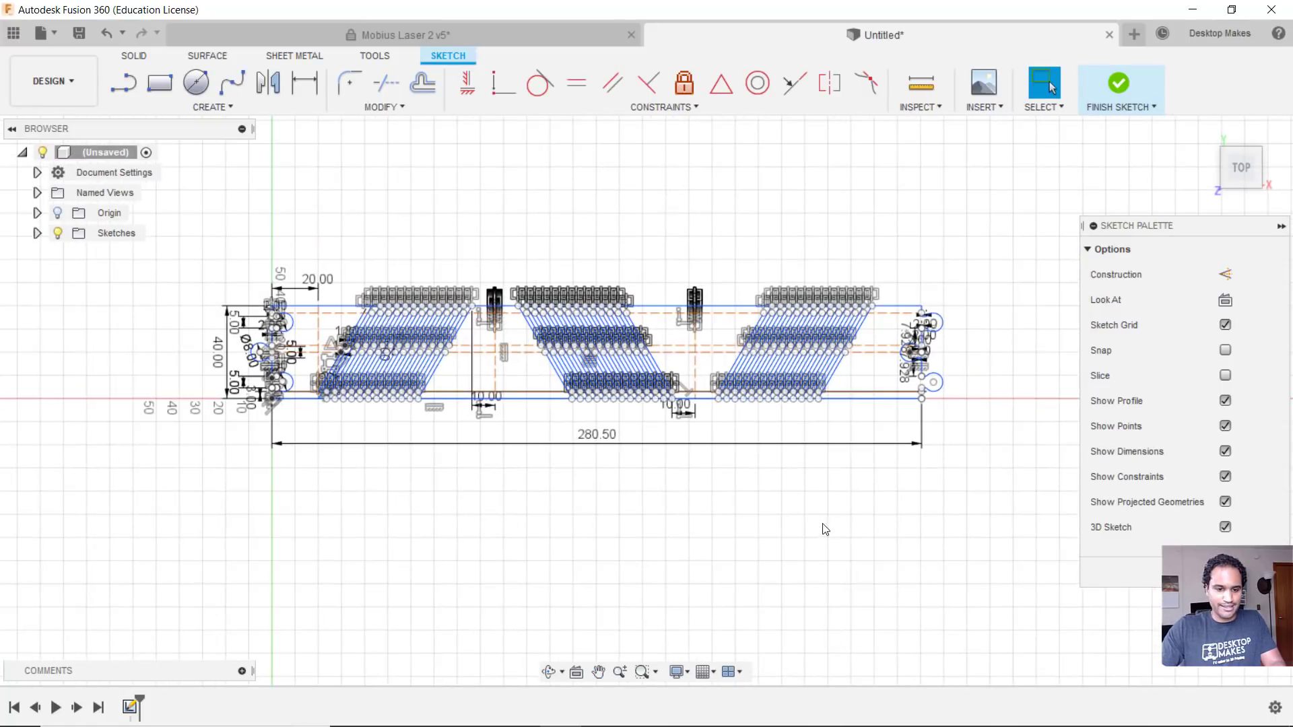
scroll(down, 3)
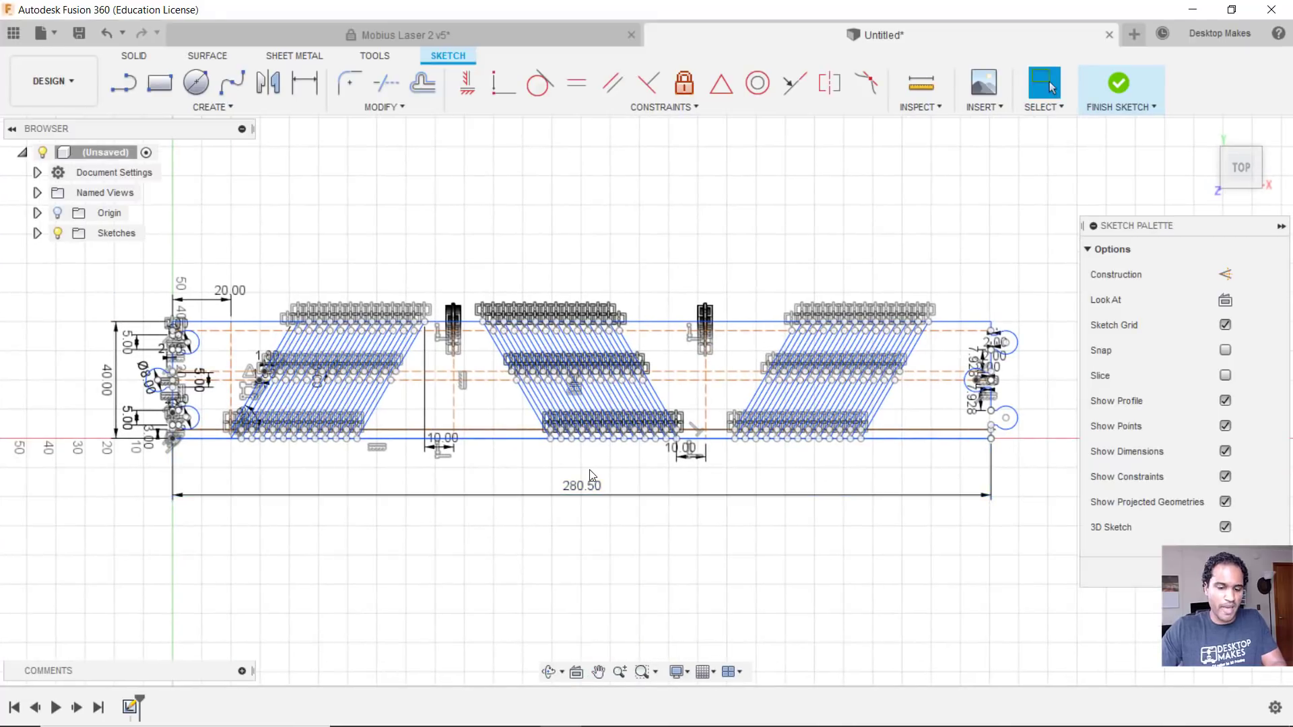
mouse_move(454, 544)
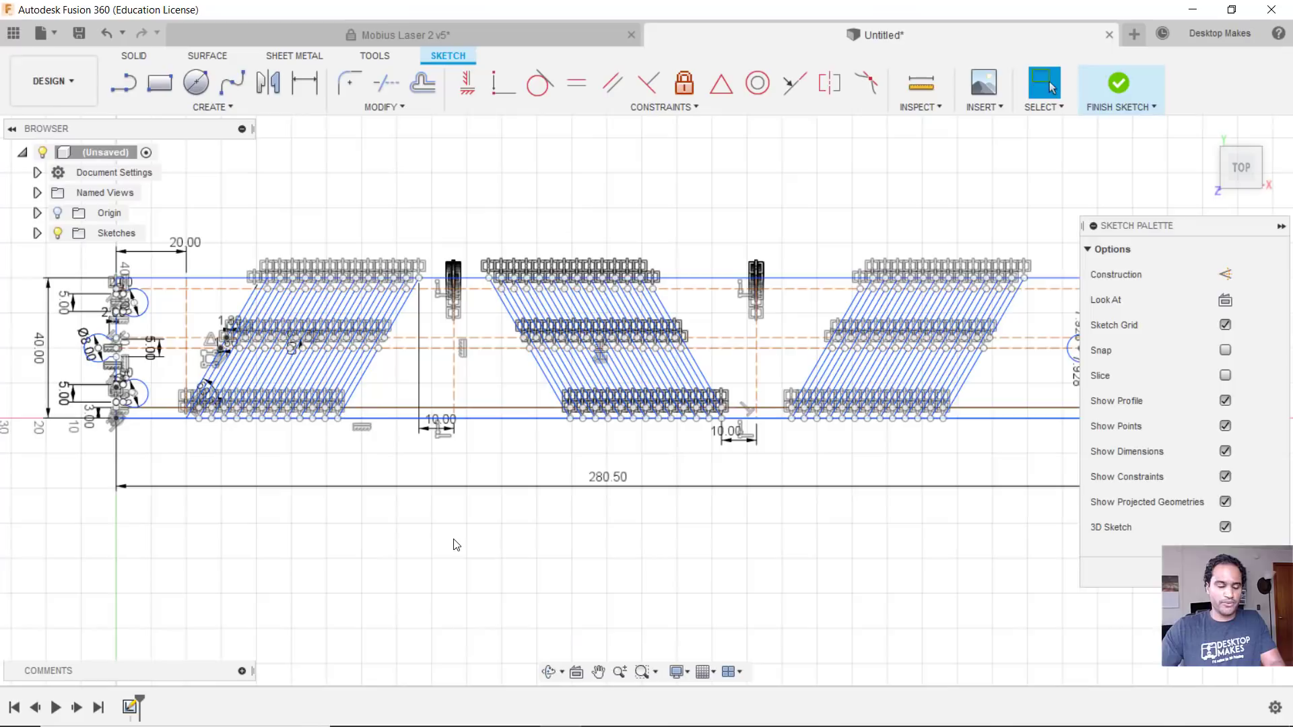
mouse_move(473, 498)
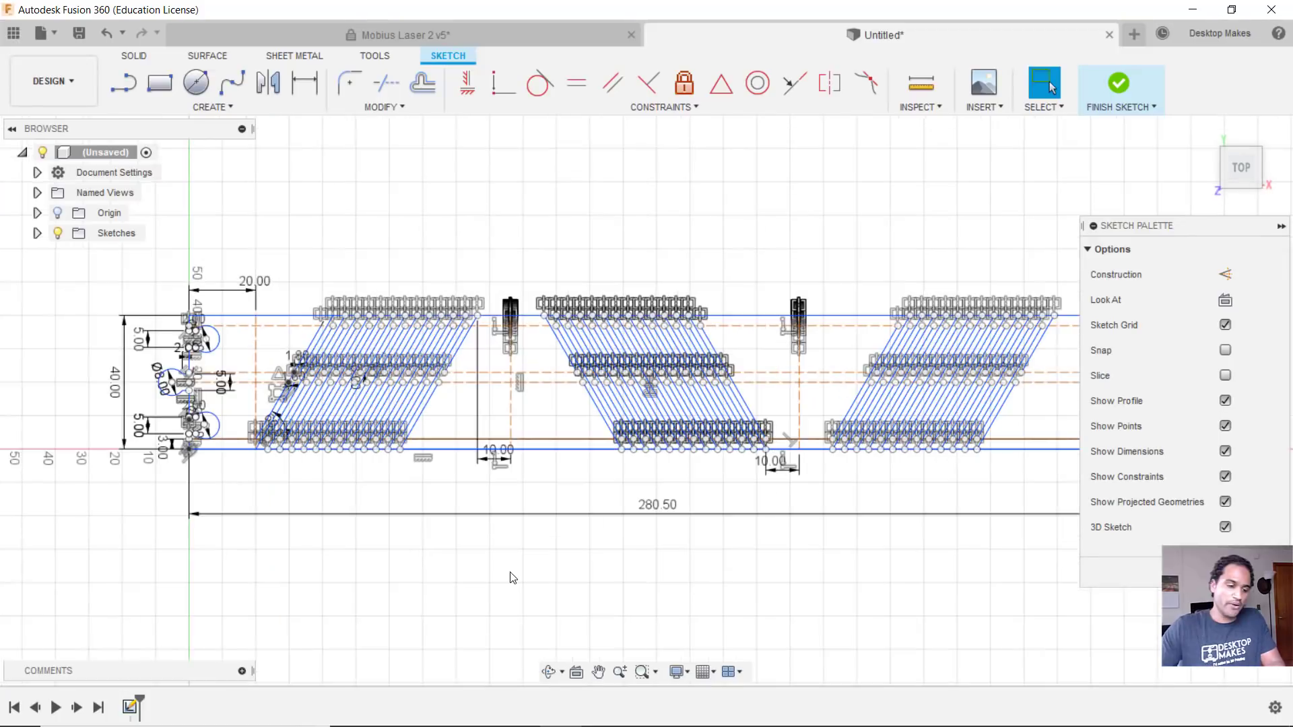
mouse_move(503, 600)
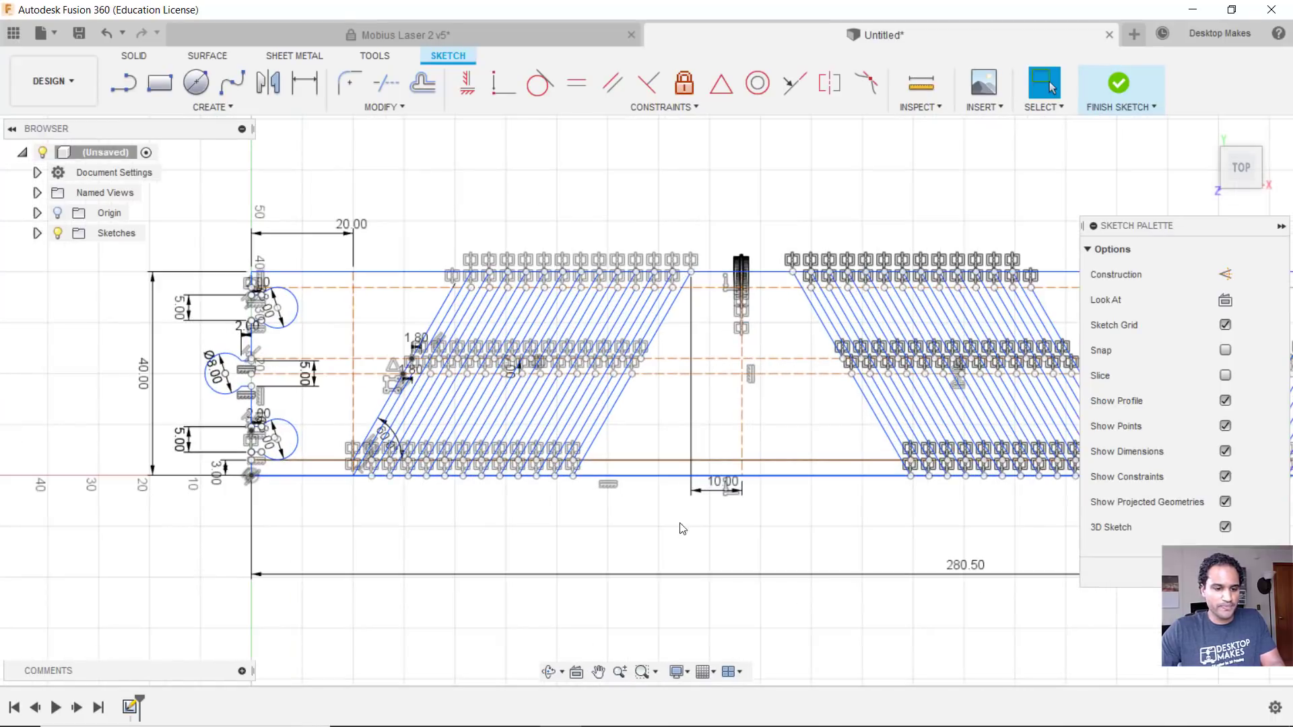
scroll(up, 3)
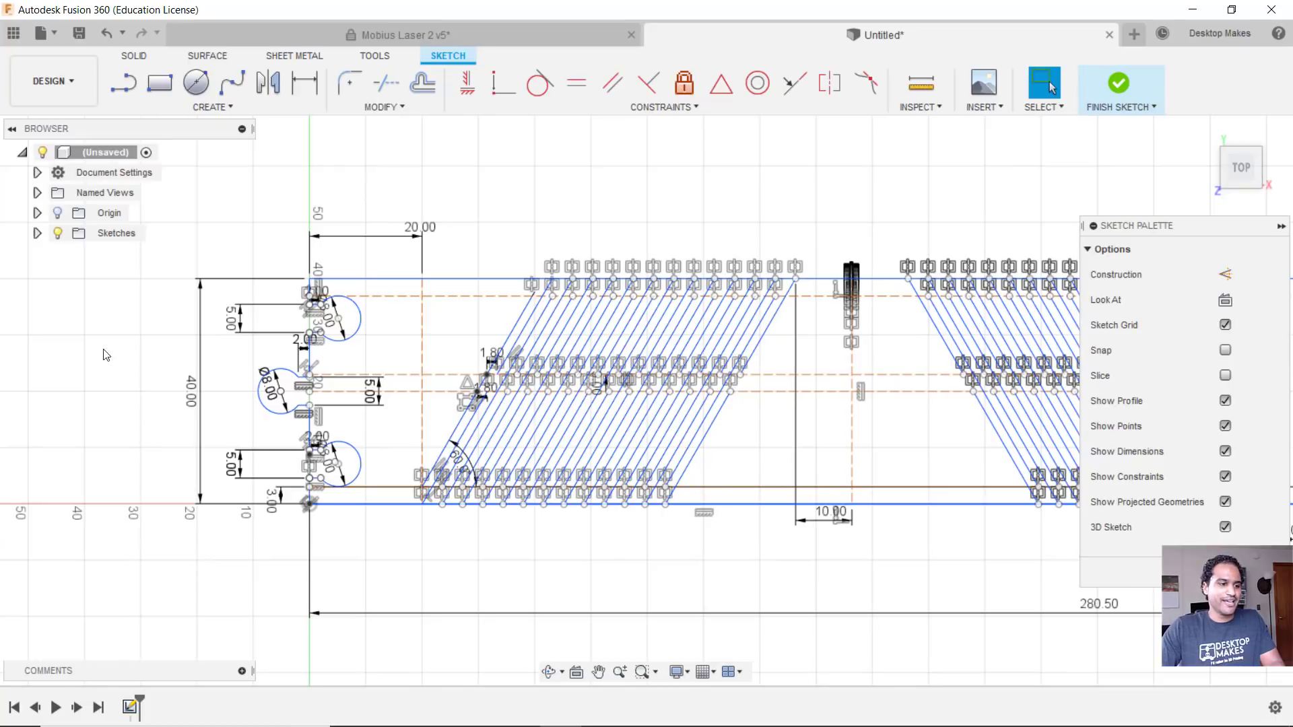
mouse_move(105, 264)
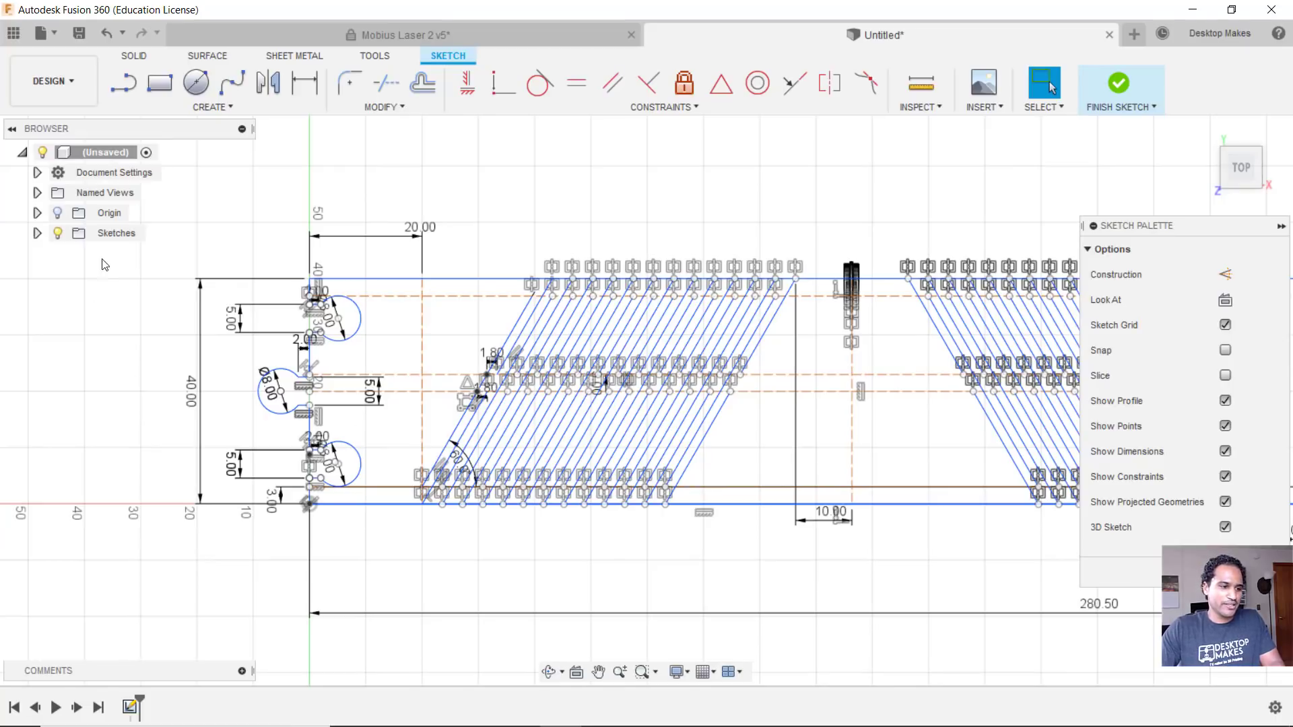
mouse_move(1132, 93)
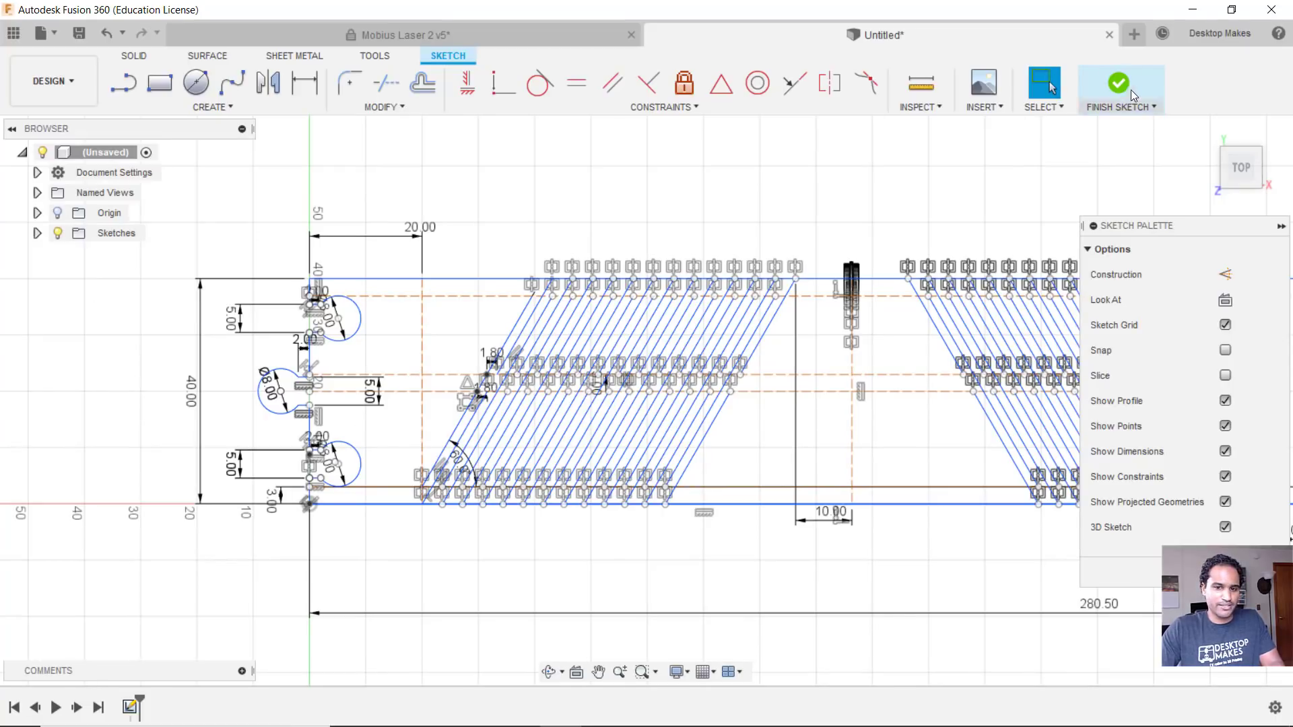
Finish the sketch and start exporting Sketch1 as a DXF from the Browser
click(1119, 82)
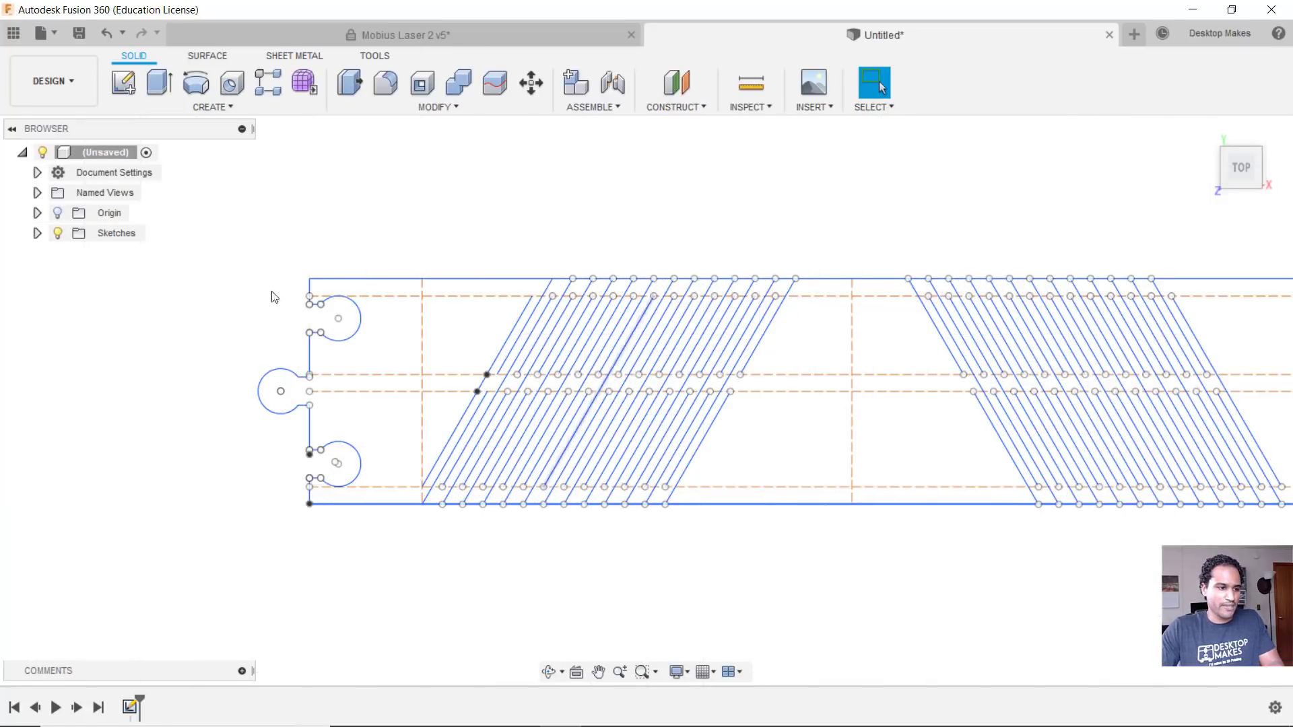
click(36, 233)
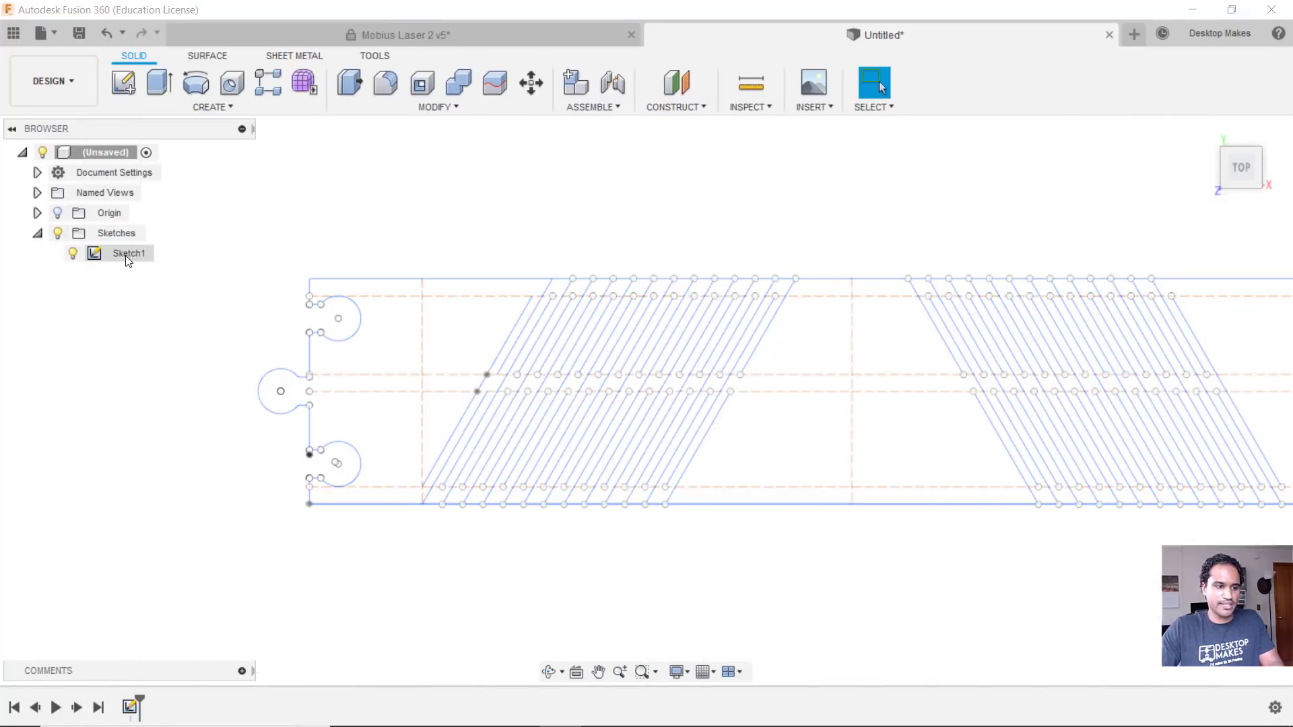
right_click(129, 253)
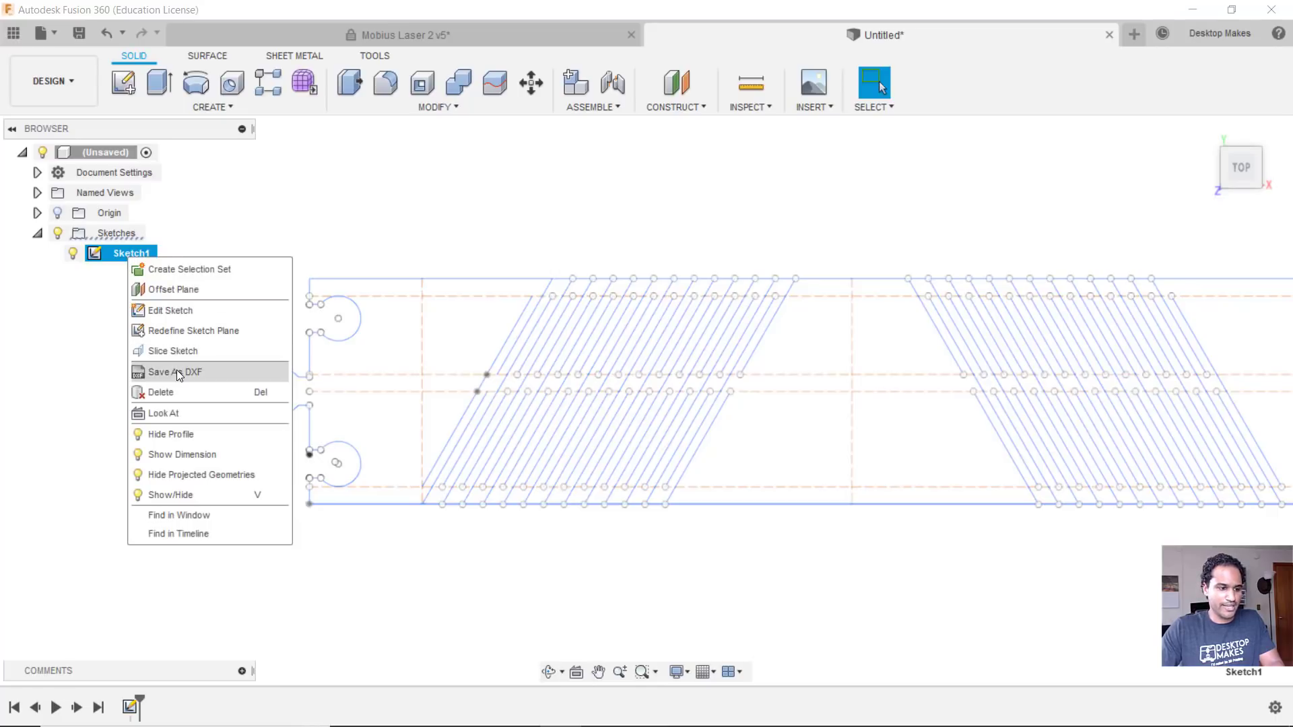
click(173, 371)
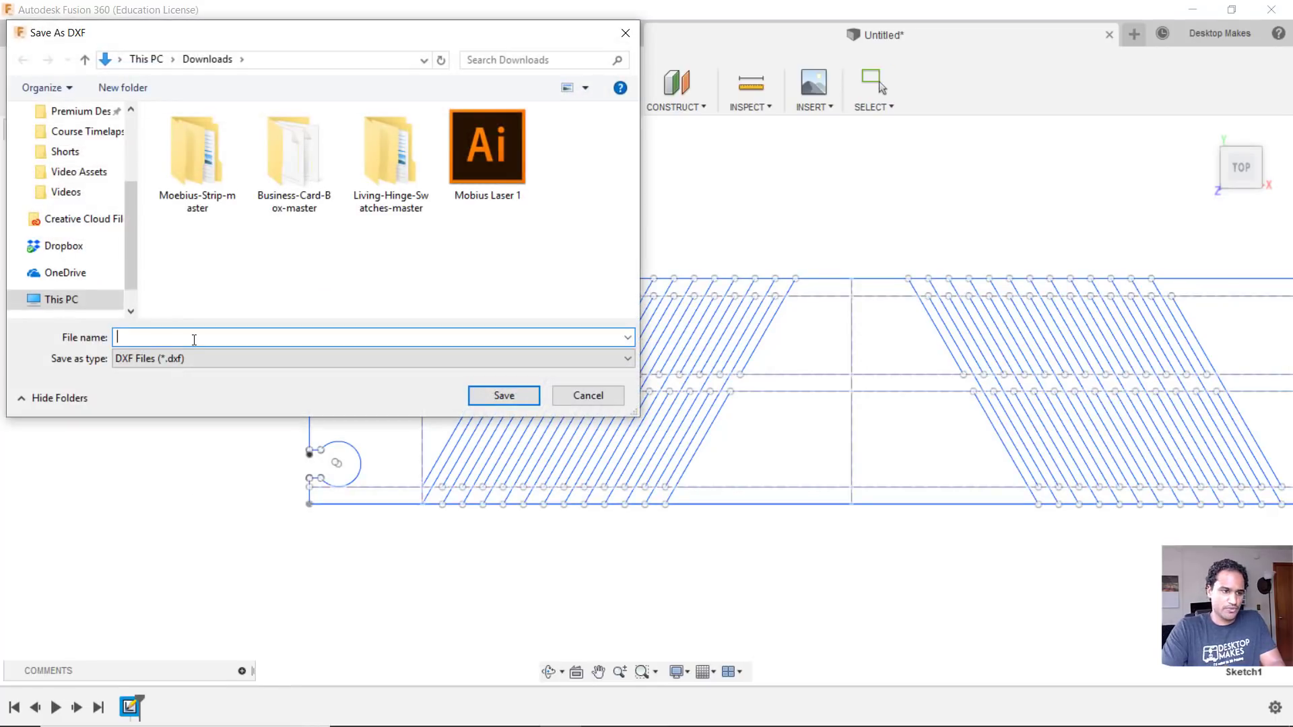
Name the DXF 'Mobius Strip Fusion360' and save it into Downloads
text(Mob)
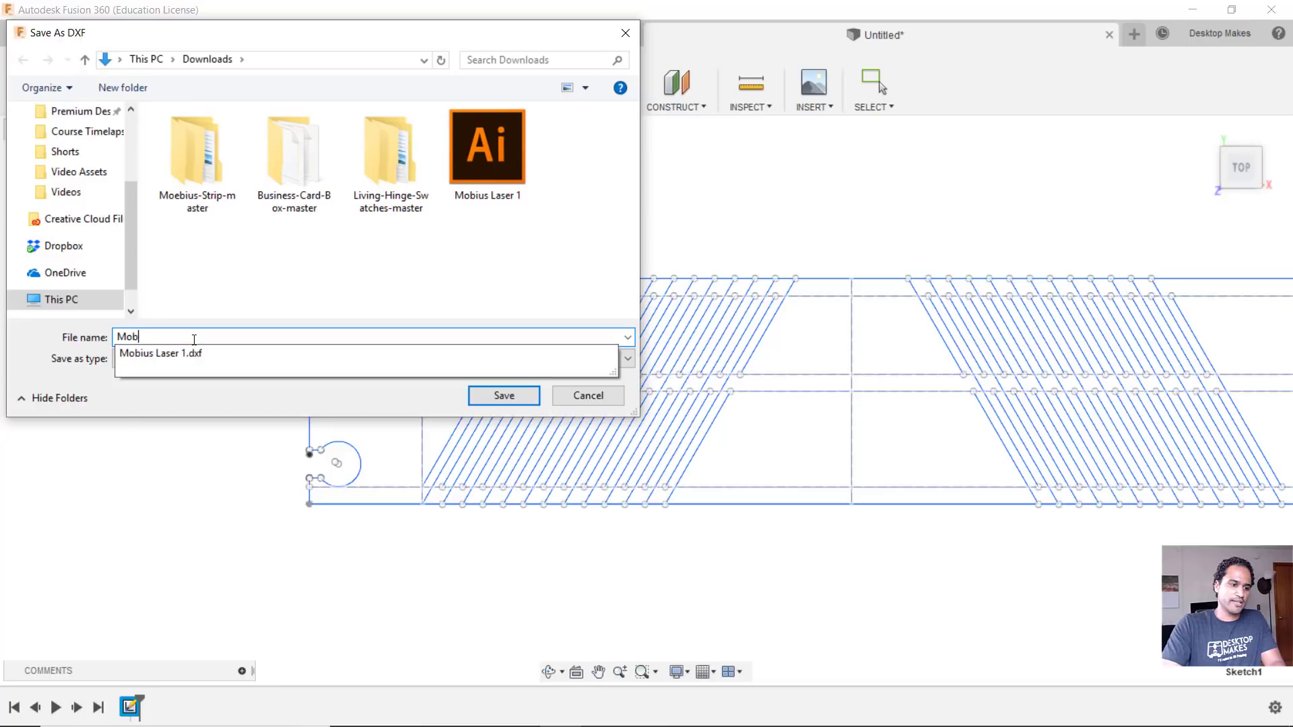
text(ius Str)
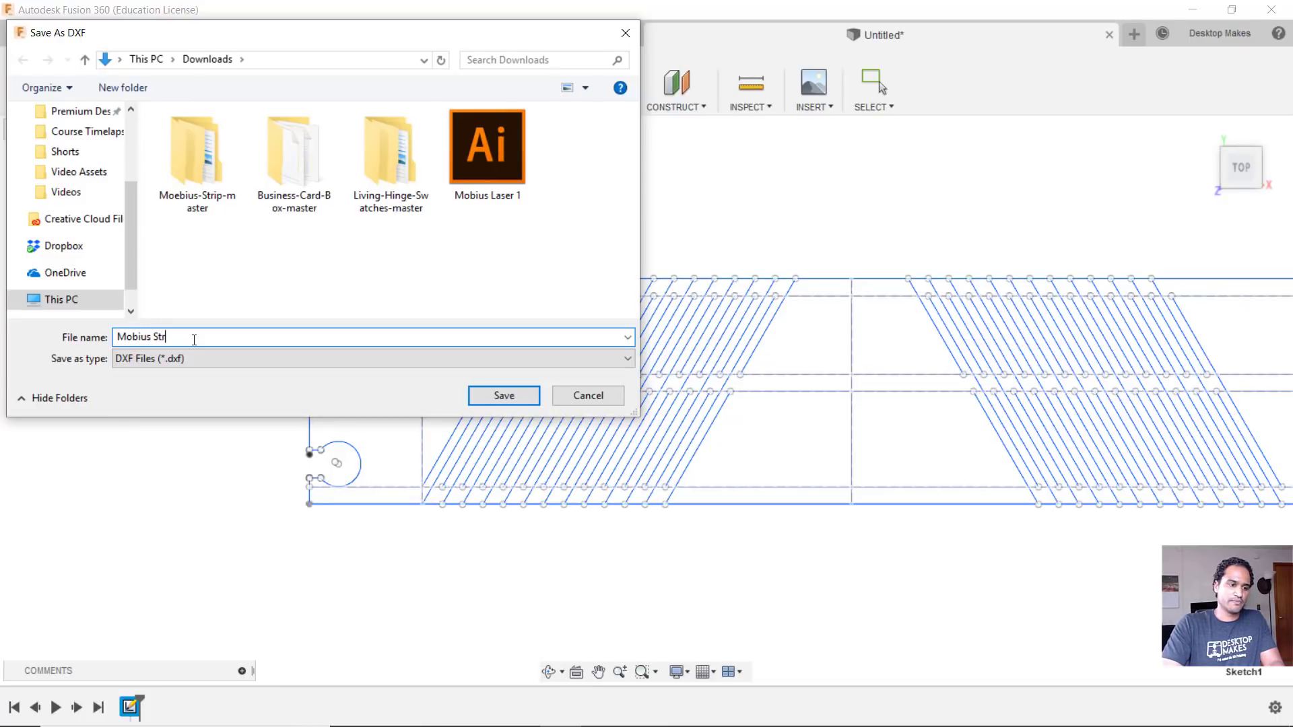
text(ip Fusion36)
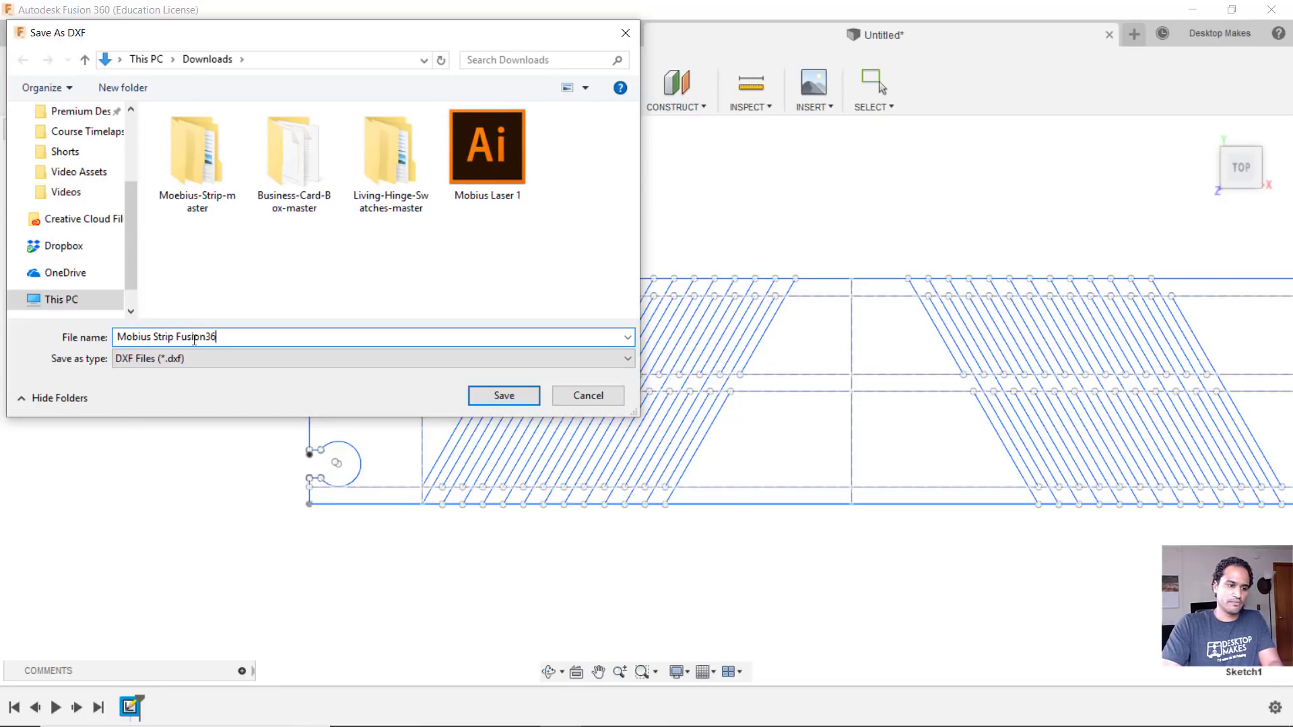
click(503, 396)
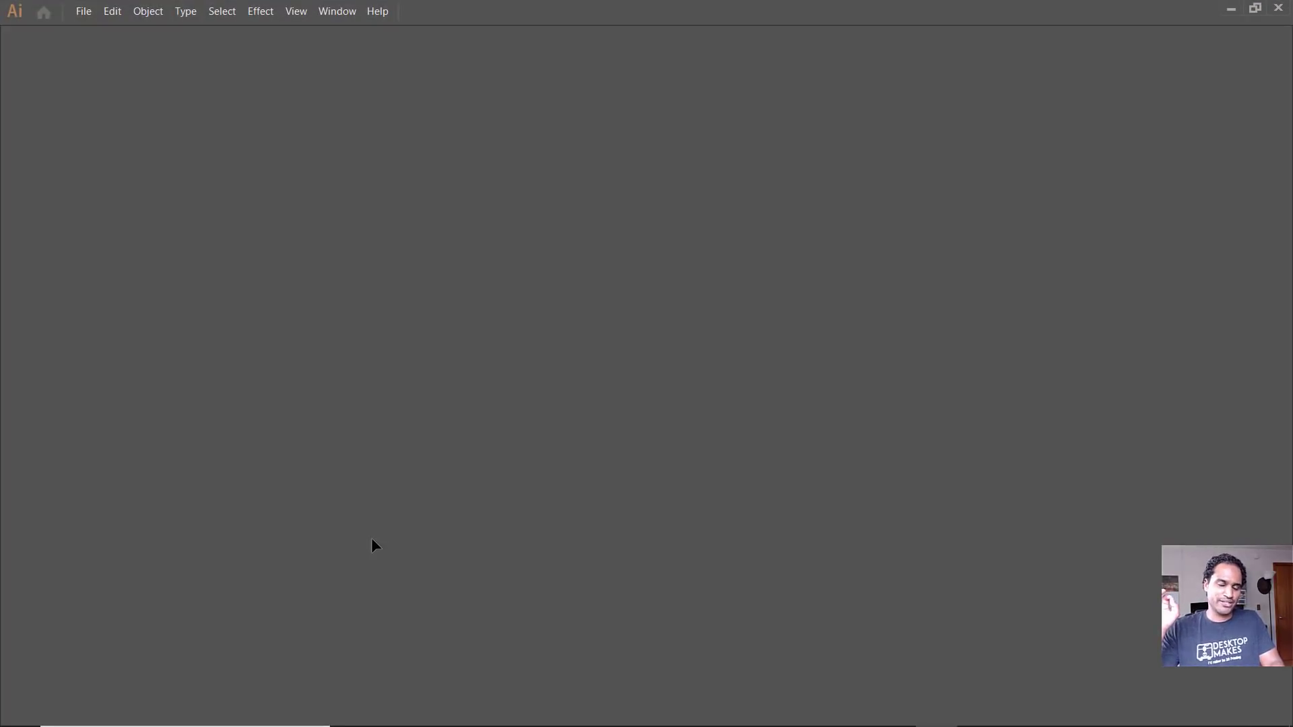
Open Mobius Strip Fusion360.dxf from the Downloads folder in Illustrator
click(43, 11)
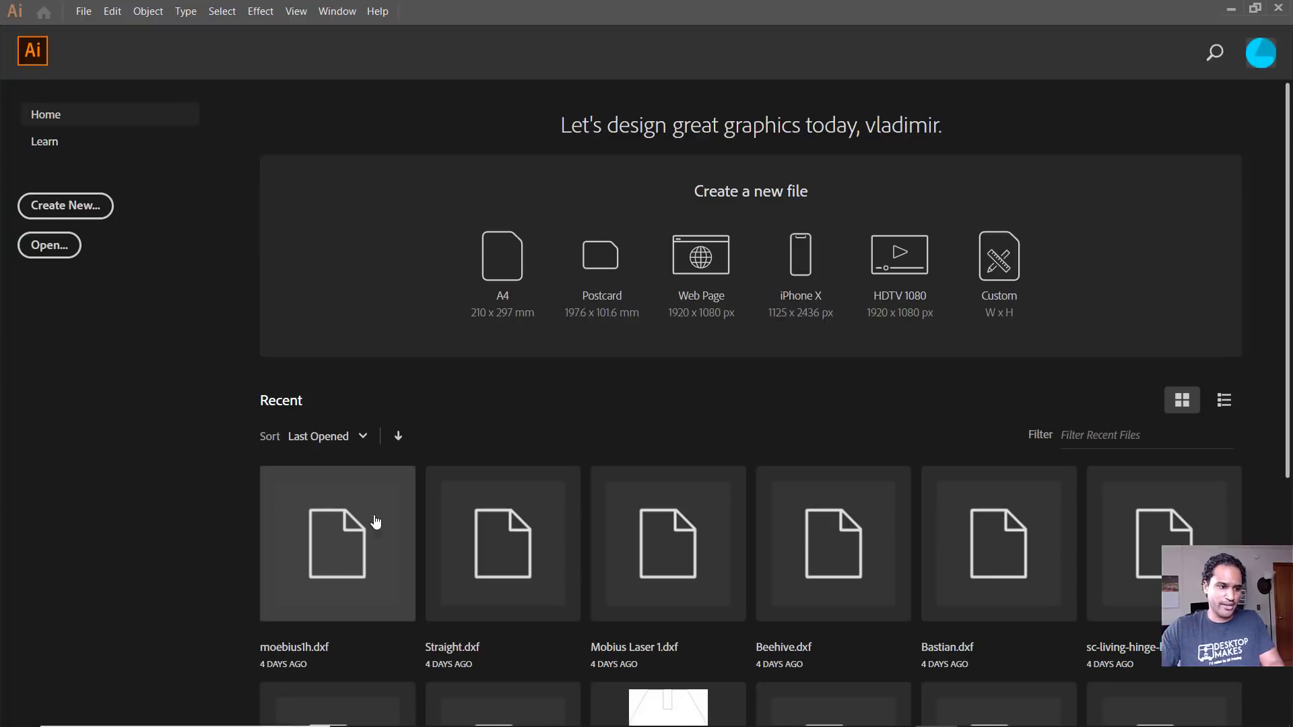
mouse_move(174, 274)
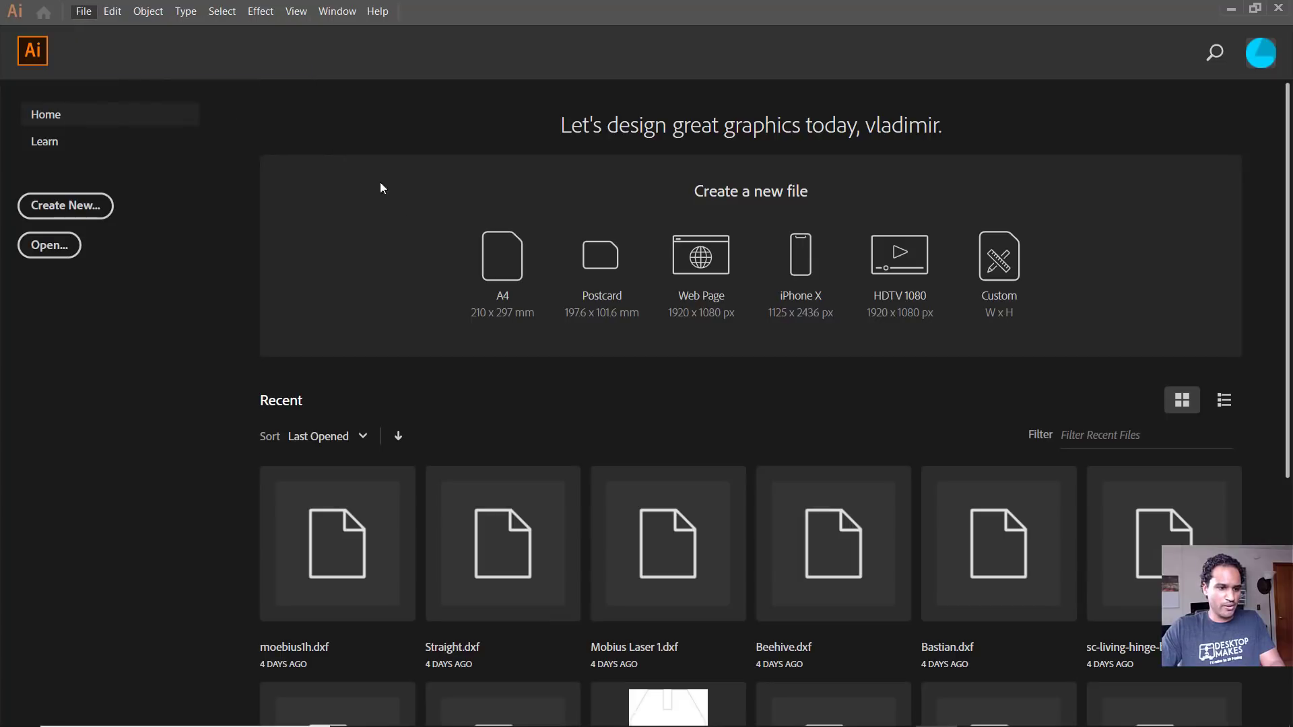
click(48, 245)
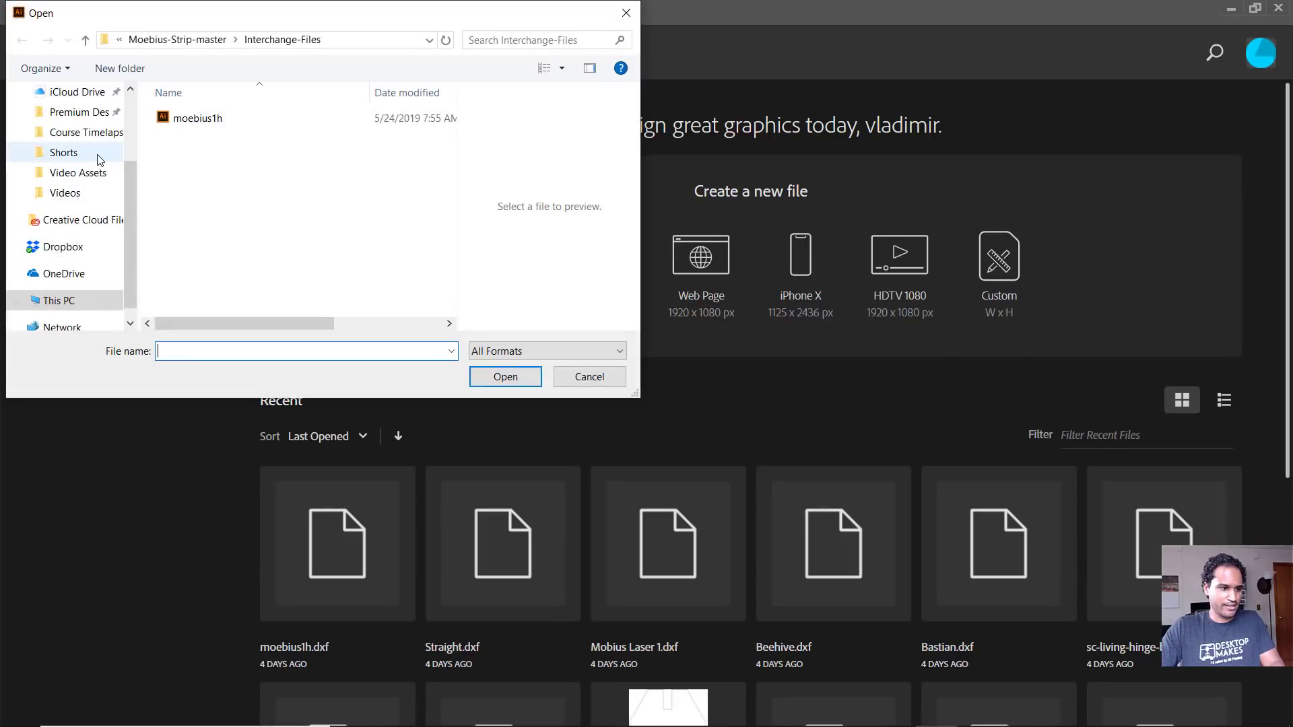
scroll(up, 3)
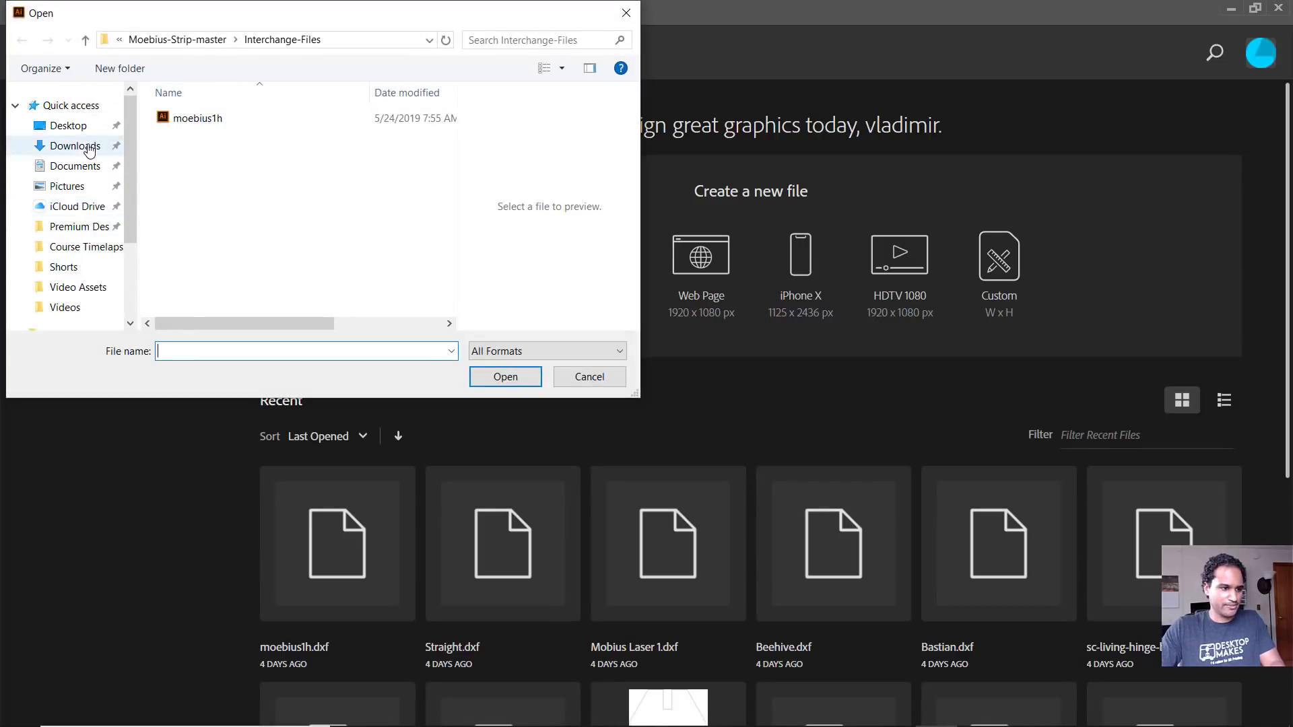
click(505, 375)
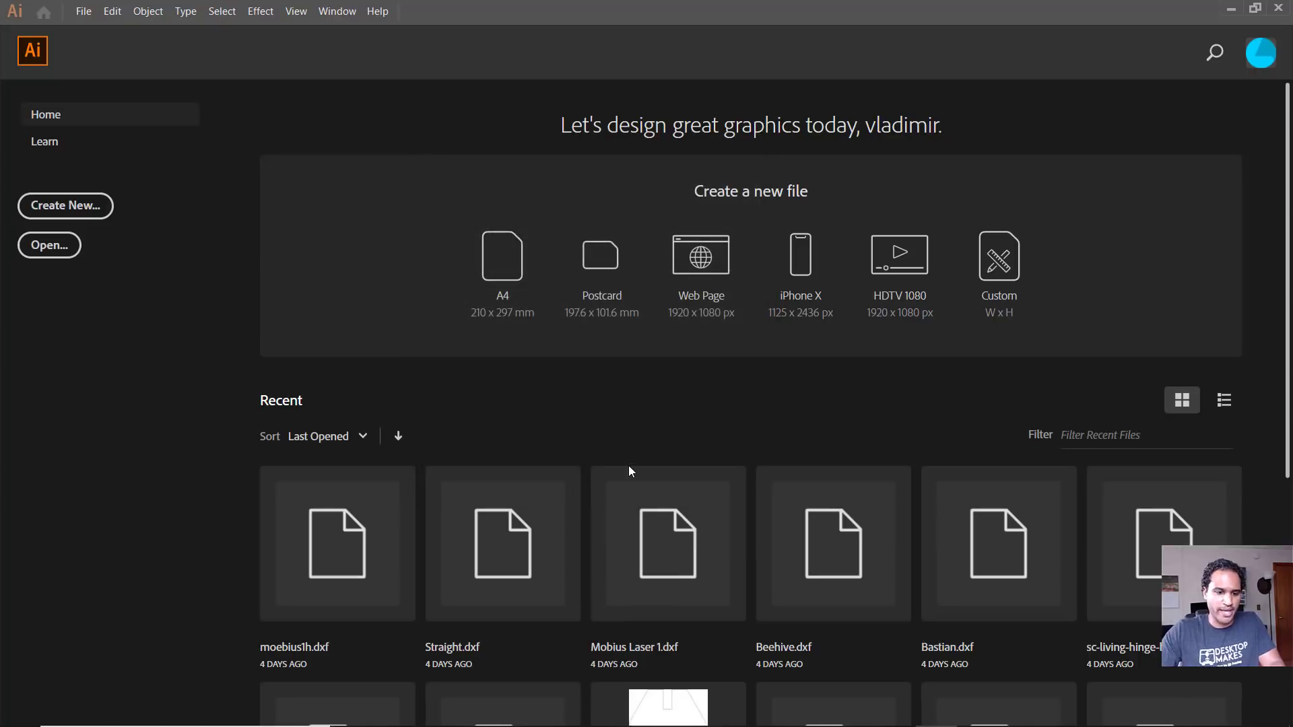
double_click(667, 543)
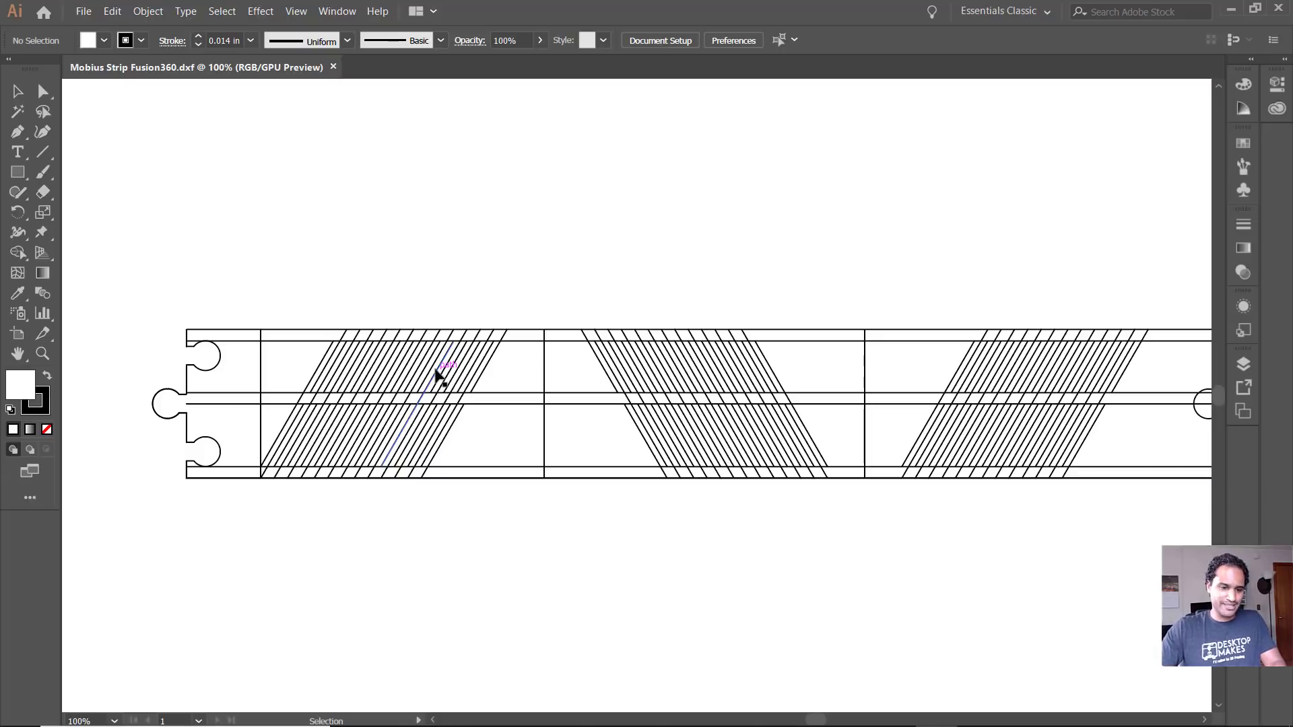
mouse_move(284, 346)
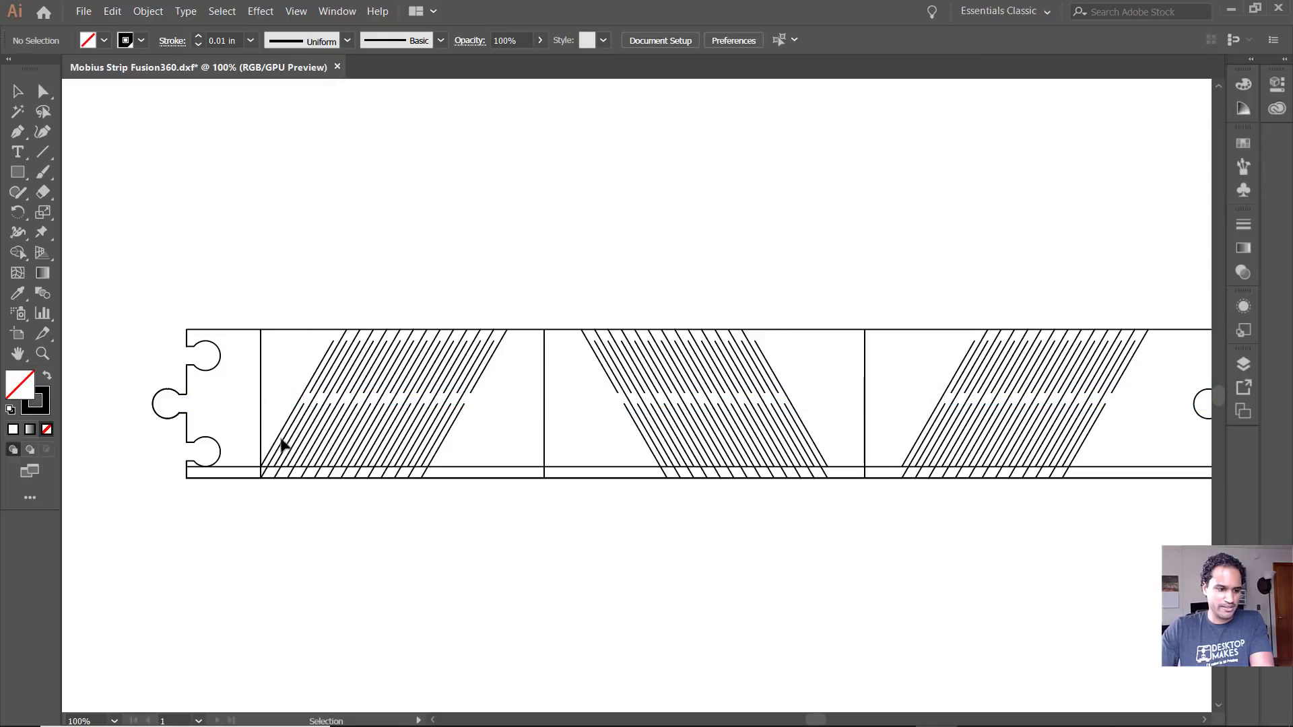
Delete a leftover construction line from the imported strip drawing
click(262, 404)
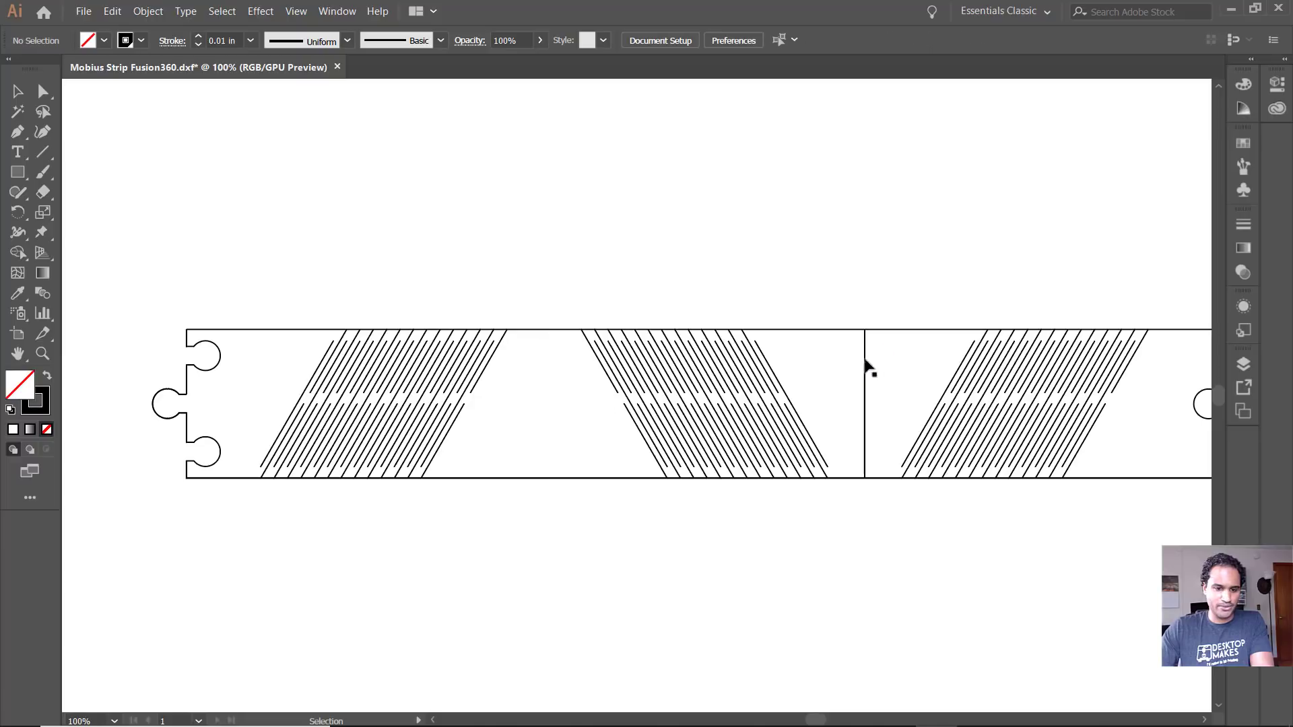
mouse_move(668, 436)
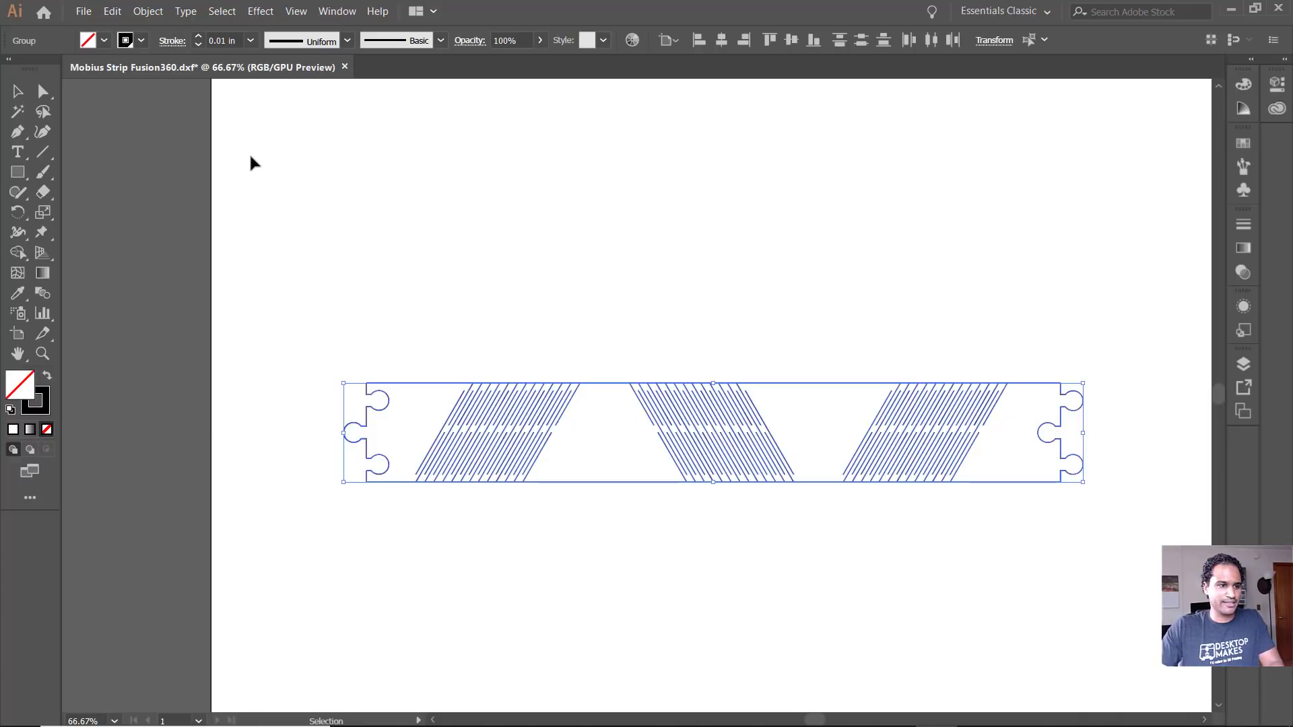
Set the strip's stroke weight to a 0.001 in hairline and deselect it to check
triple_click(221, 39)
text(0.001)
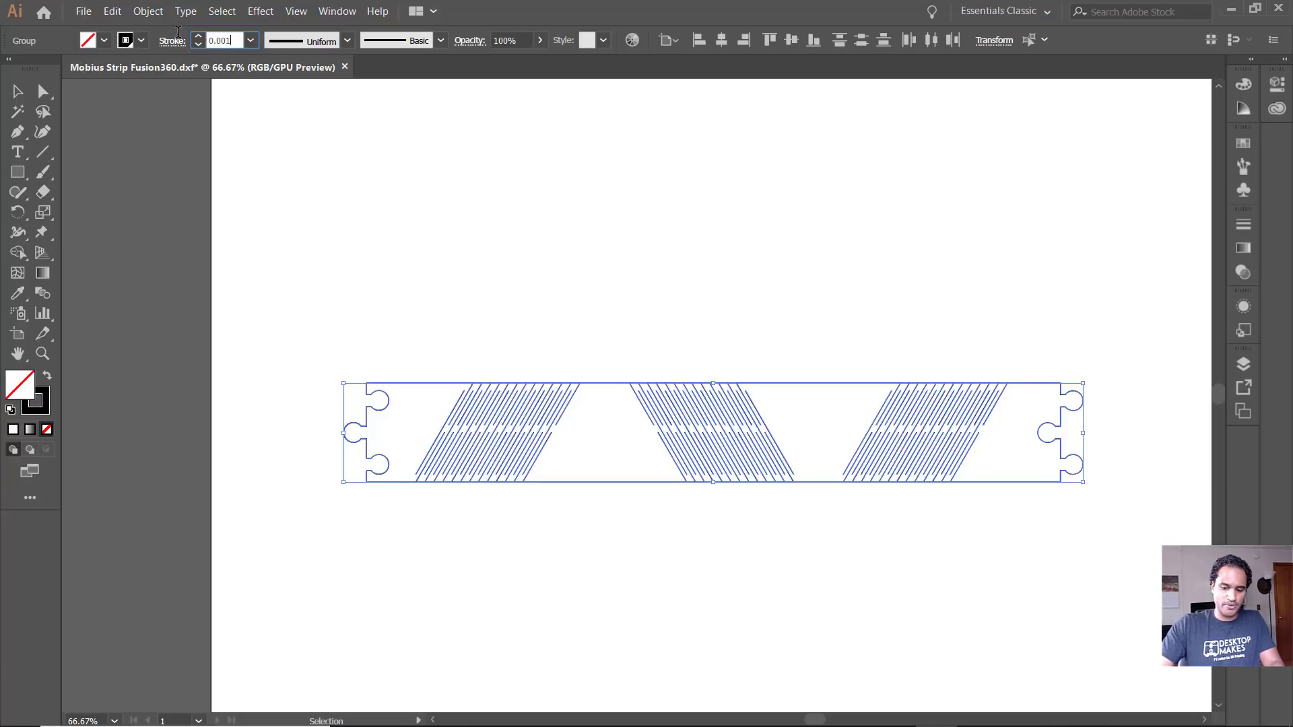
click(330, 330)
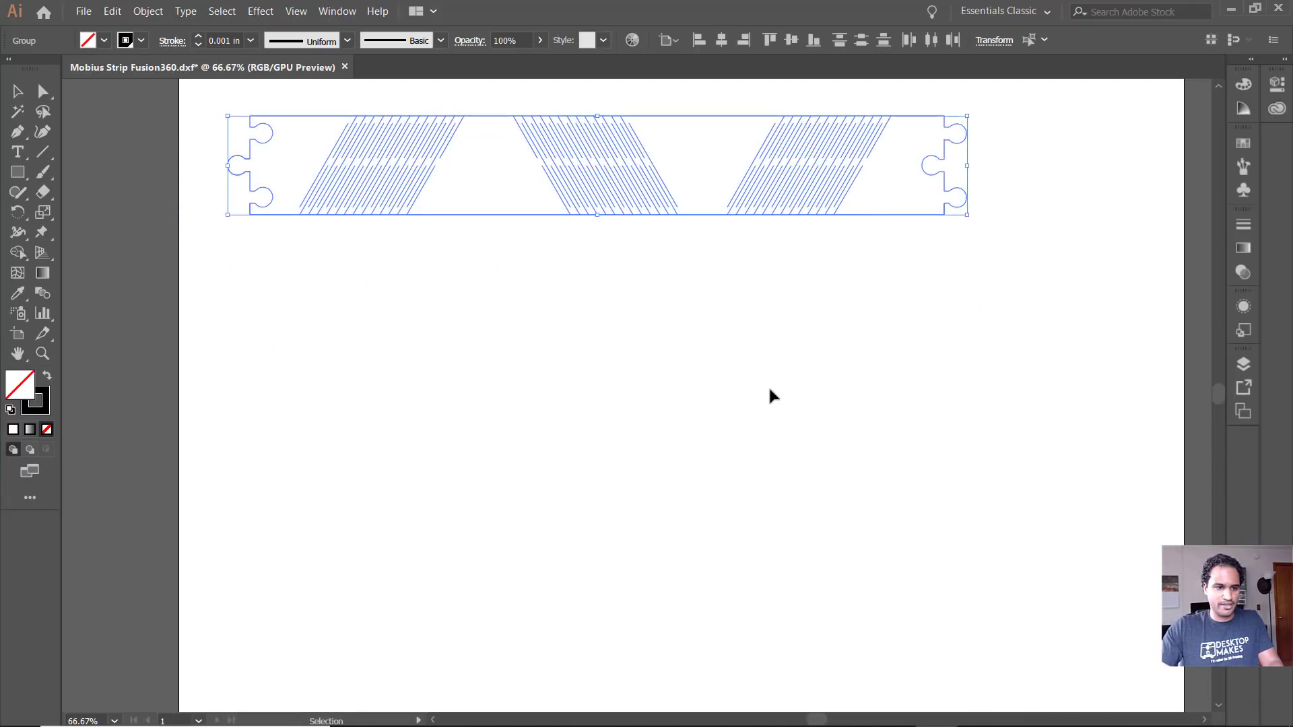
click(770, 396)
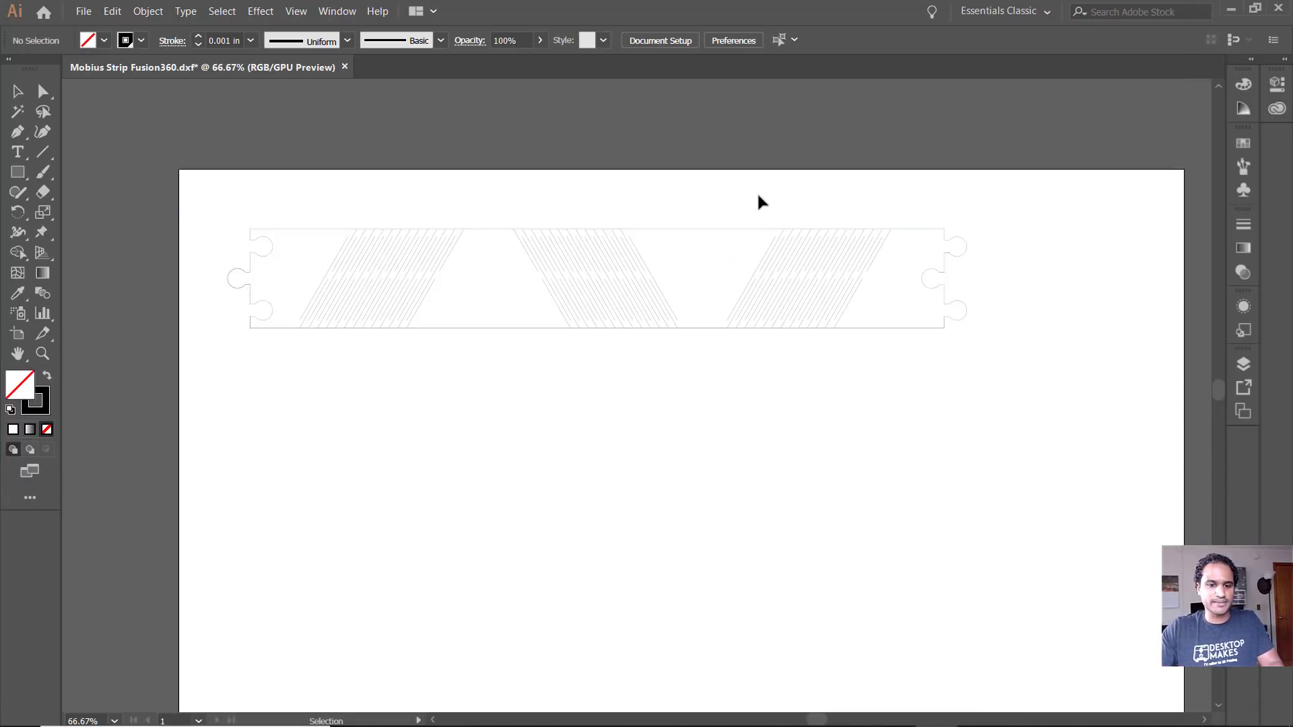